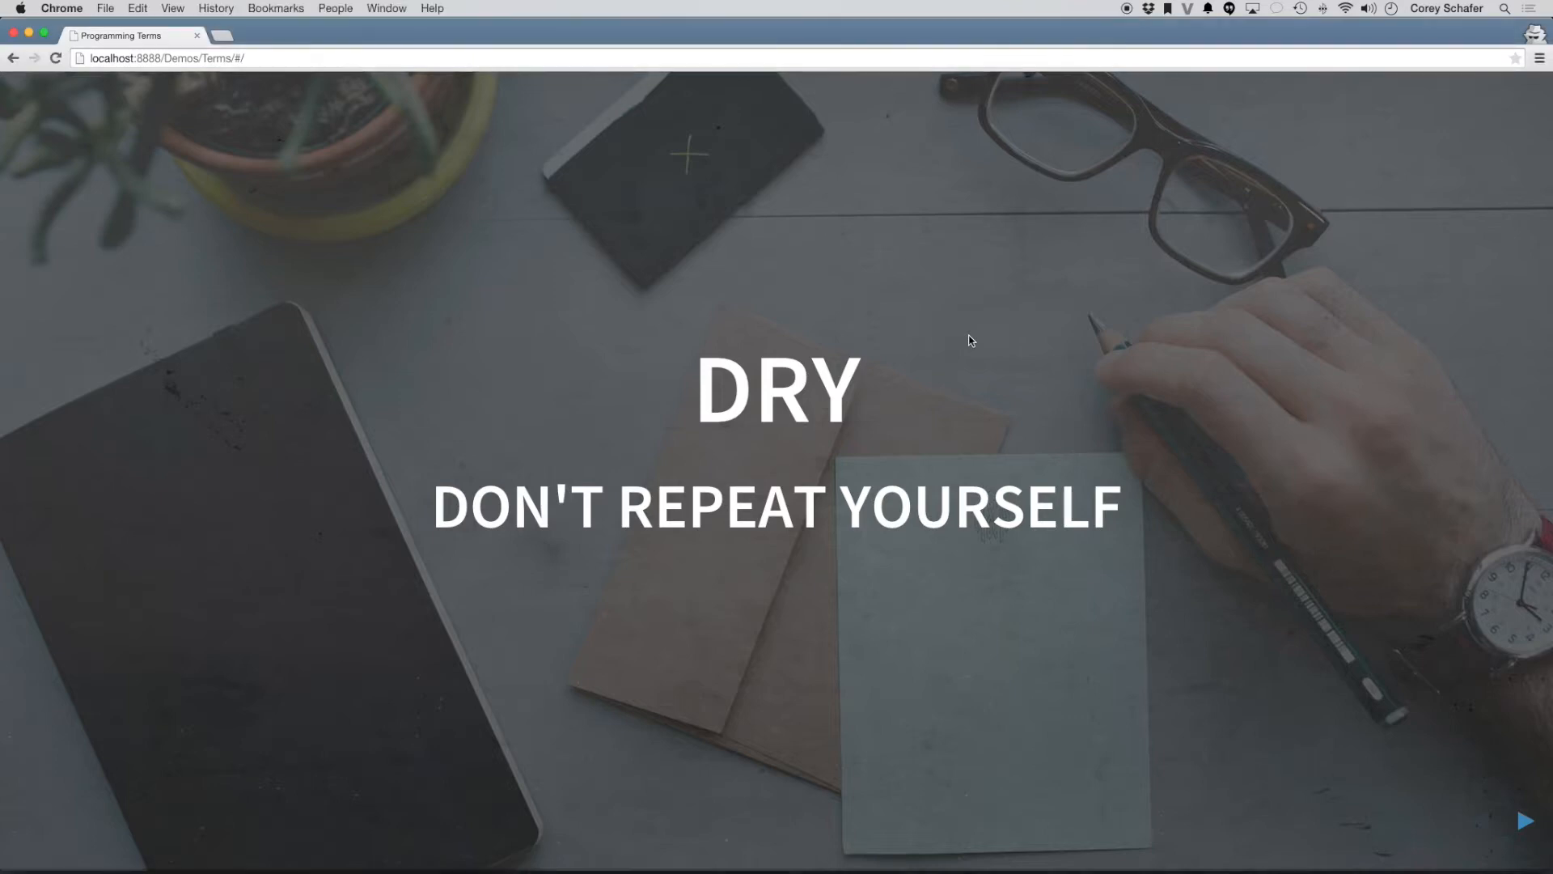
- Reach the end of sample.py after contactPage, where the homePage() call goes
click(1524, 818)
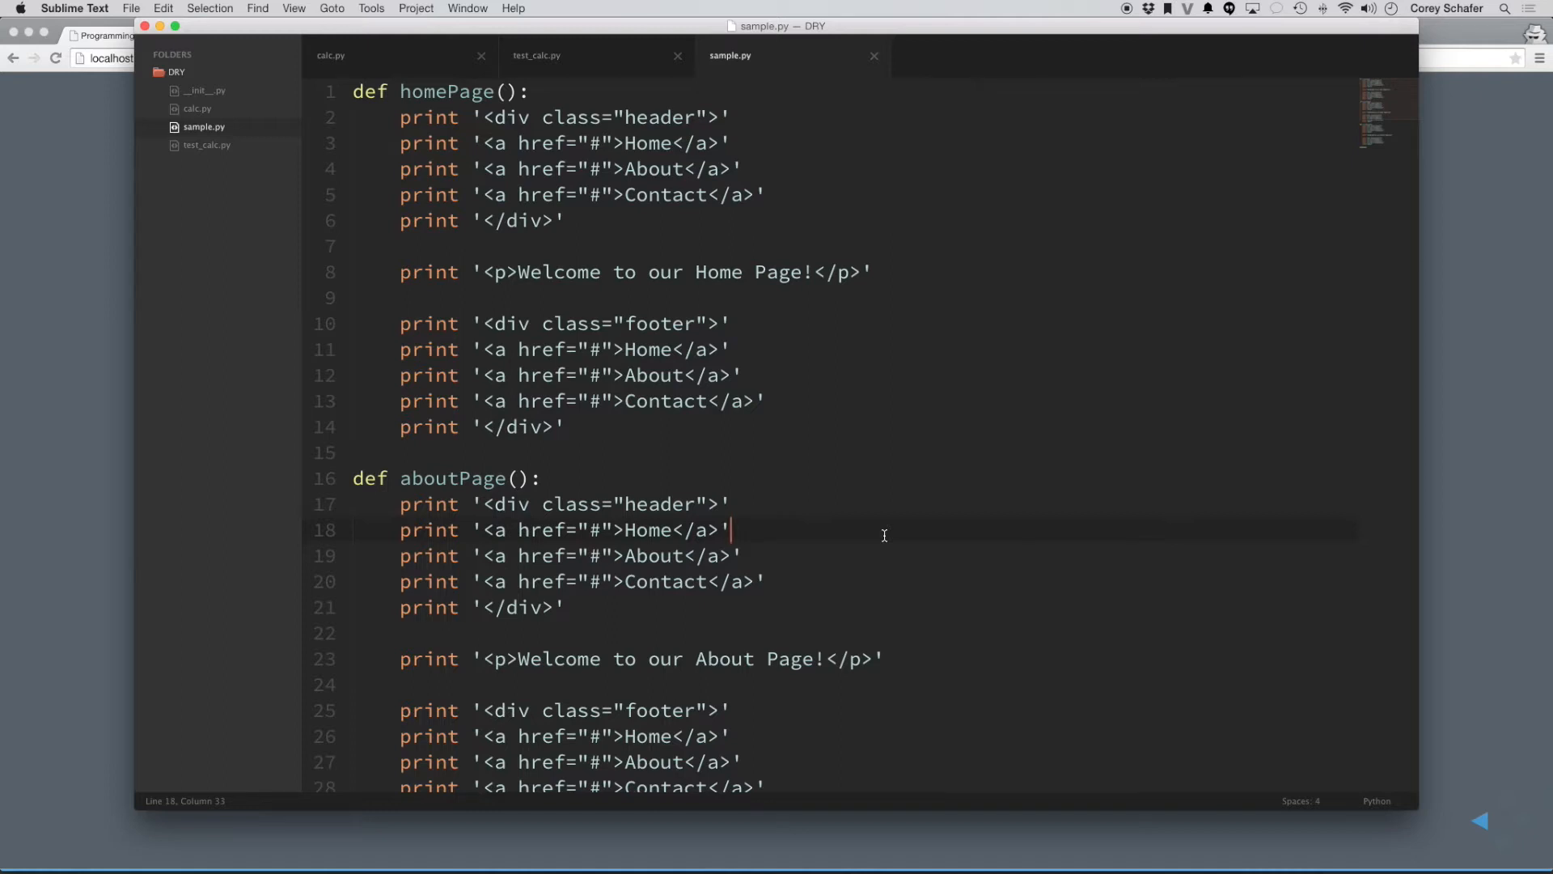
mouse_move(757, 492)
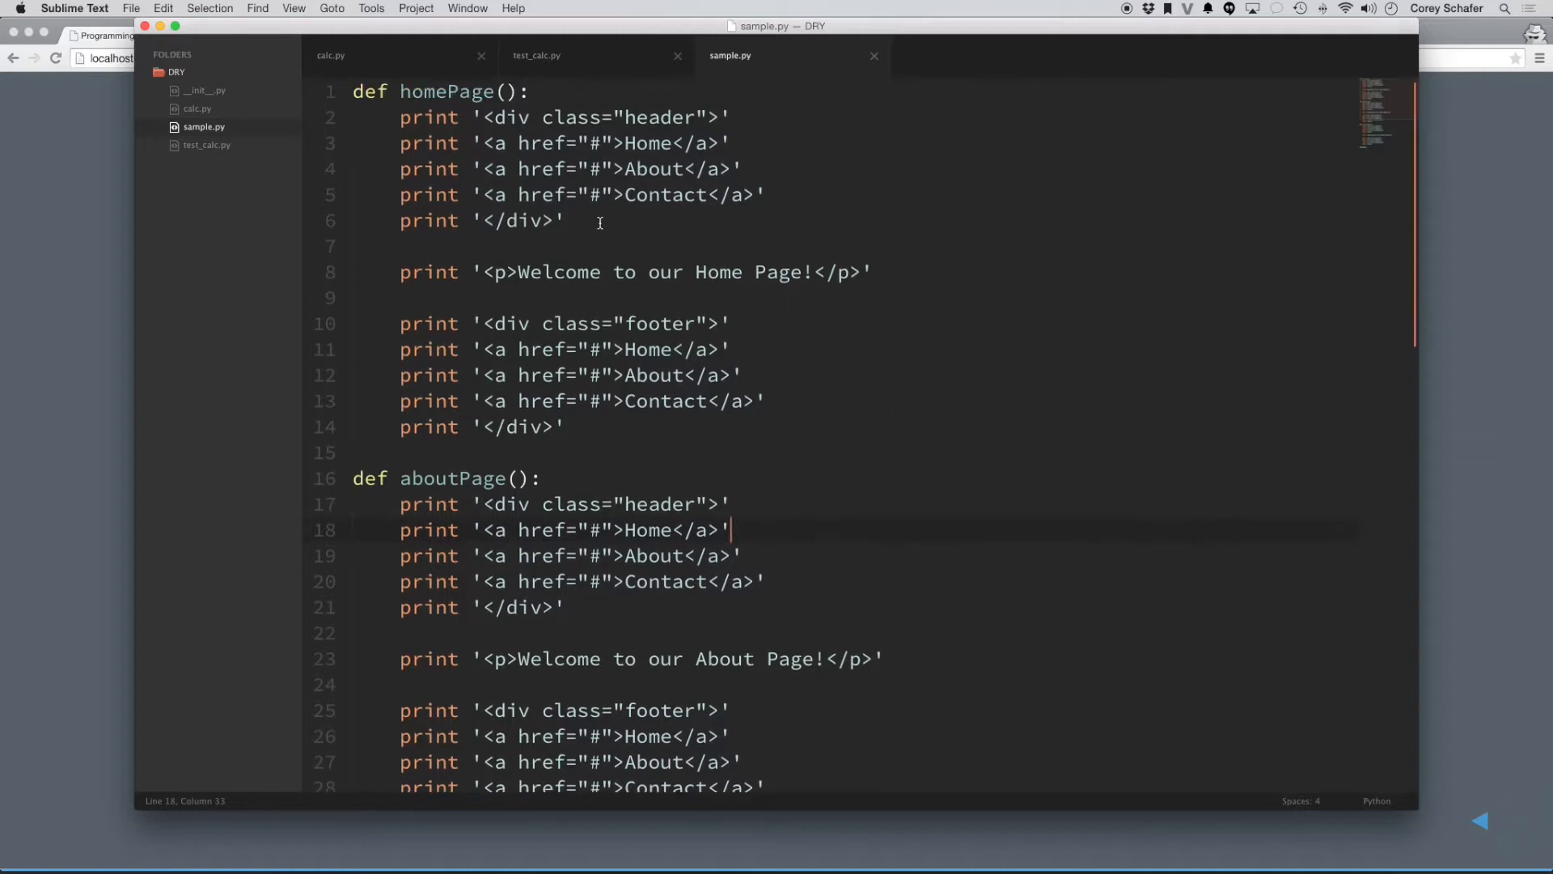
mouse_move(440, 102)
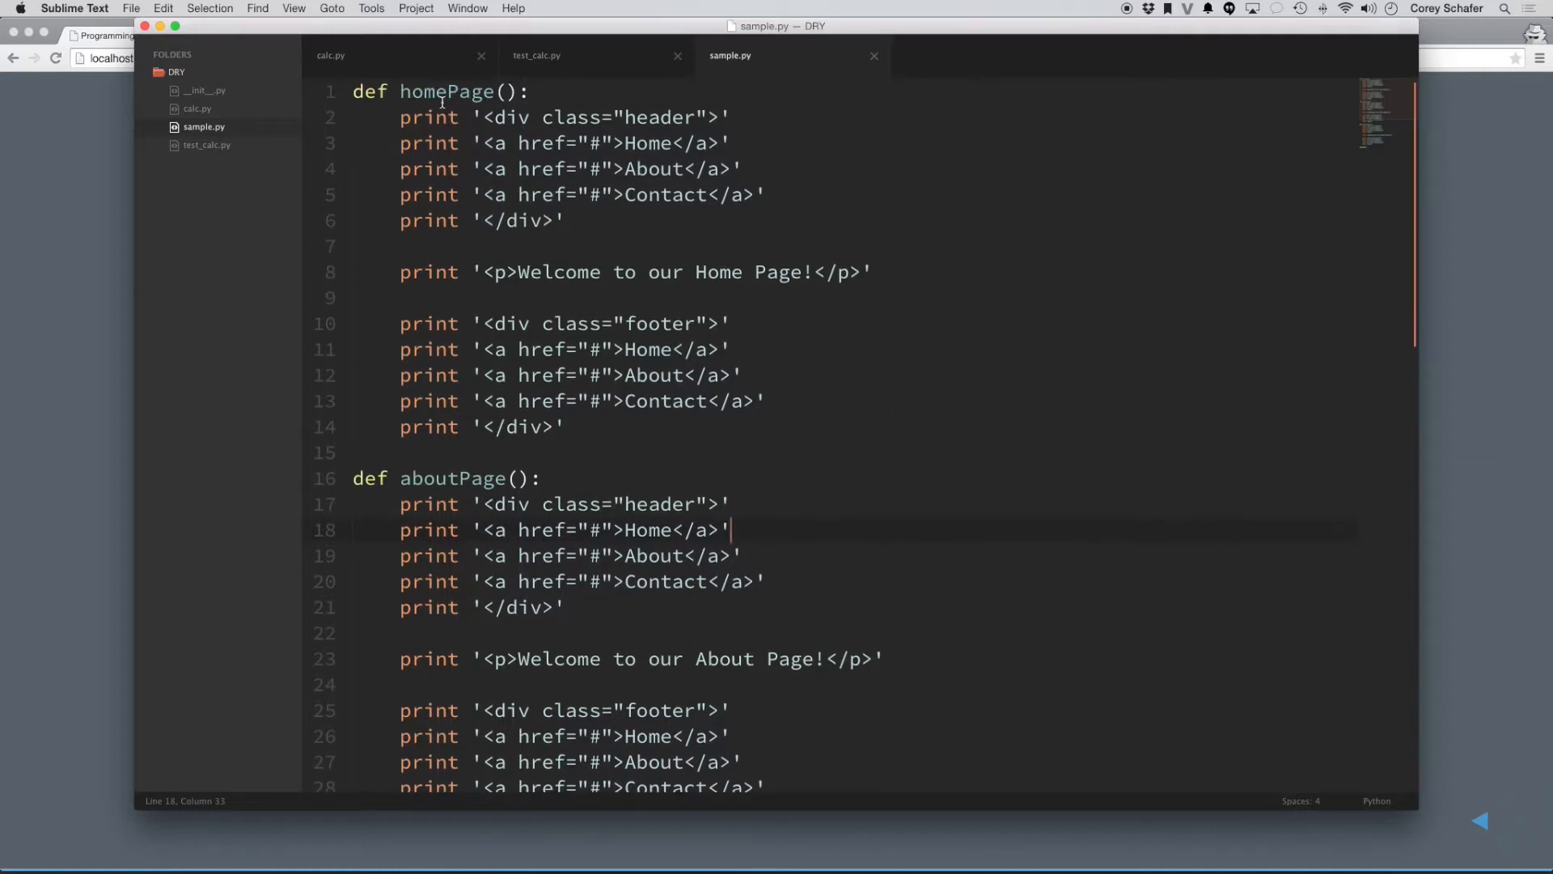
scroll(down, 3)
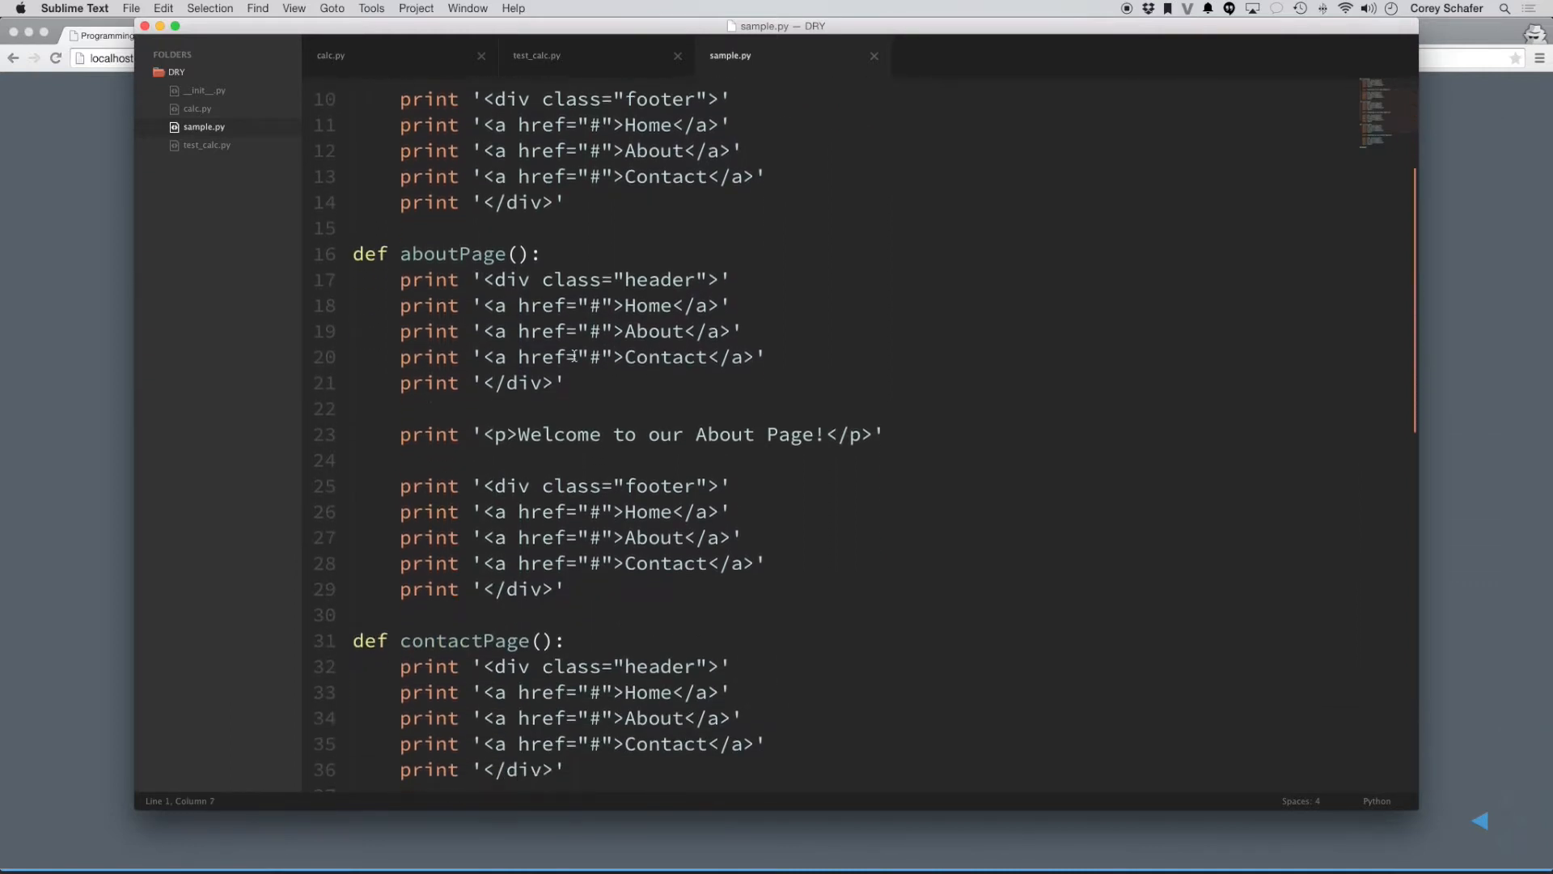
scroll(down, 3)
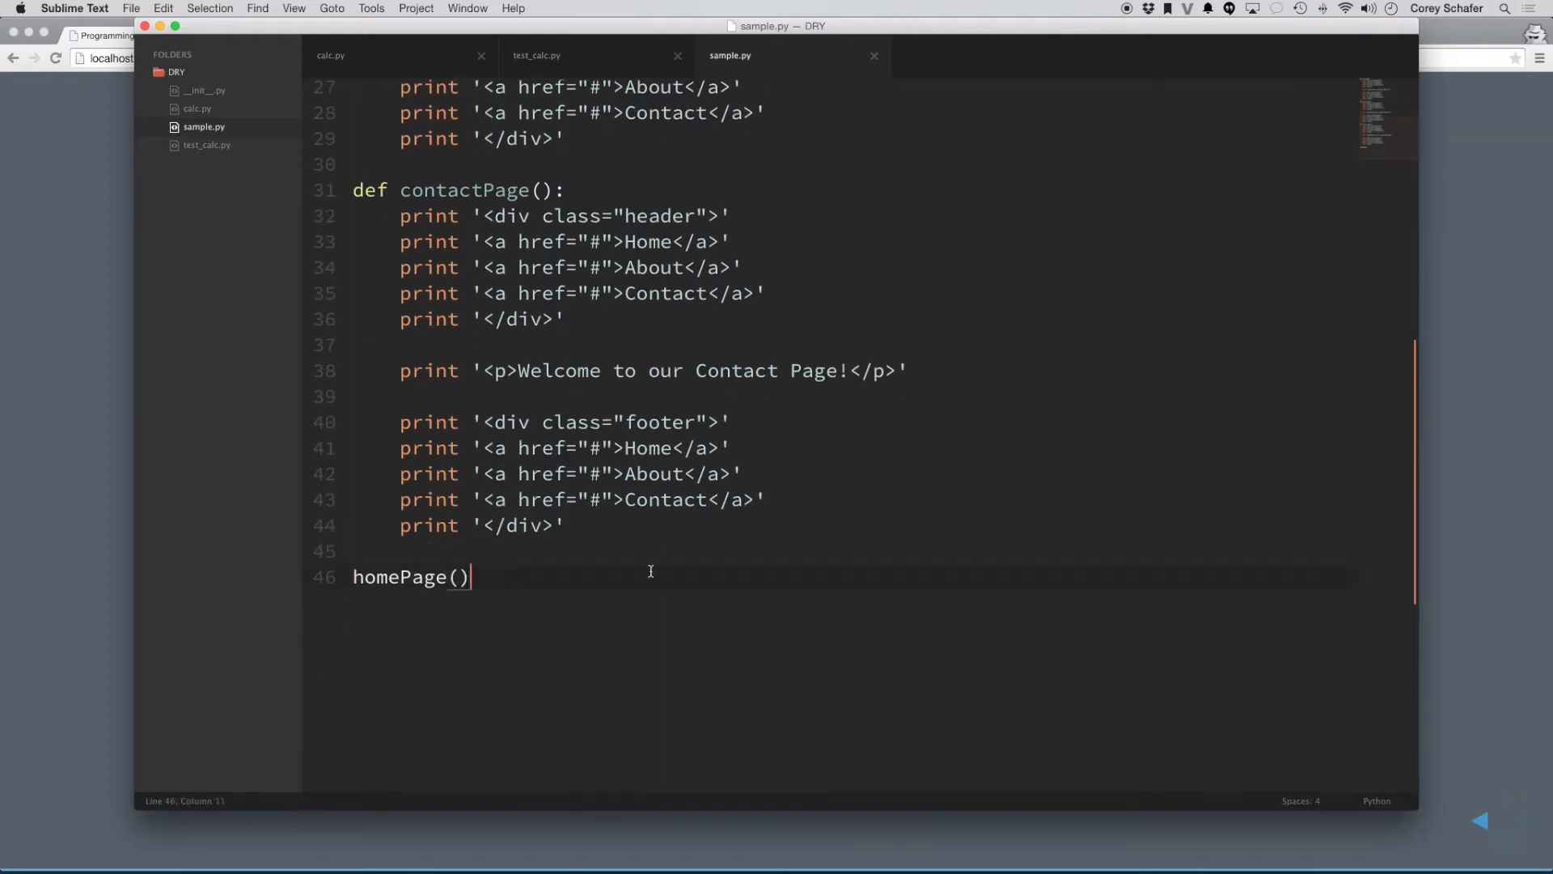
- Build sample.py and review the printed home page header, welcome paragraph and footer
key(cmd+b)
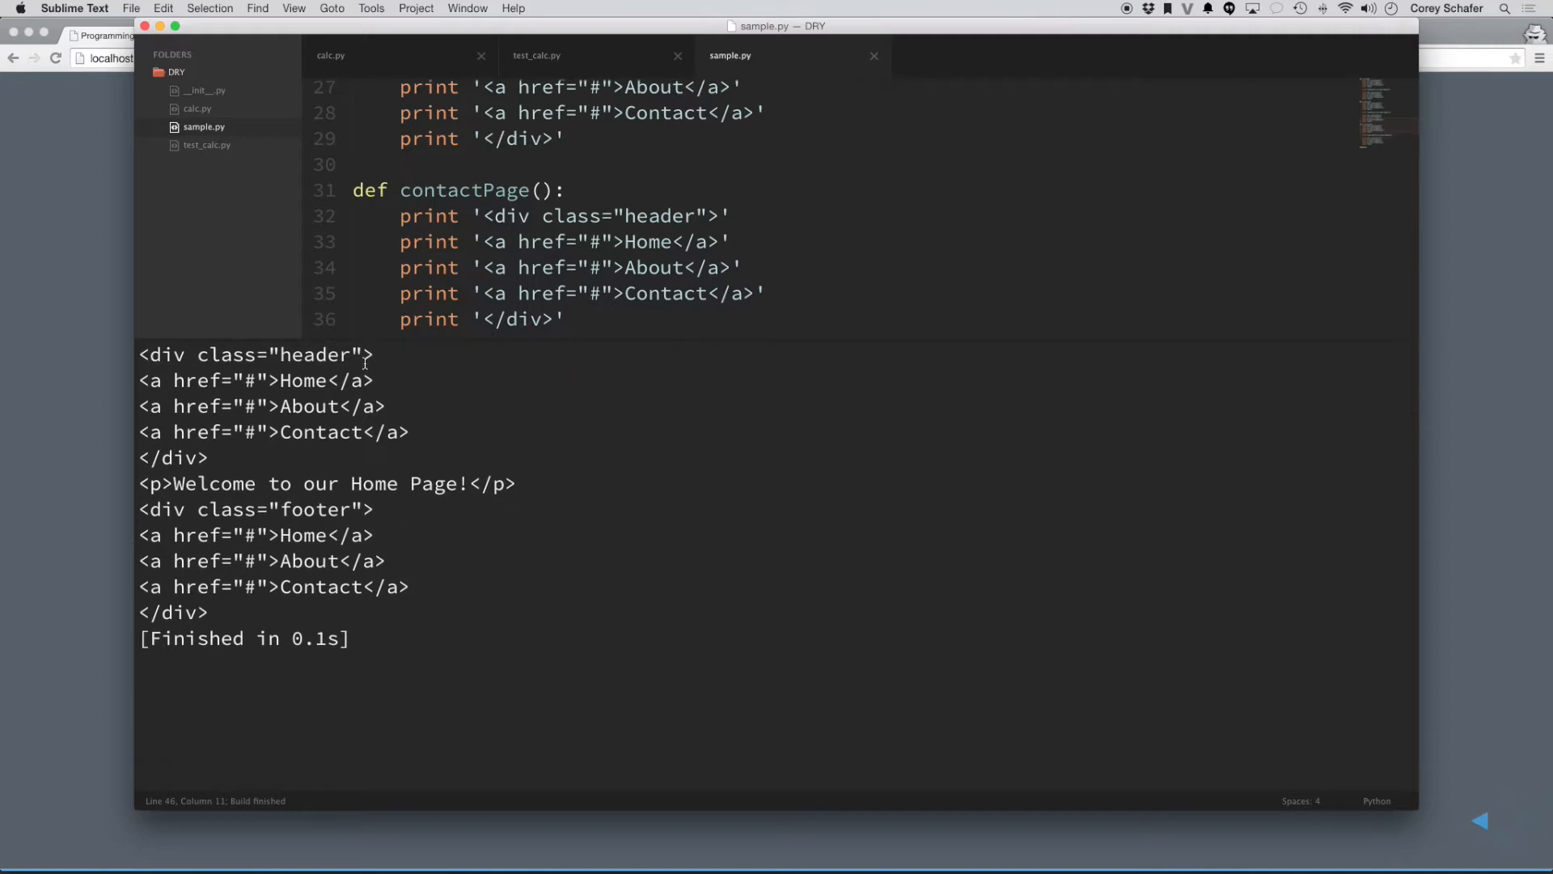
drag(139, 354, 416, 432)
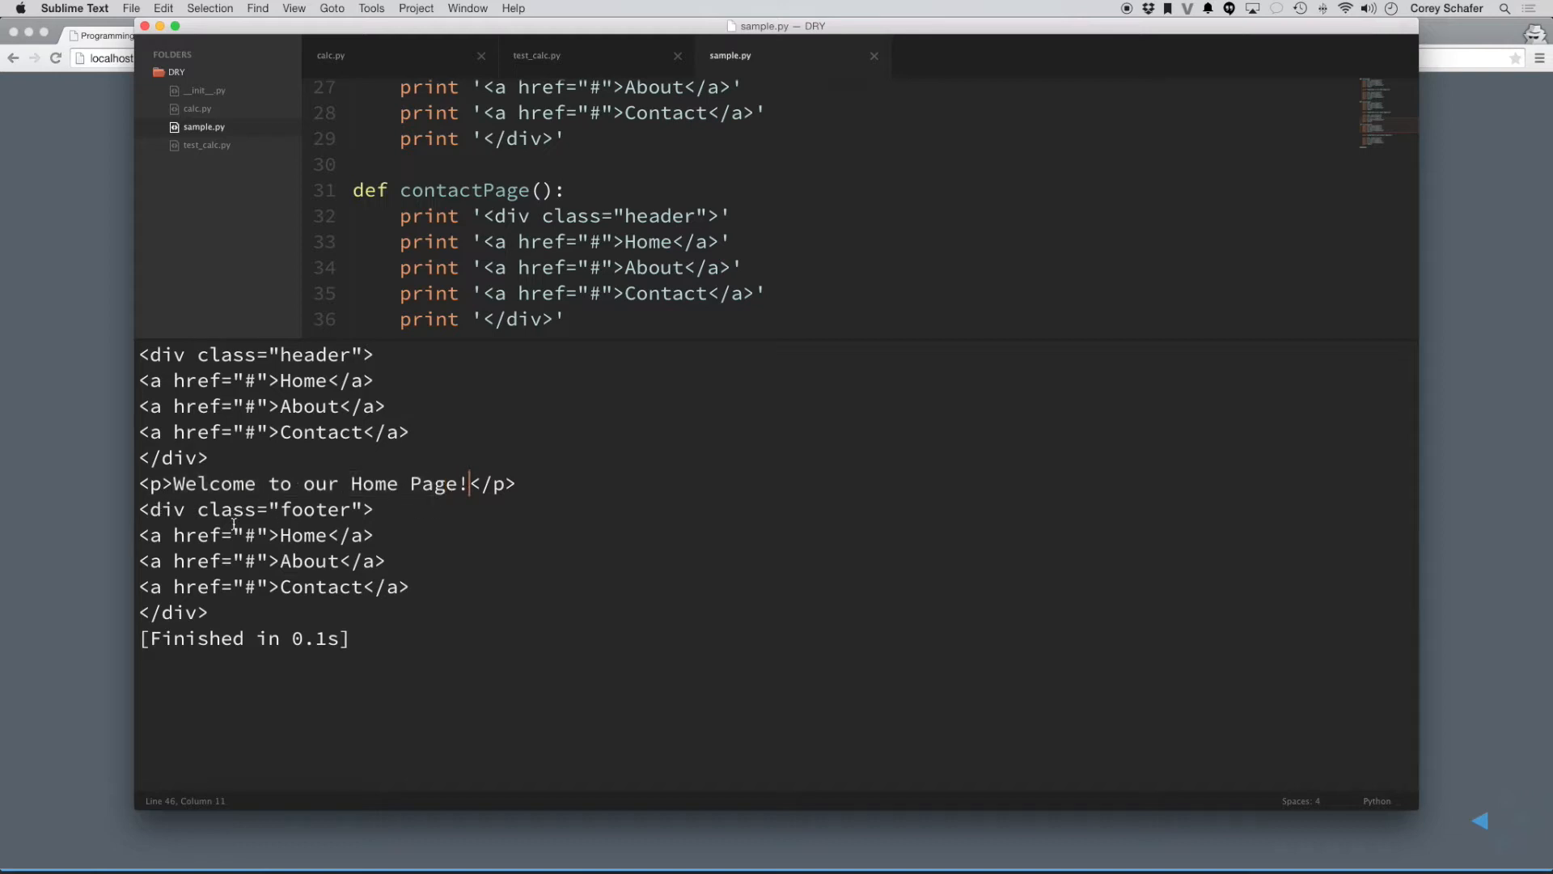
click(210, 612)
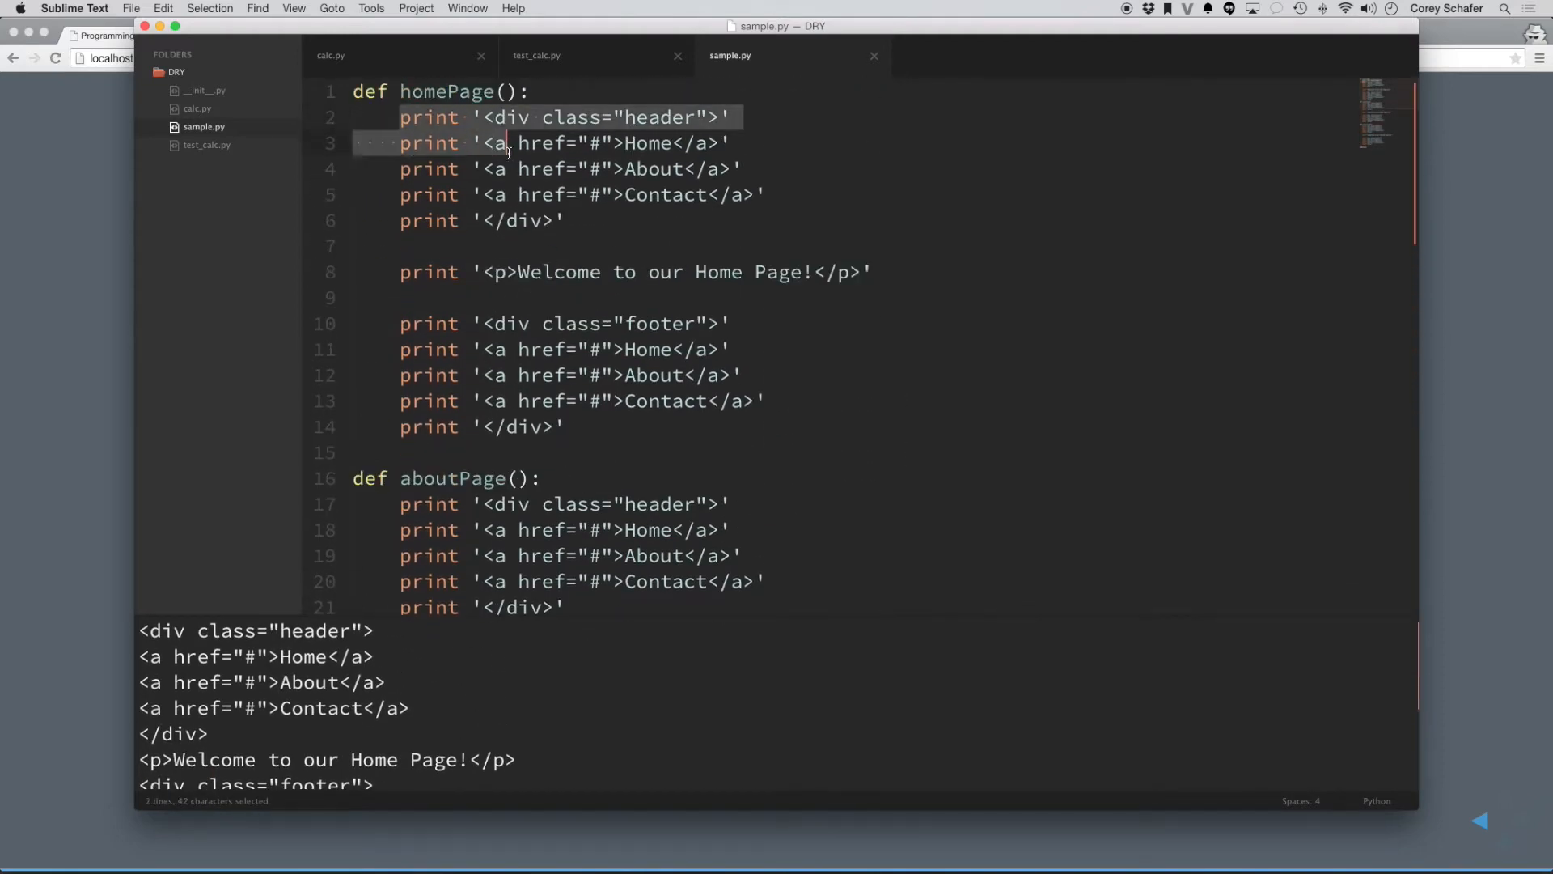
scroll(down, 3)
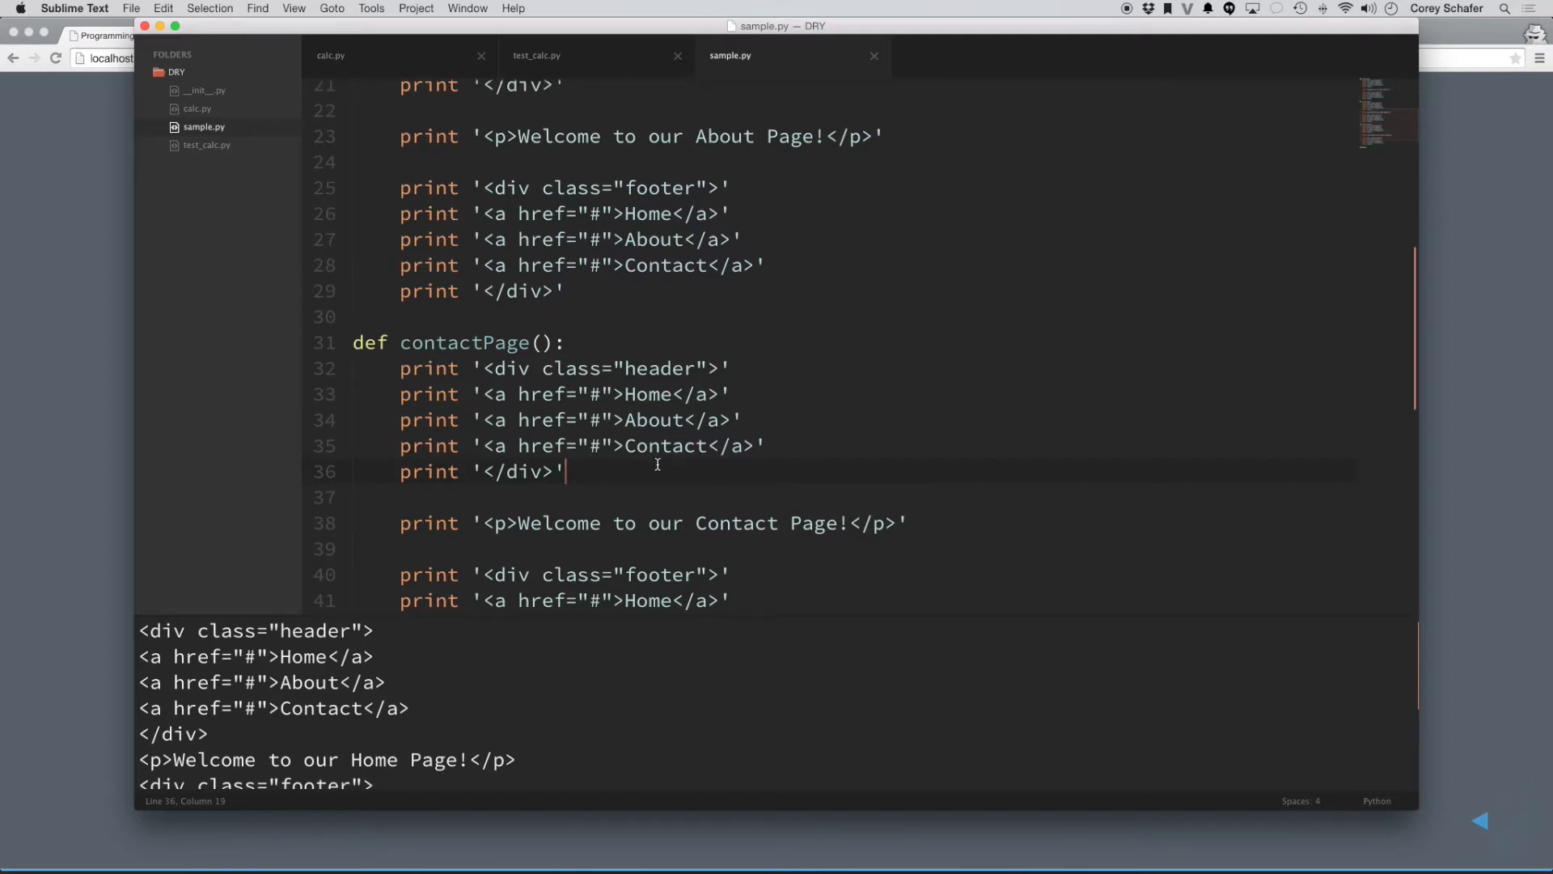
scroll(up, 3)
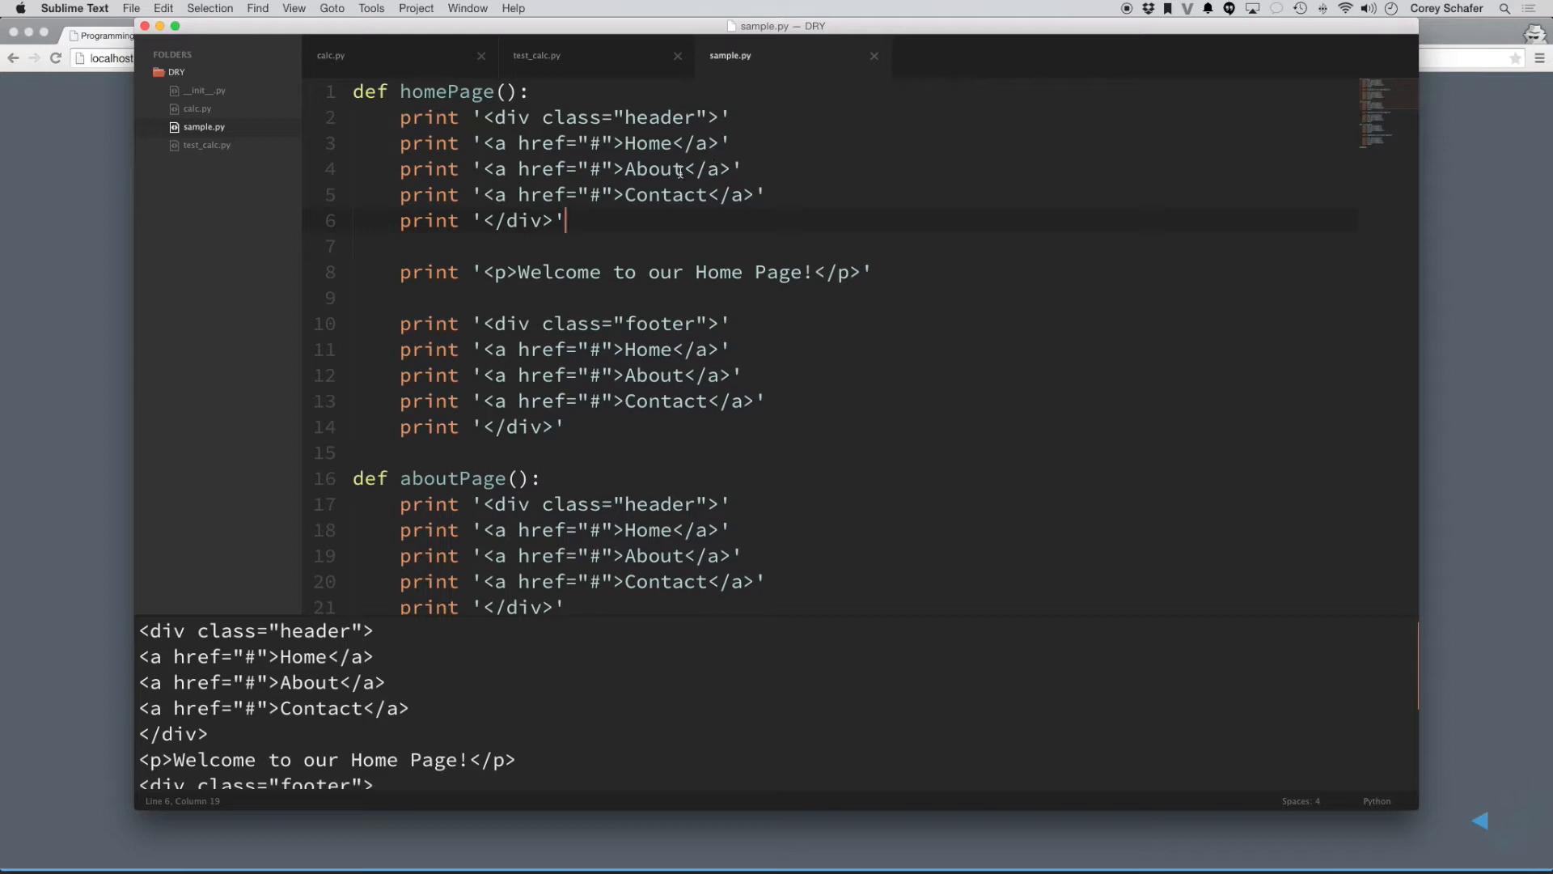
- Insert blank lines above def homePage() to make room for shared functions
triple_click(583, 194)
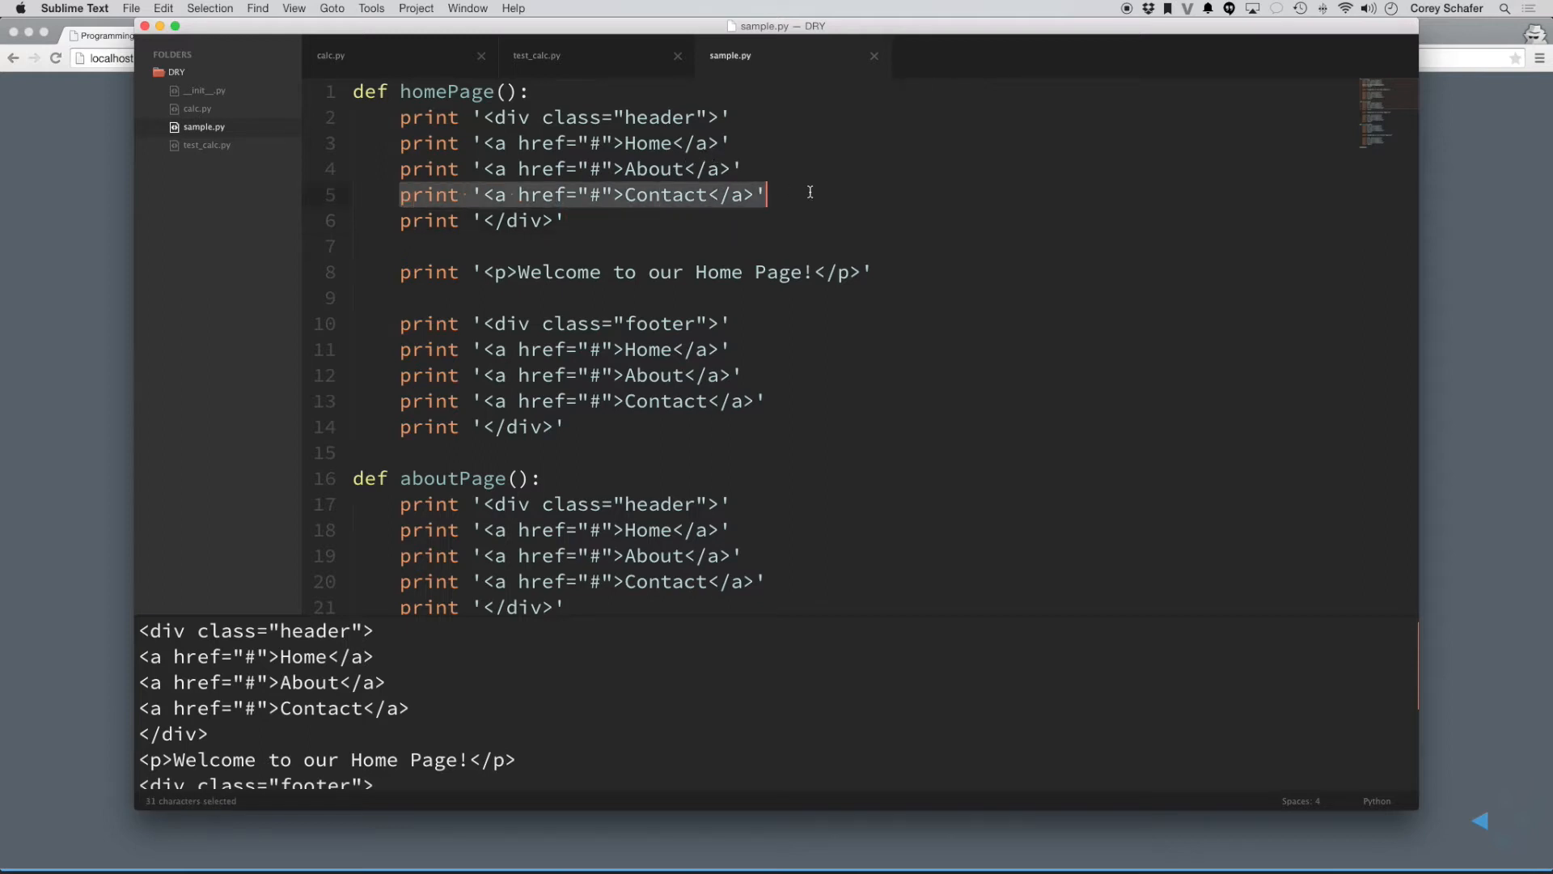
key(enter)
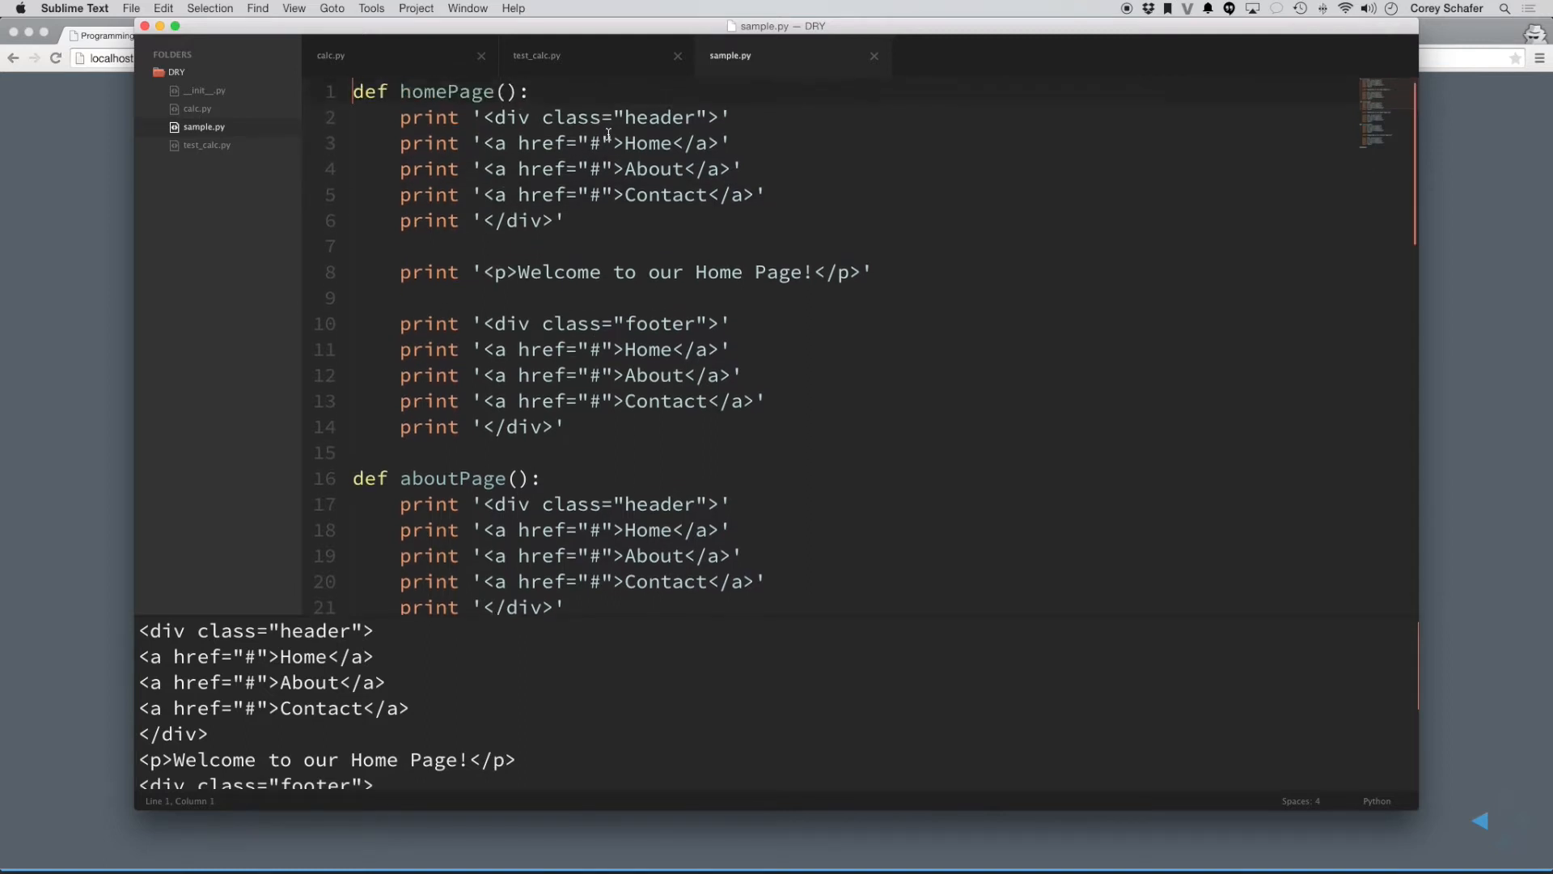
scroll(down, 3)
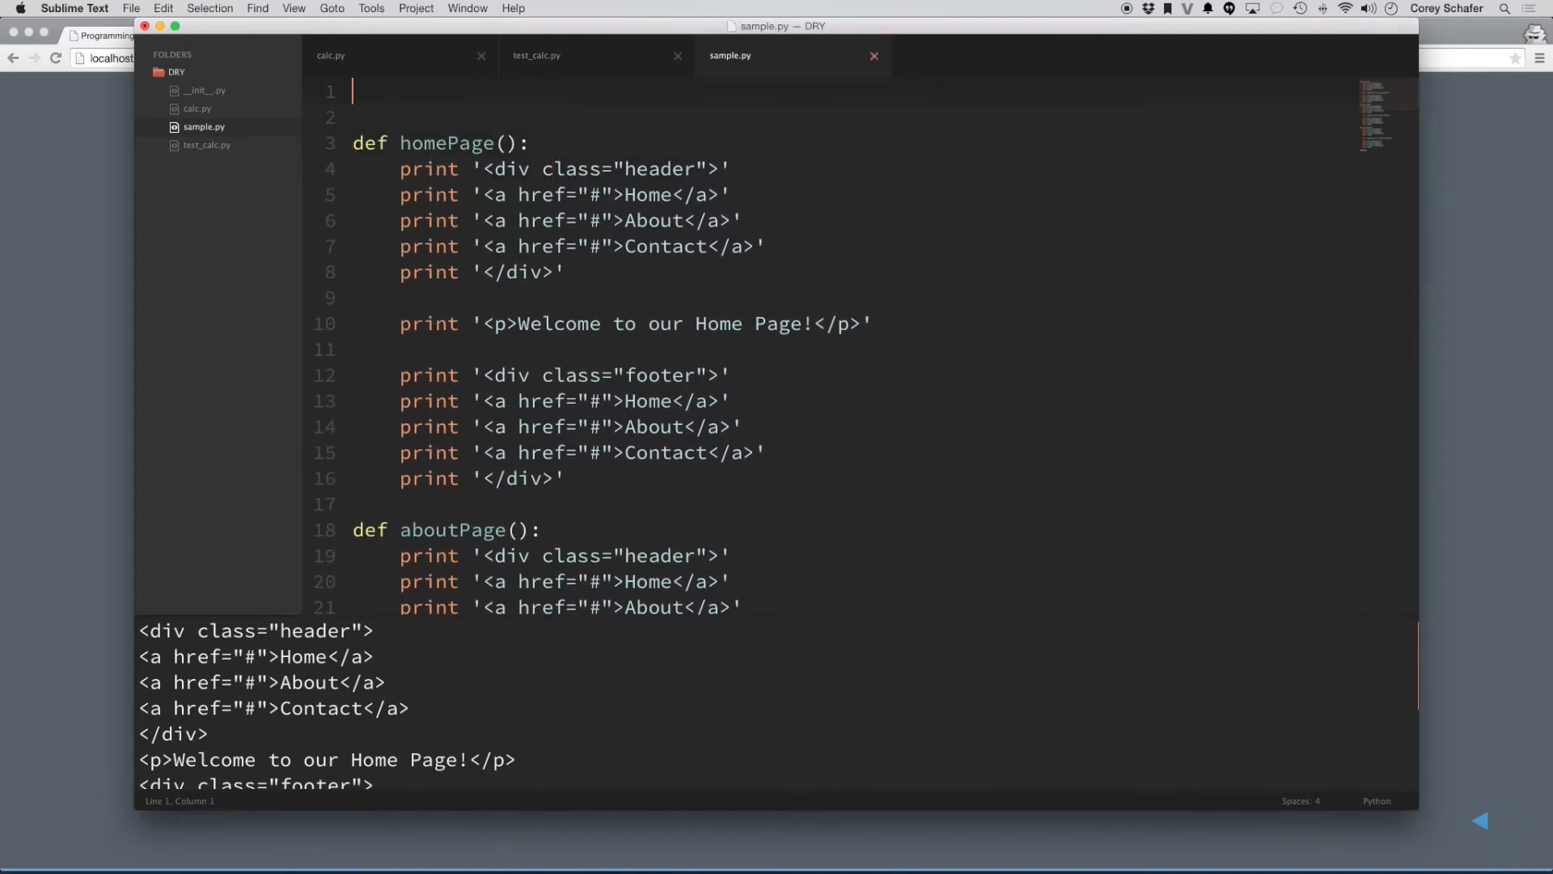
- Define header() with a pass body and footer() with the footer prints, then select homePage's header prints
text(def head)
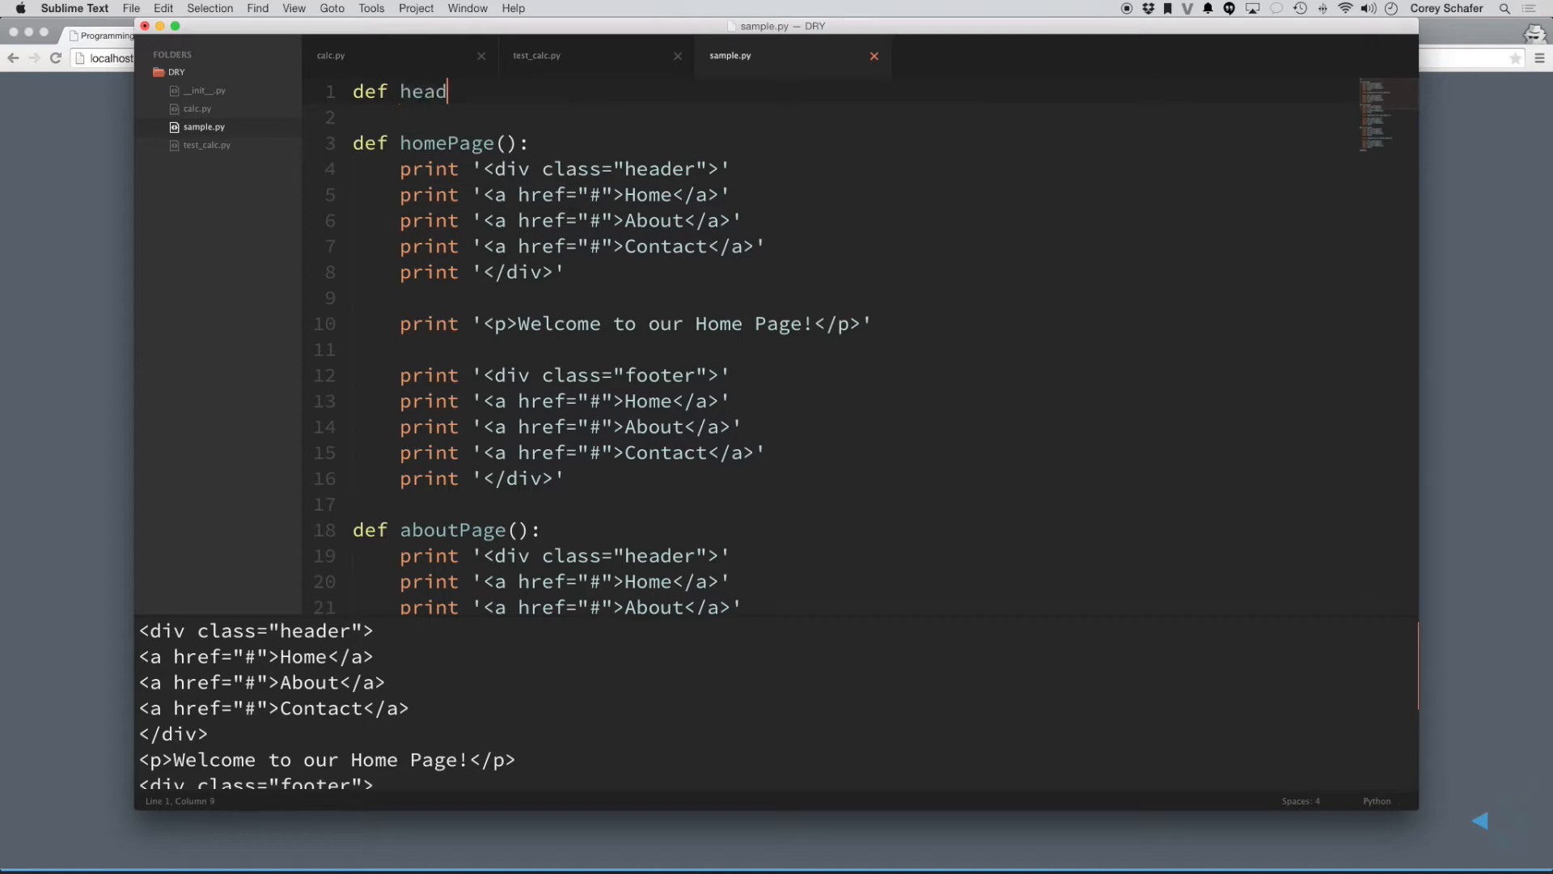
text(er():)
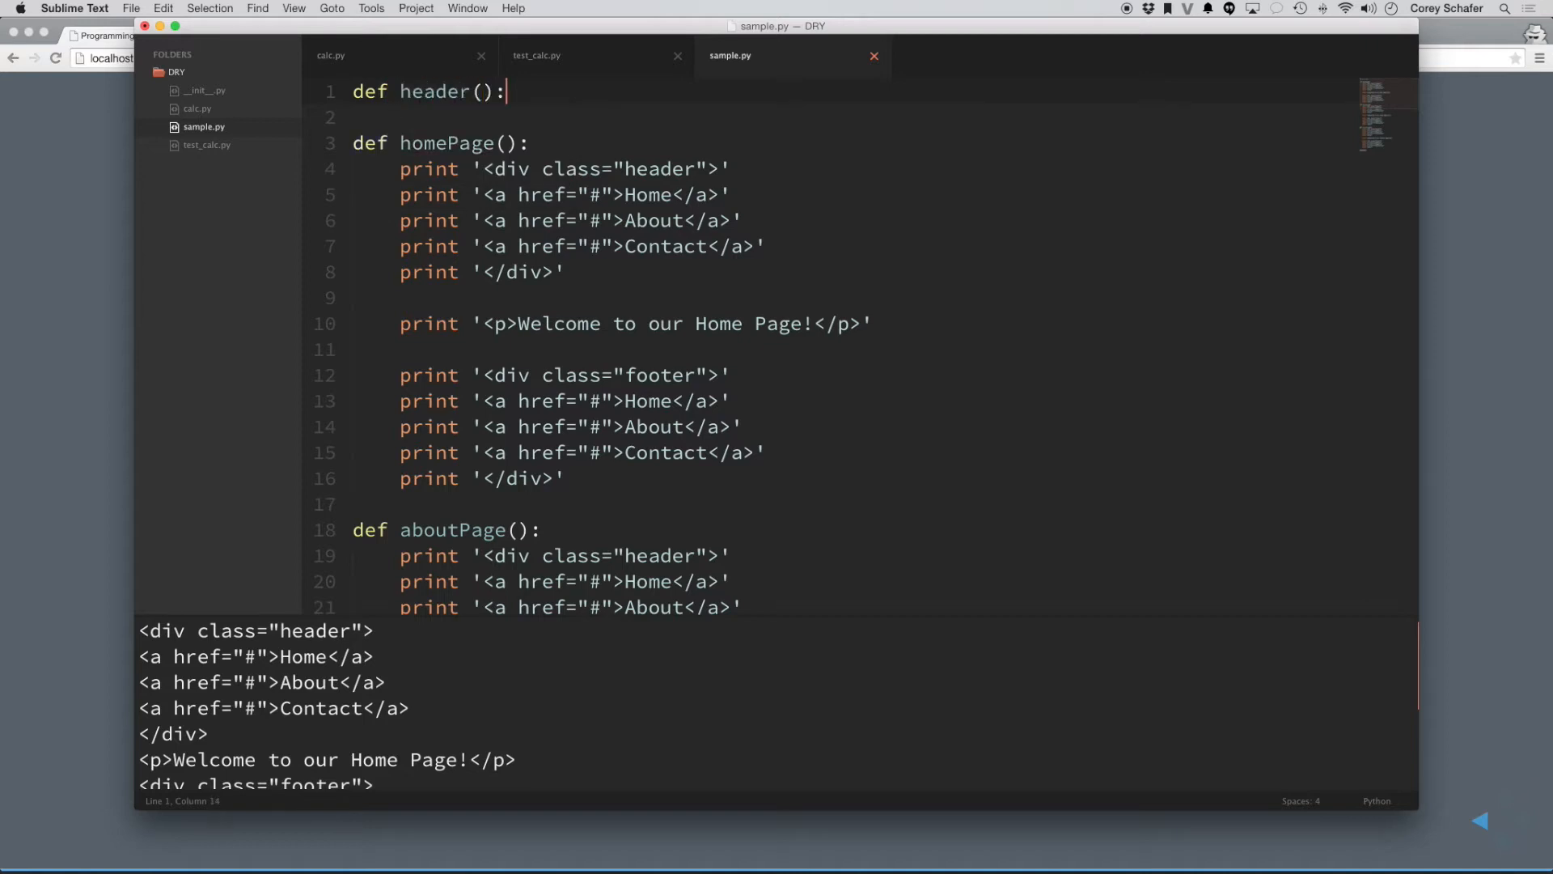
text(pass)
text(def )
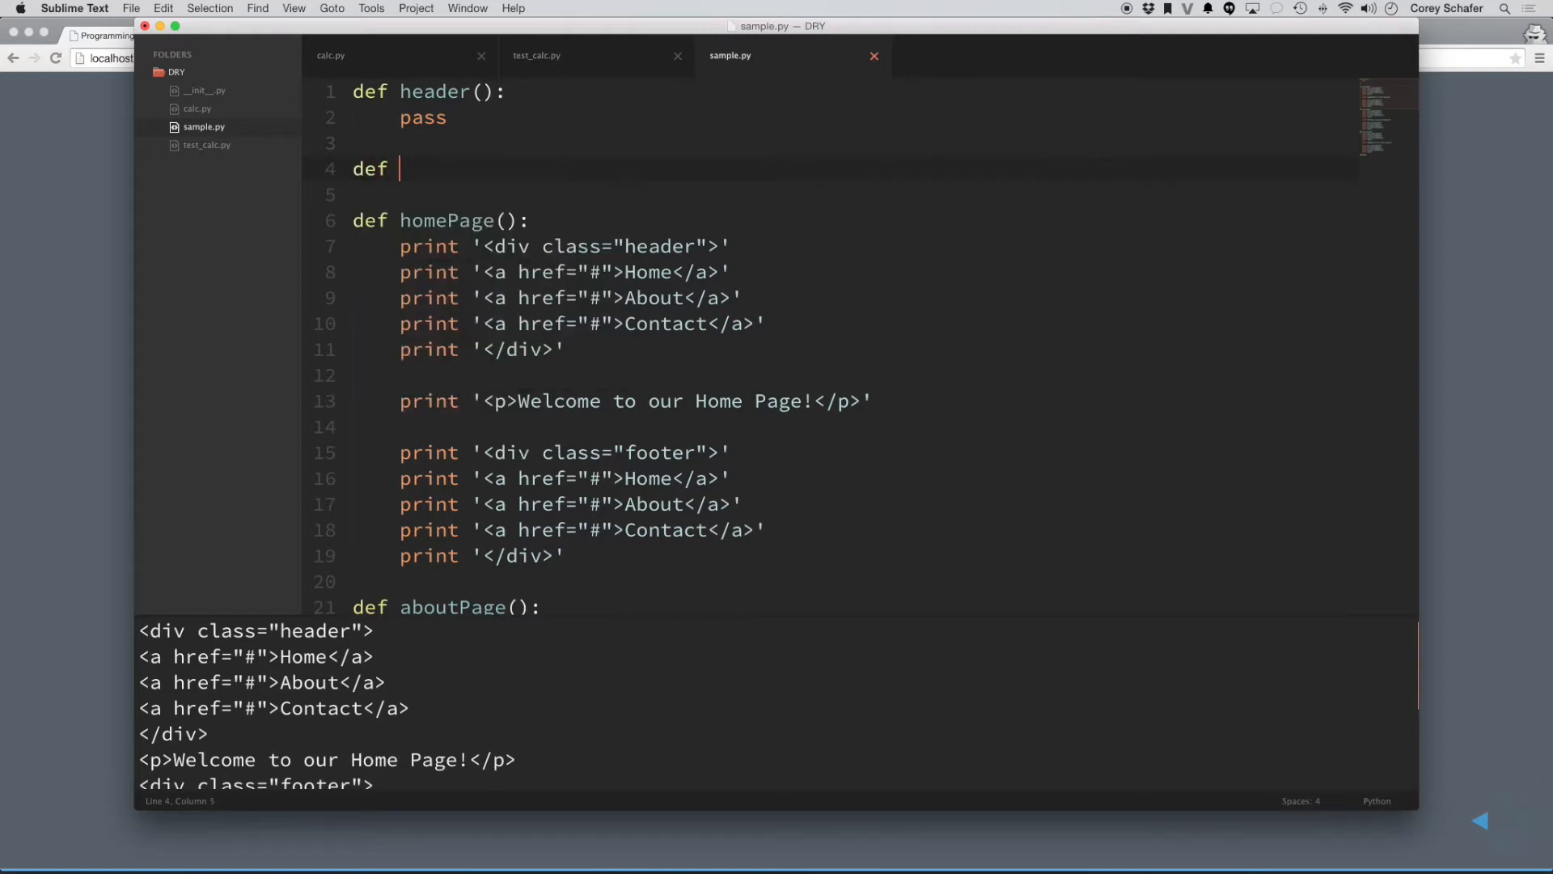
text(footer():)
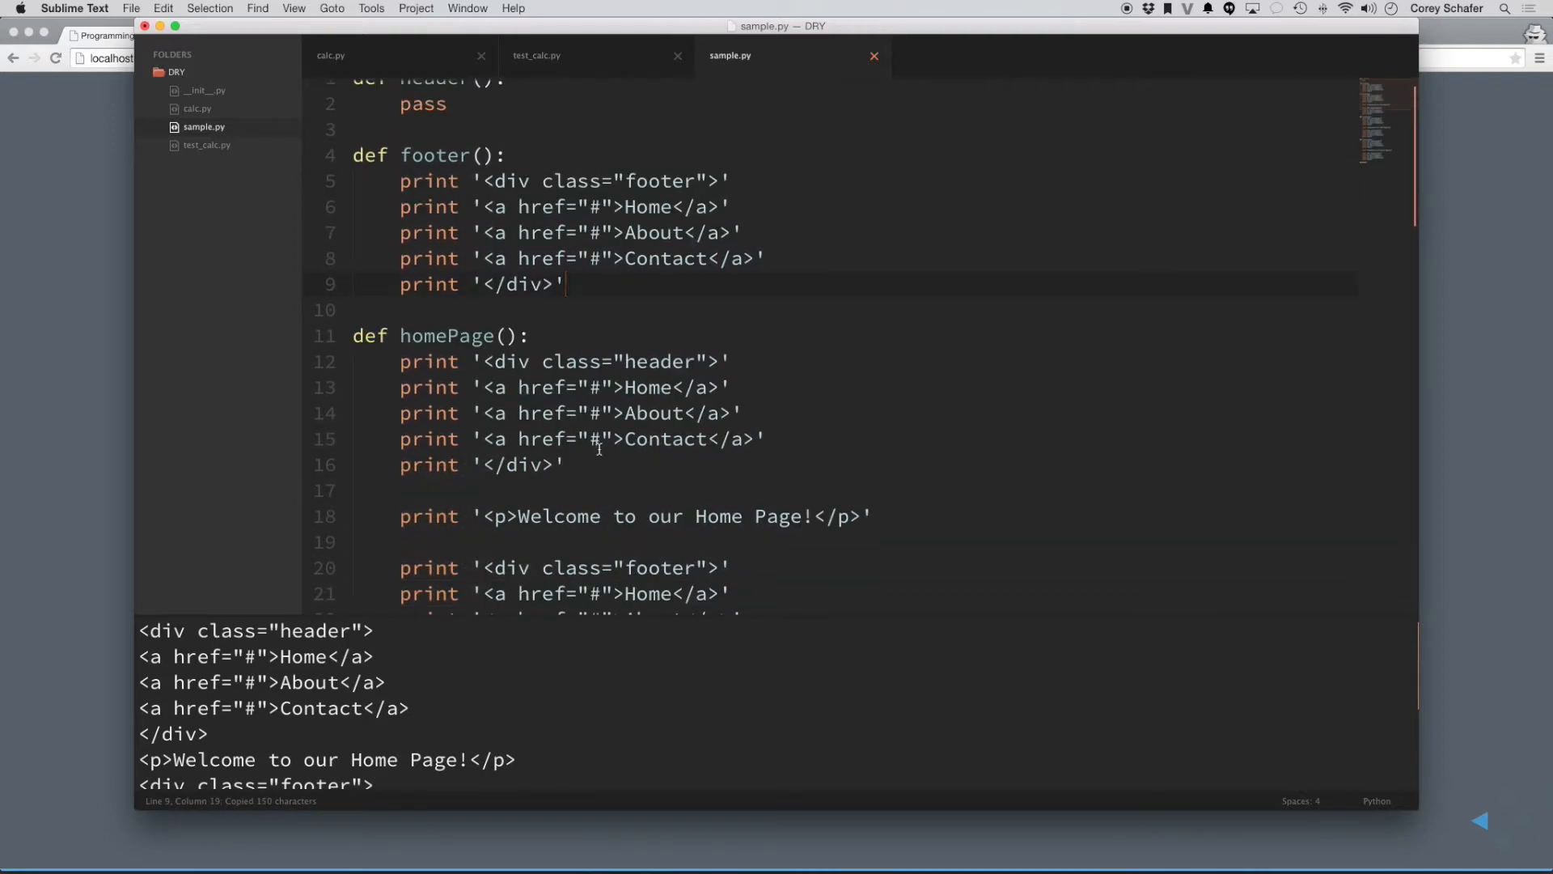
drag(399, 361, 567, 478)
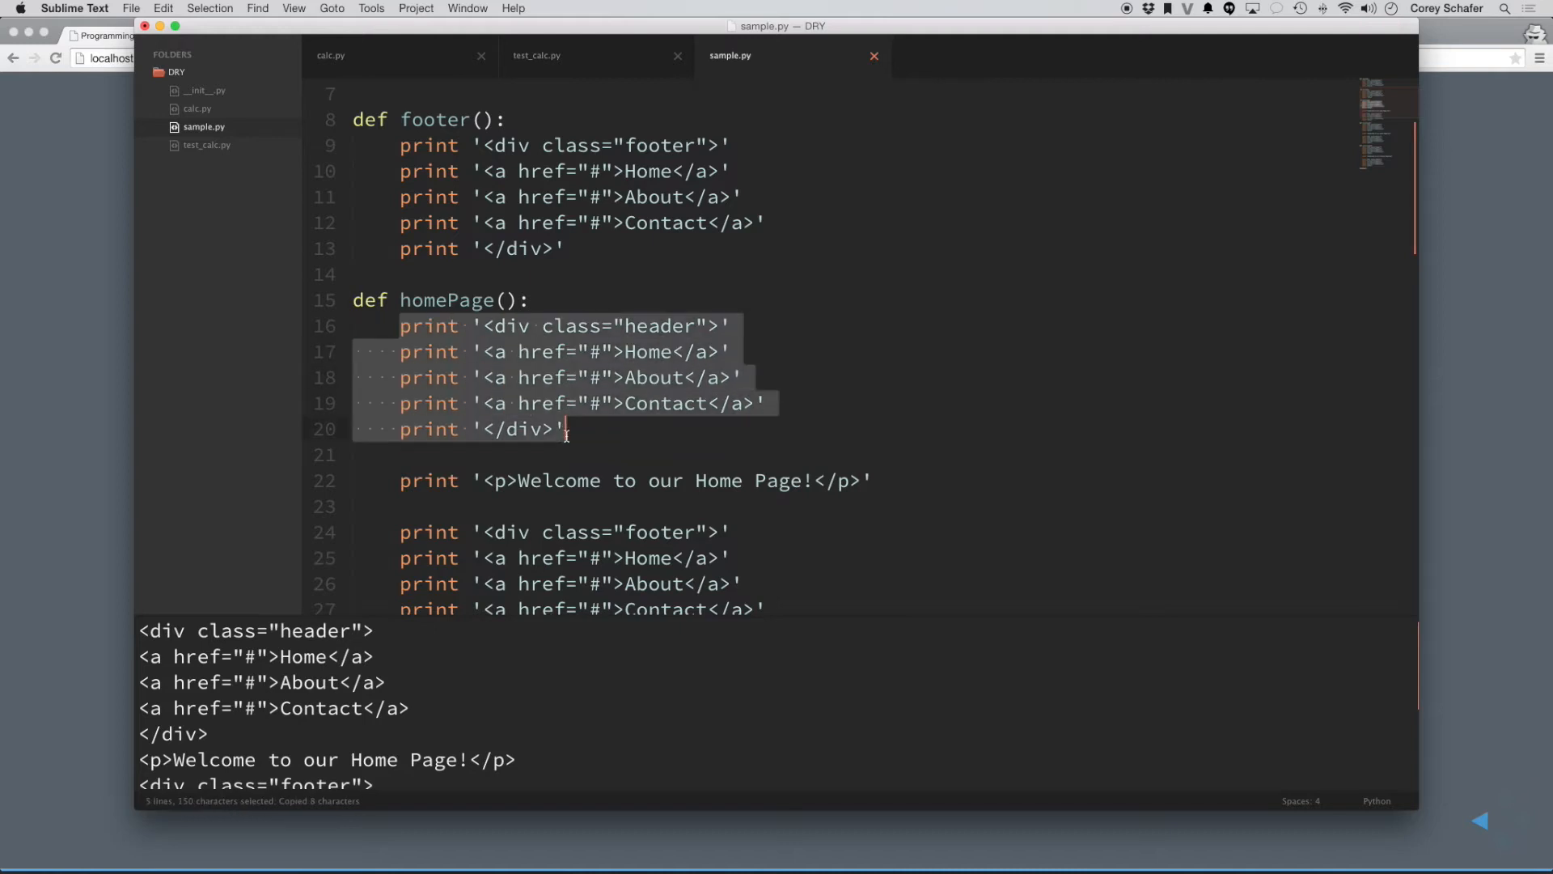
text(header())
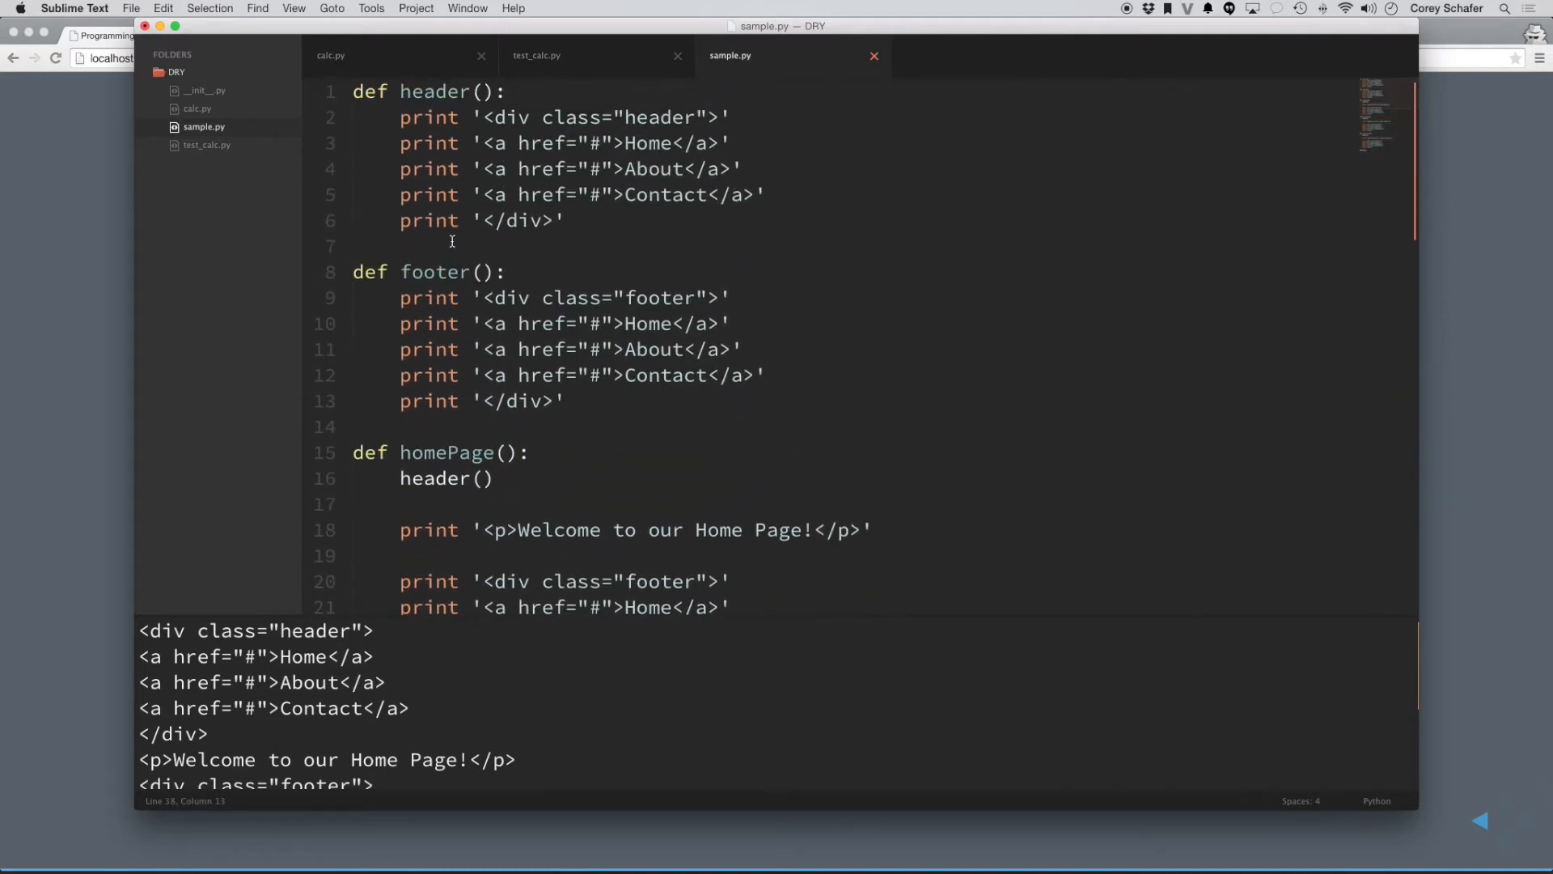
double_click(433, 272)
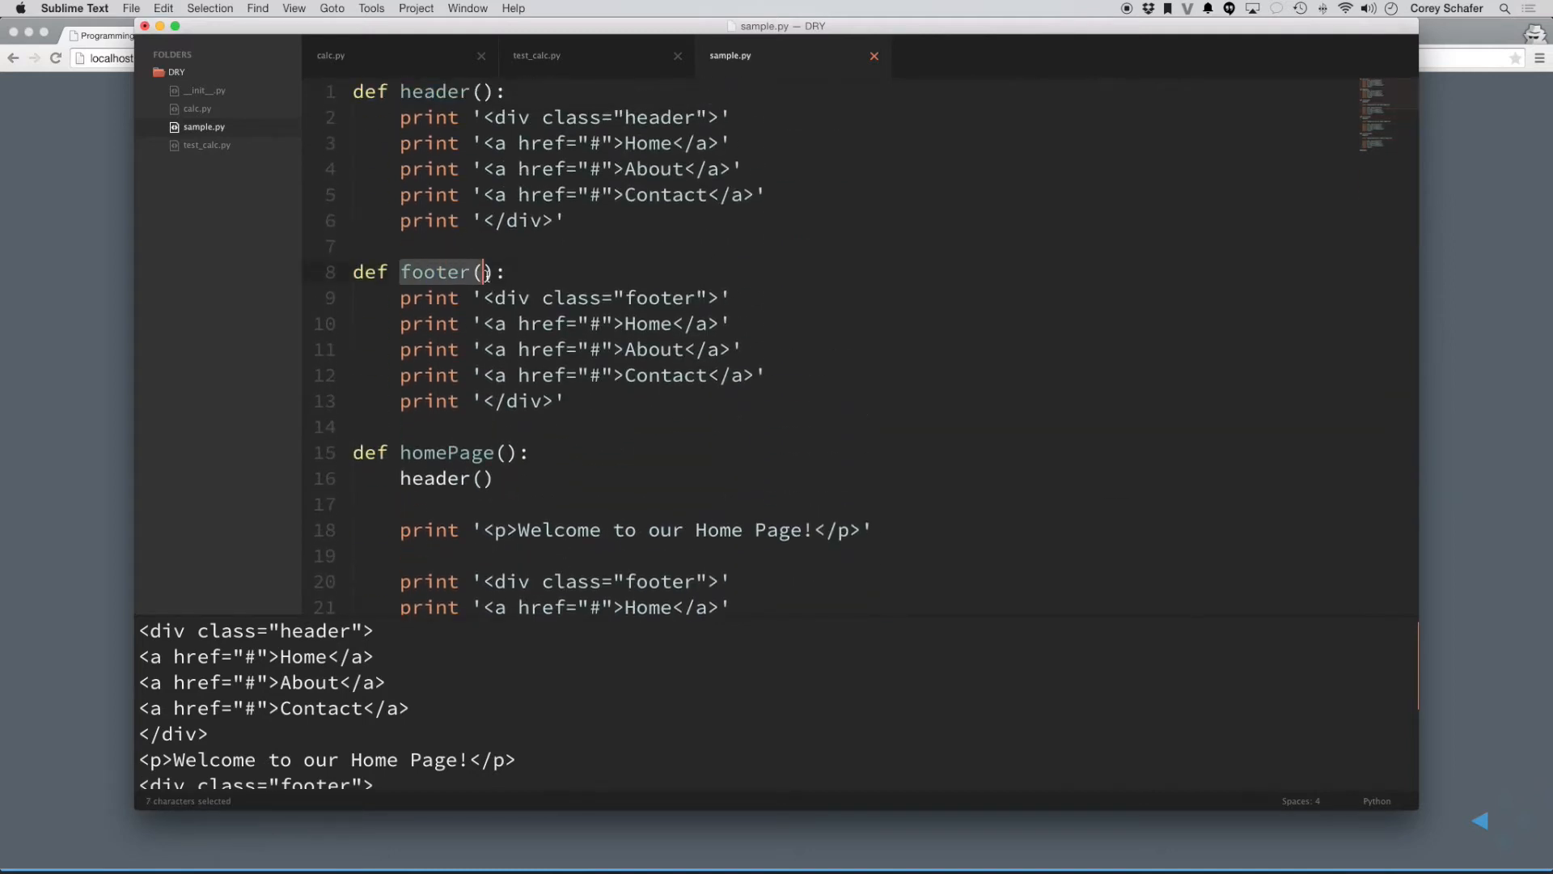
scroll(down, 3)
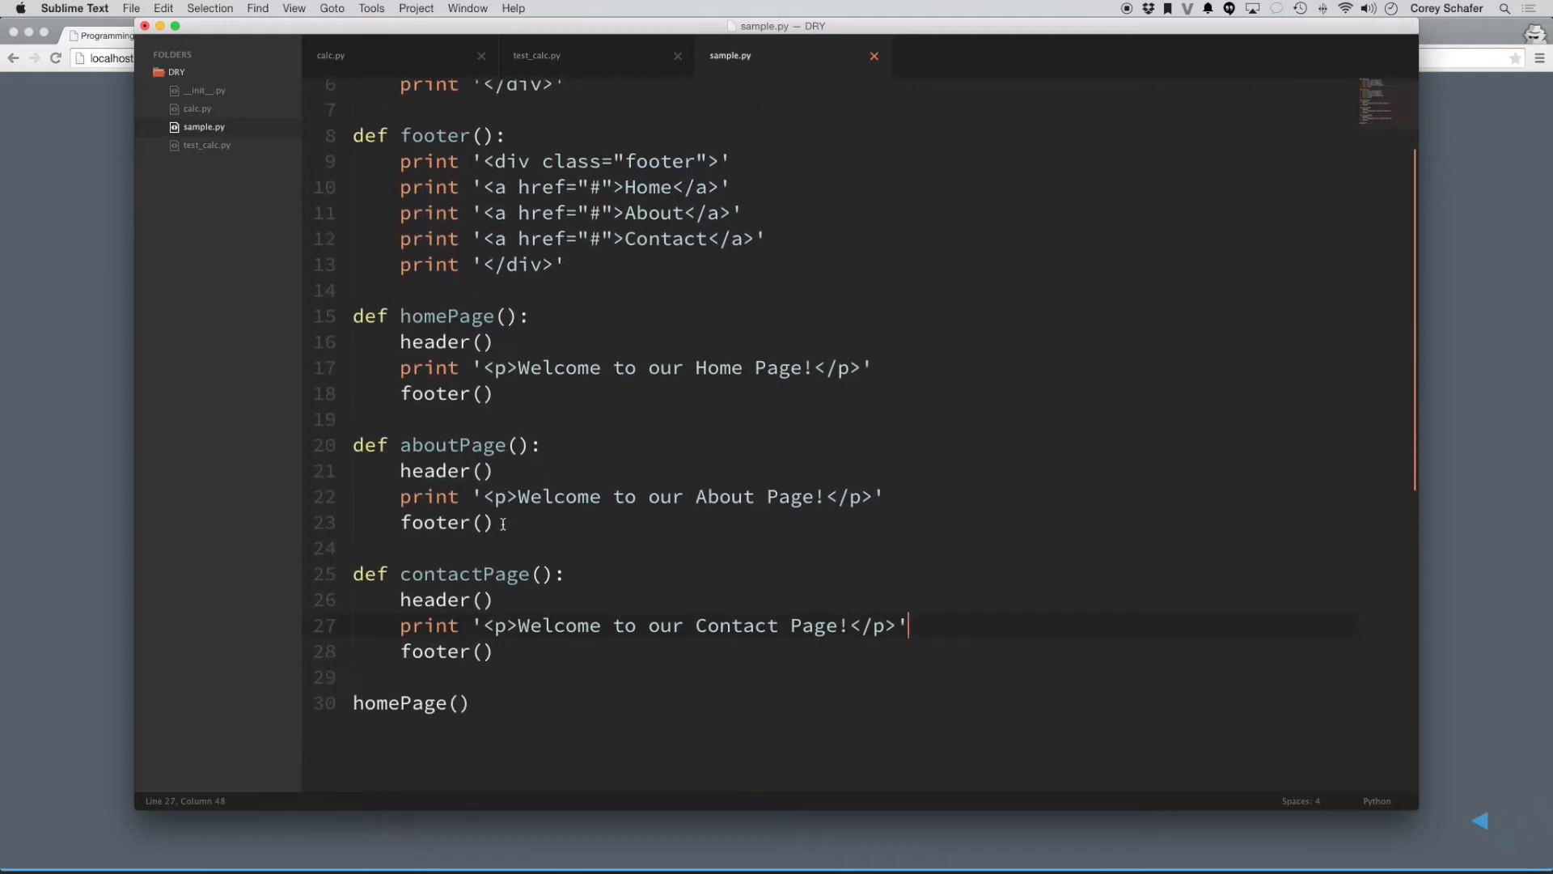
mouse_move(403, 341)
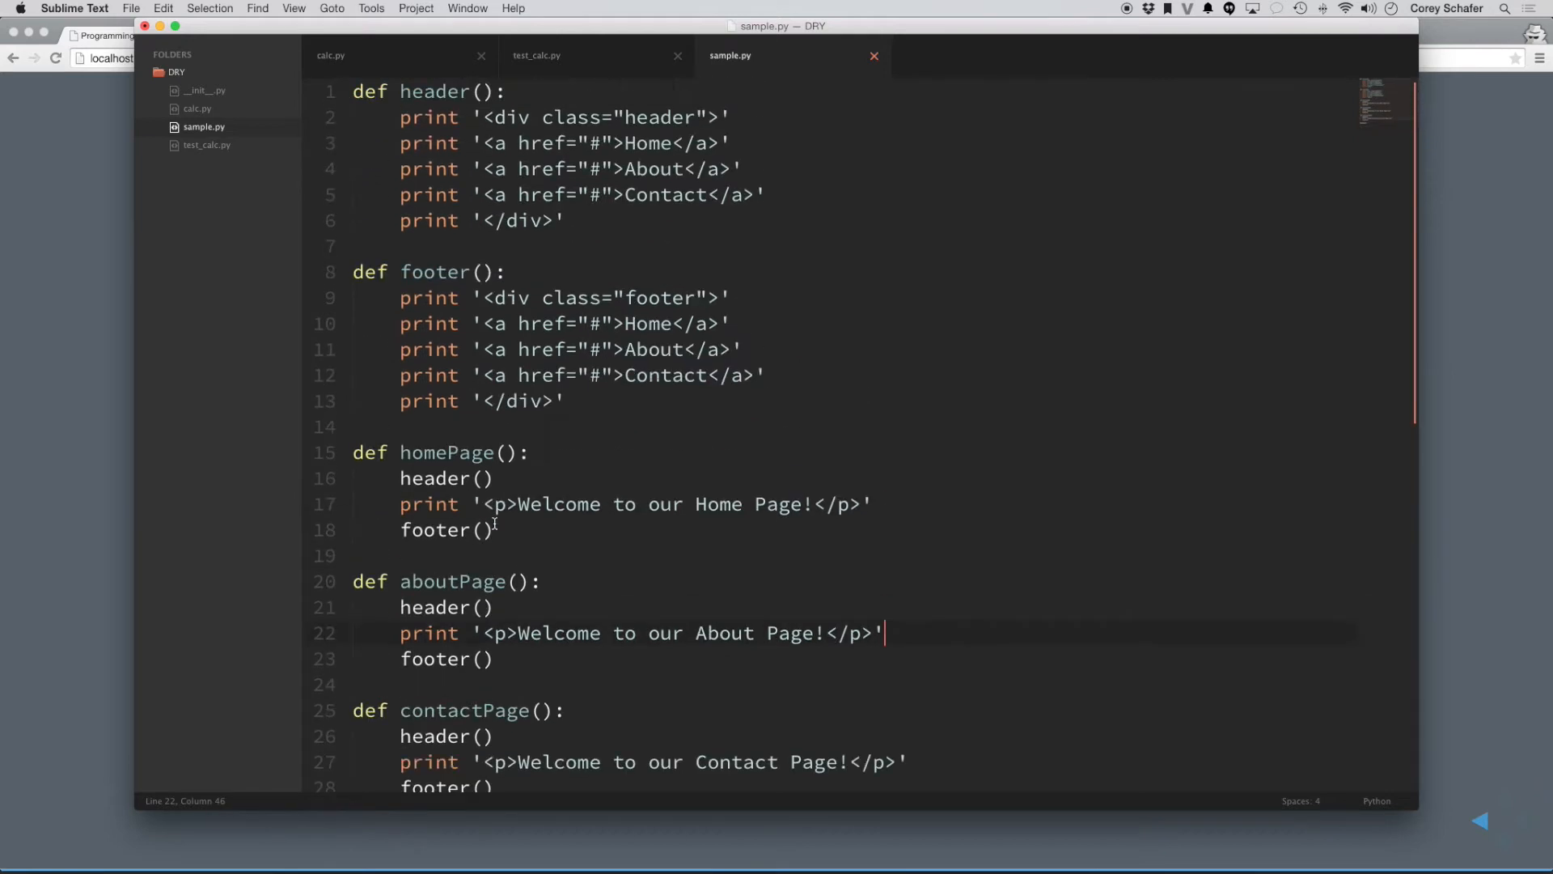
mouse_move(641, 107)
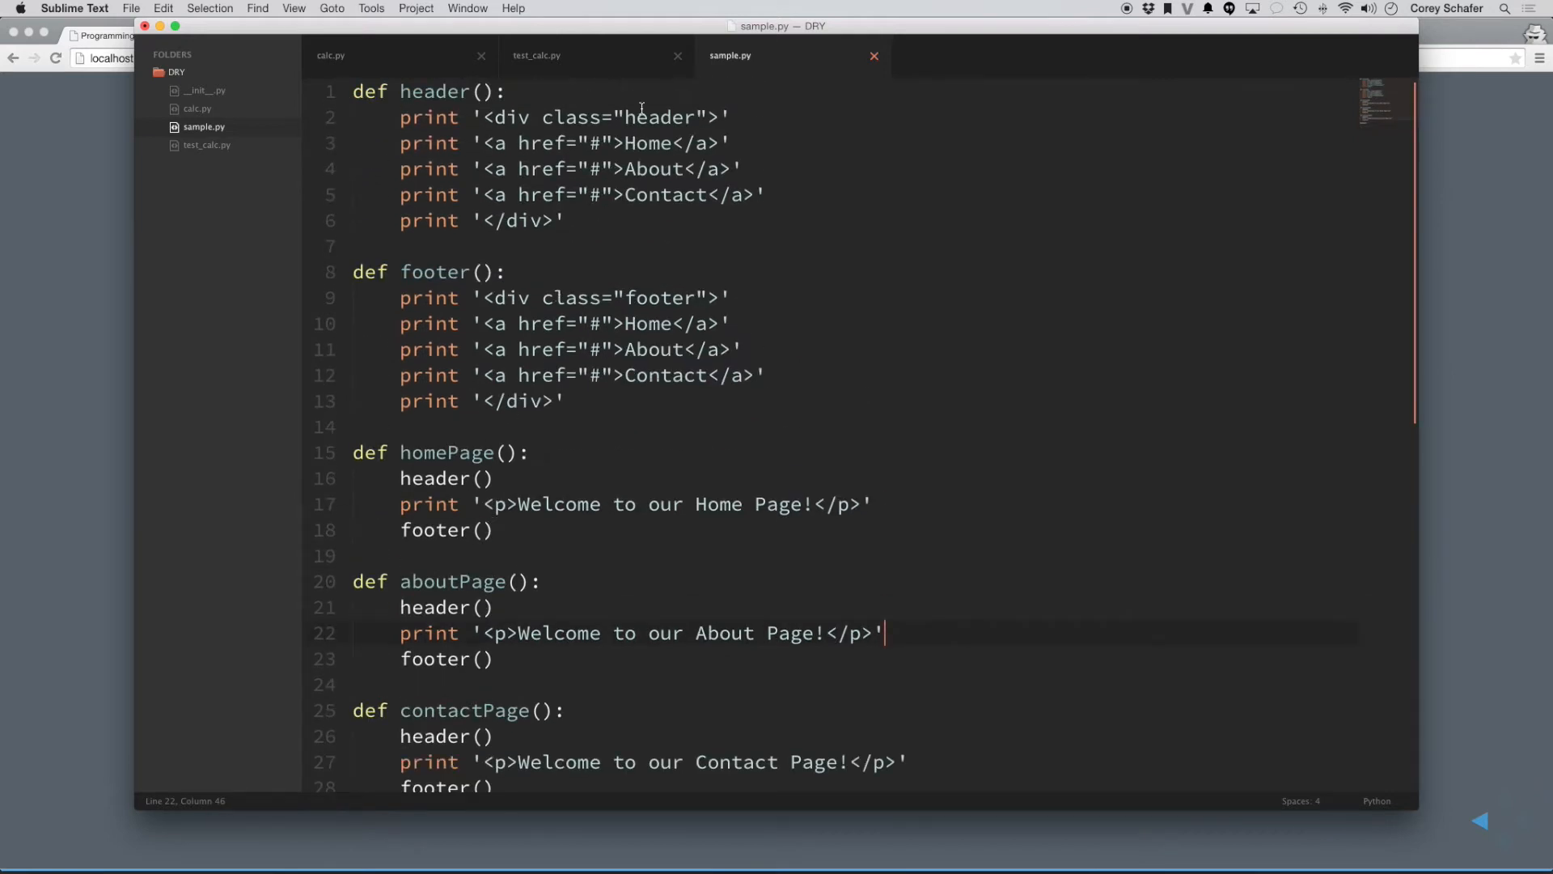
- Move the header's three link print lines into a new nav_menu() function
click(566, 117)
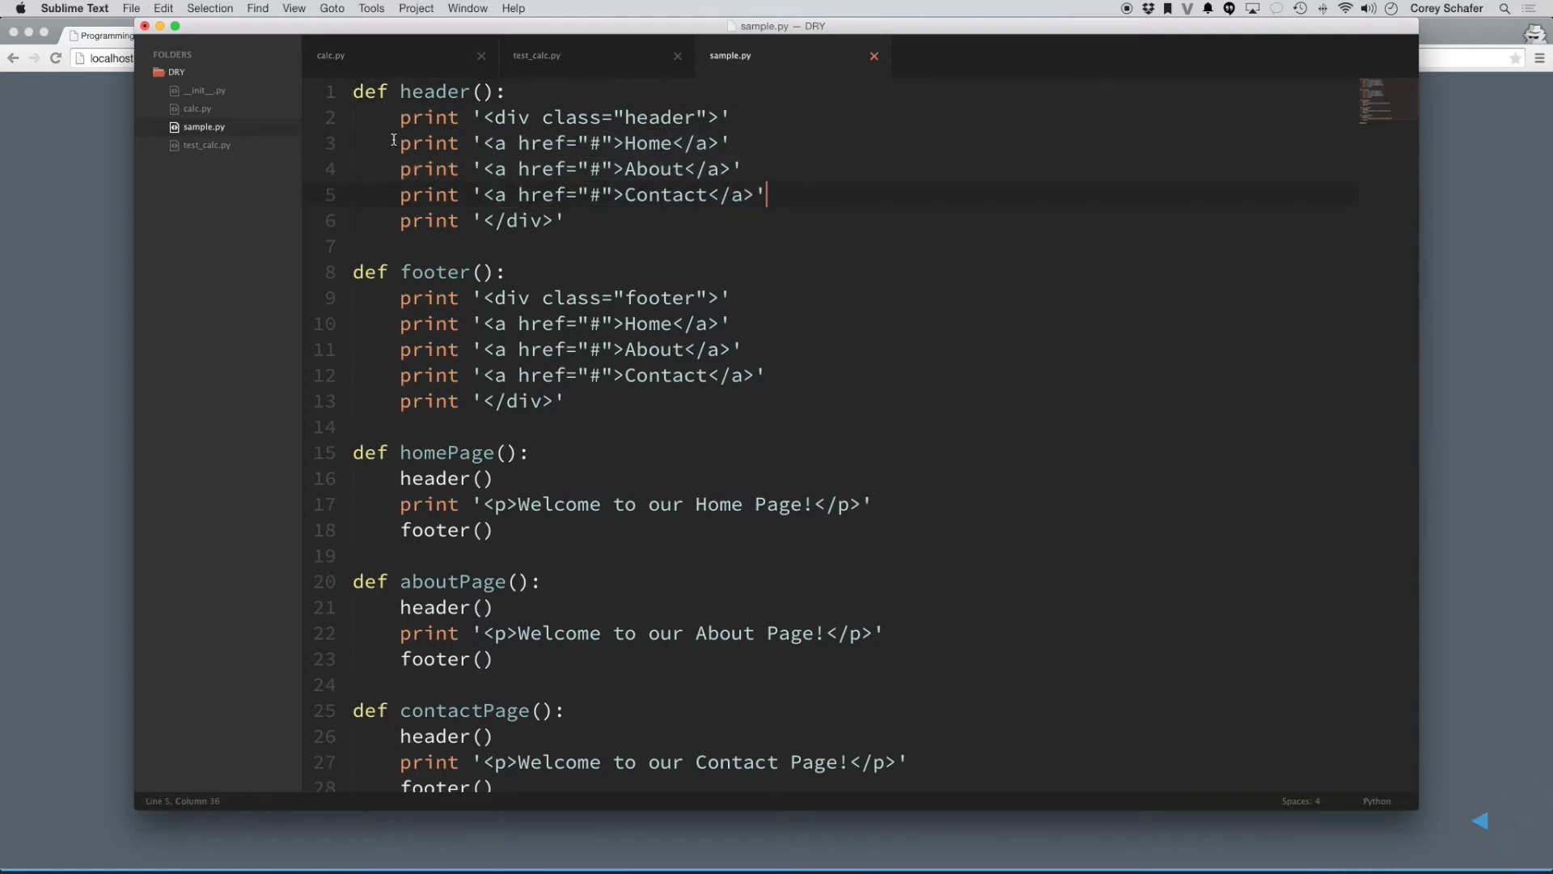
drag(400, 142, 767, 195)
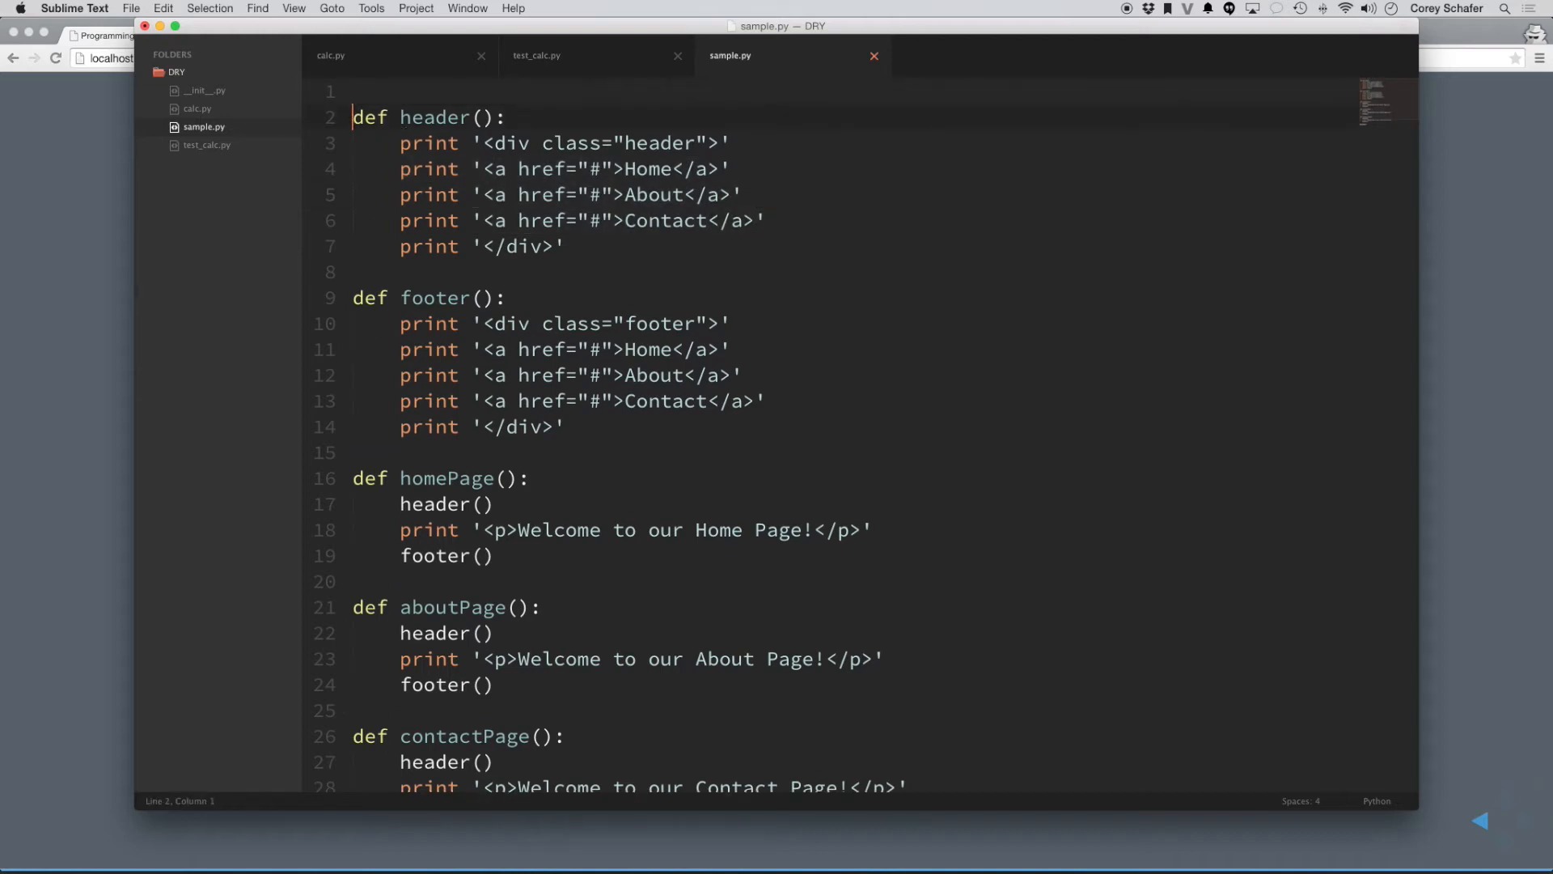
text(def nav)
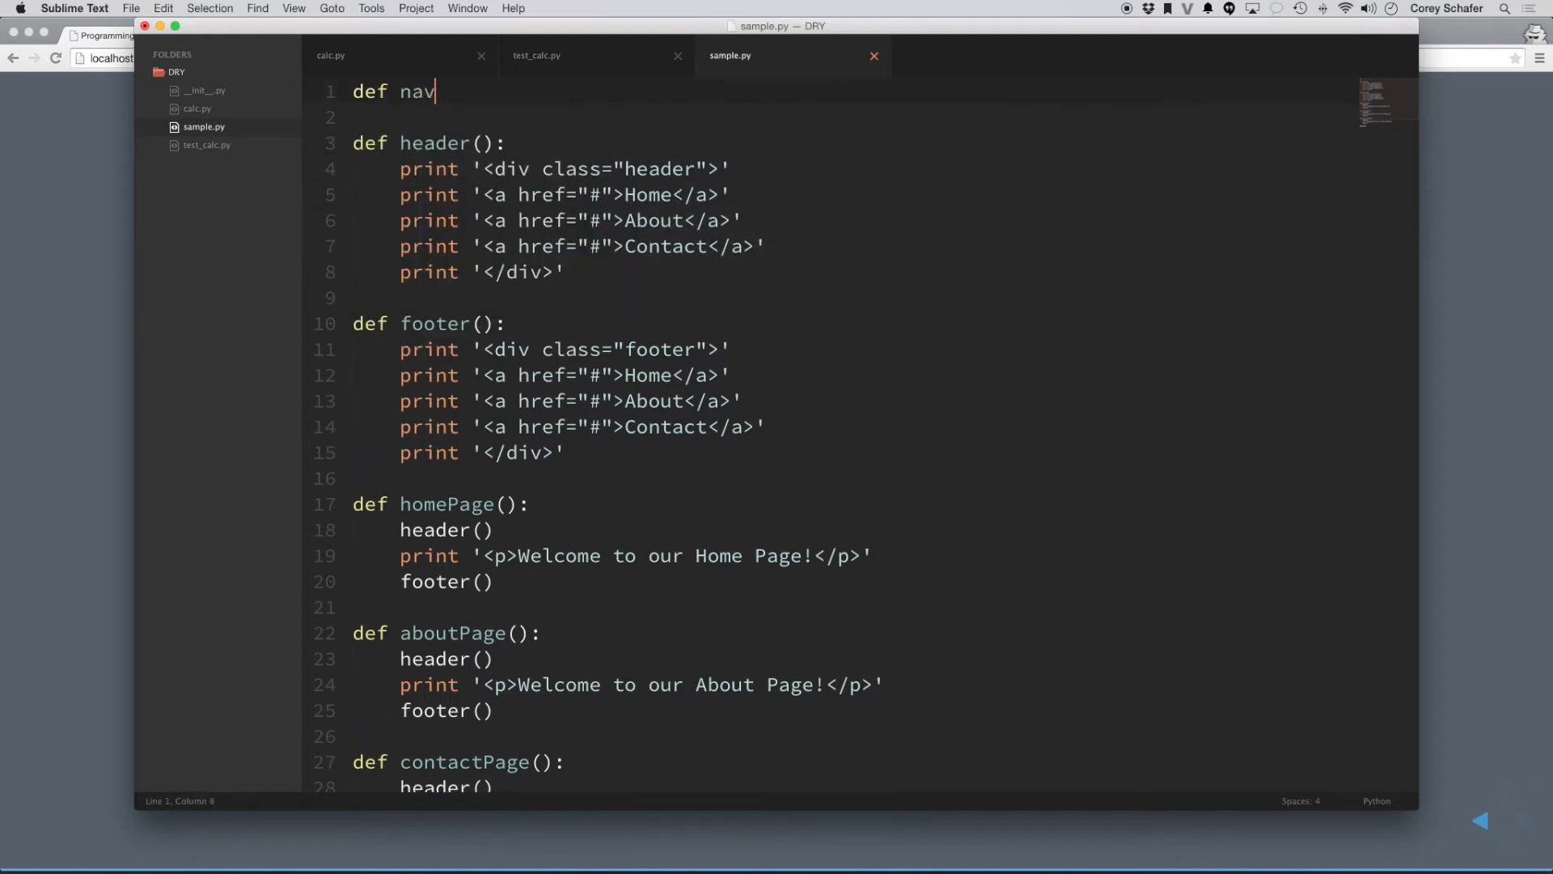
text(_menu)
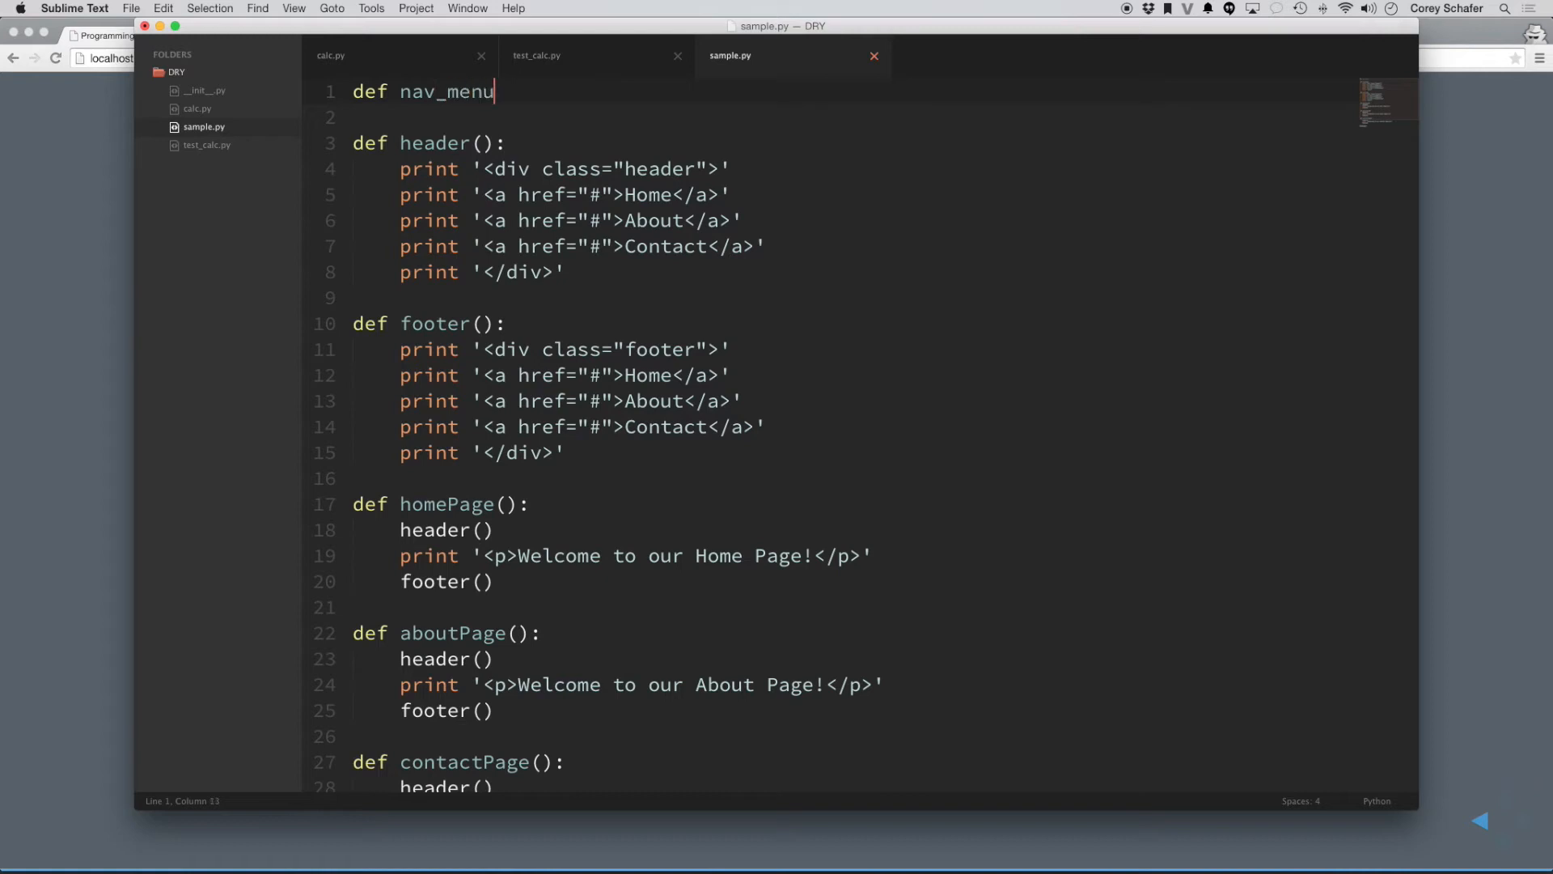
text(():)
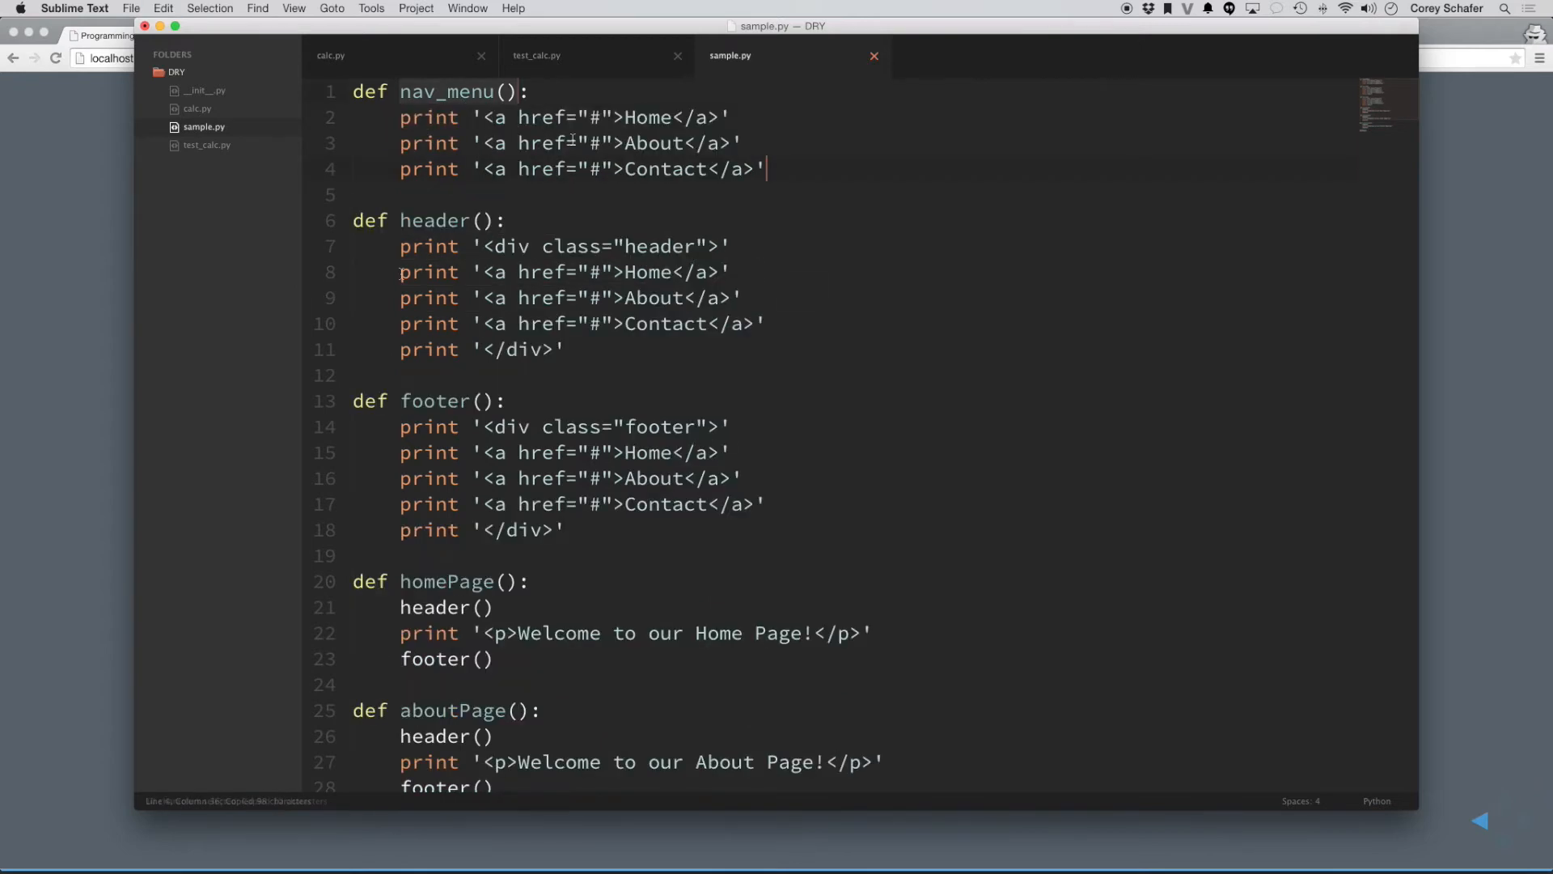
- Replace the footer's repeated link prints with a nav_menu() call
drag(400, 271, 767, 324)
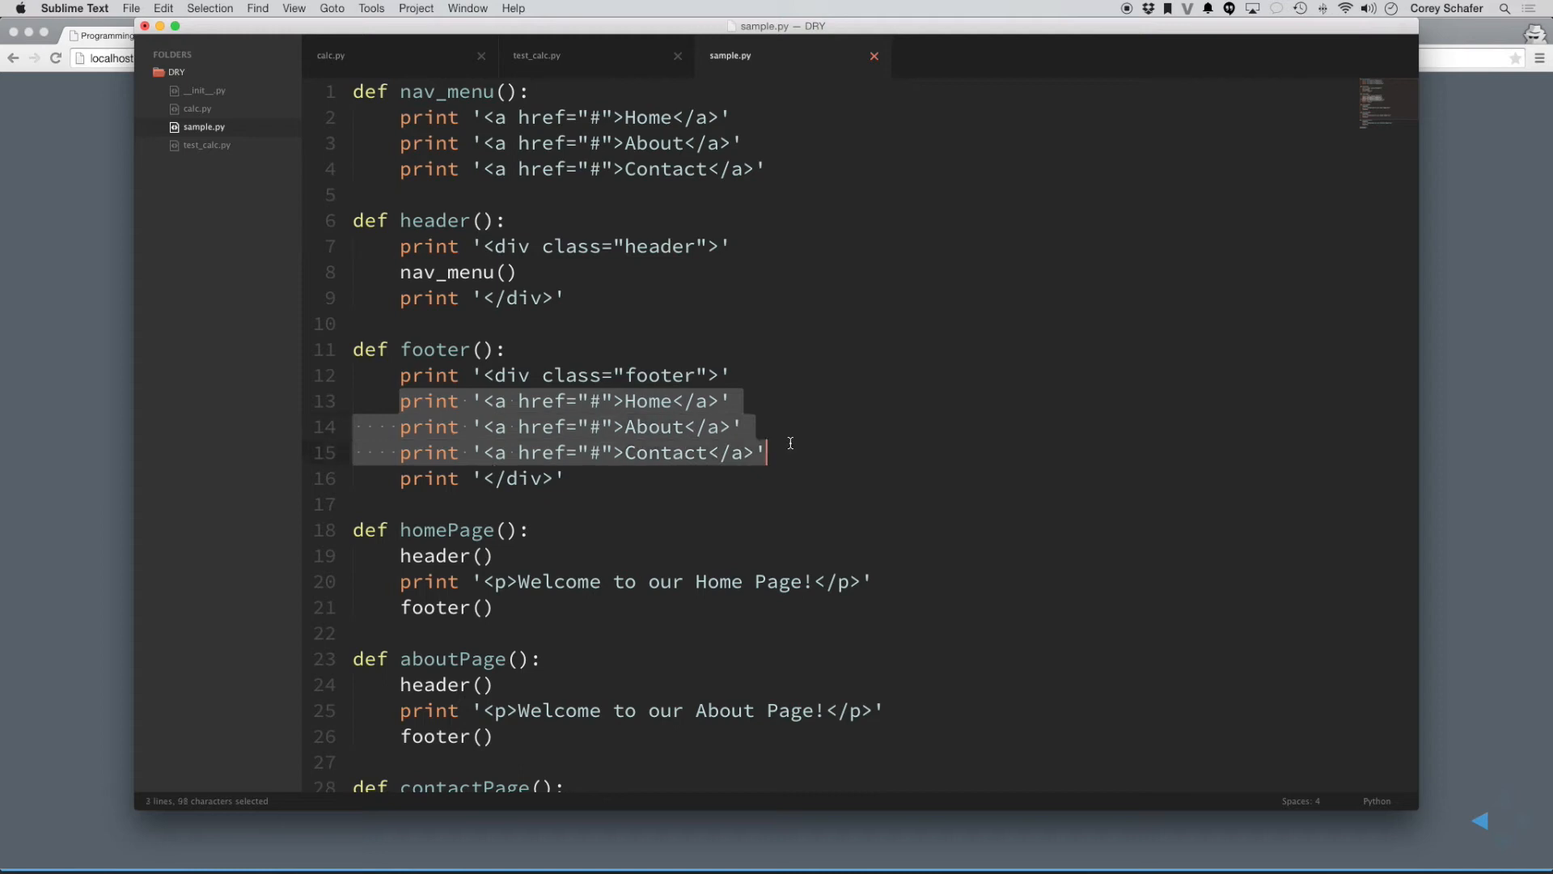
text(nav_menu())
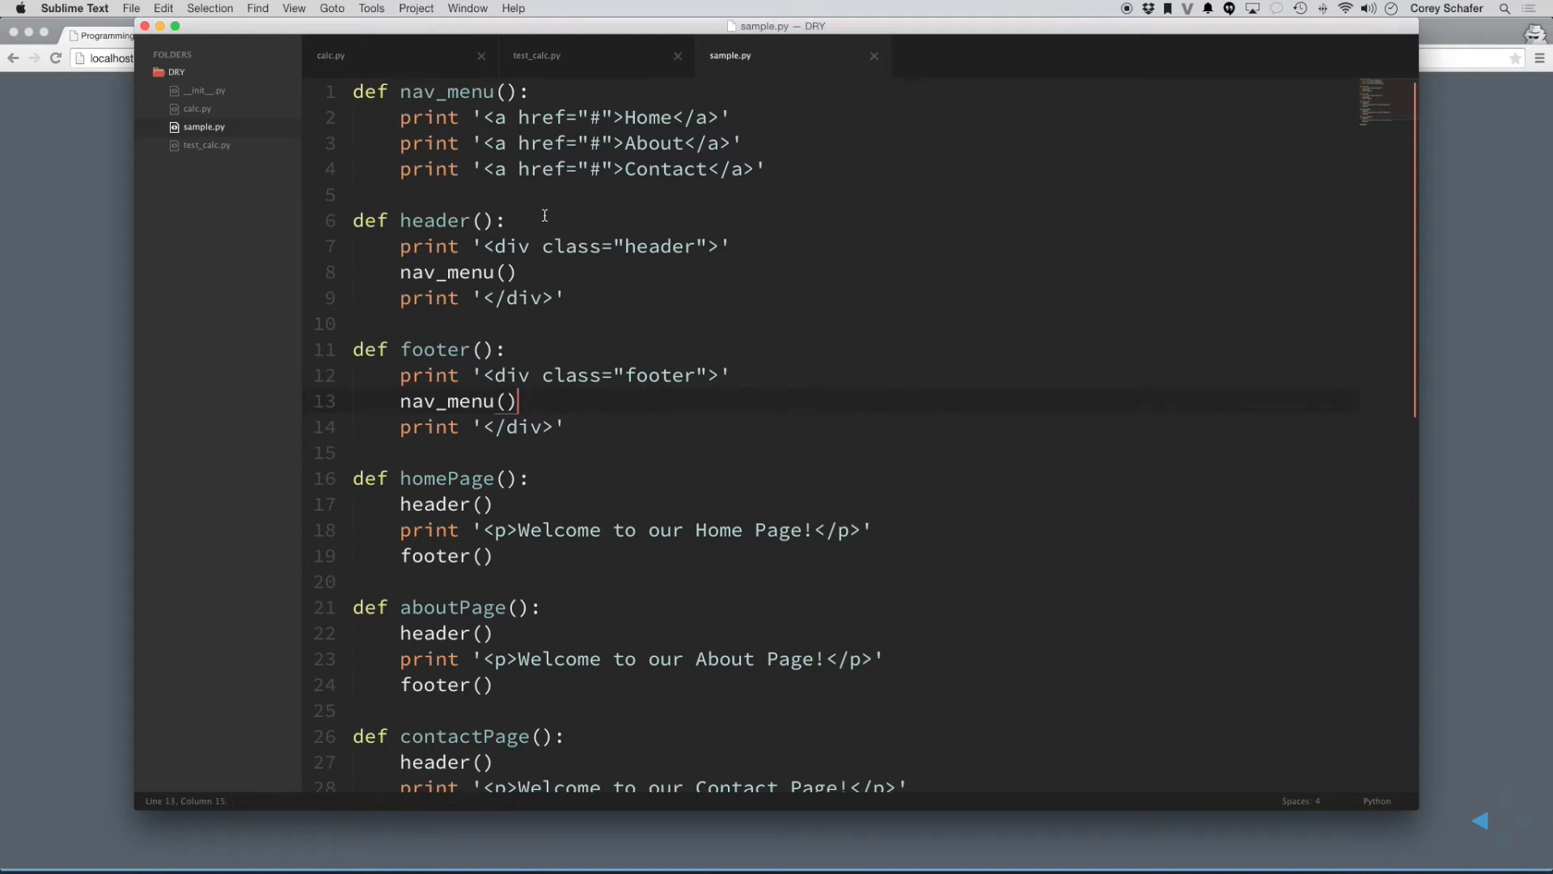
scroll(down, 3)
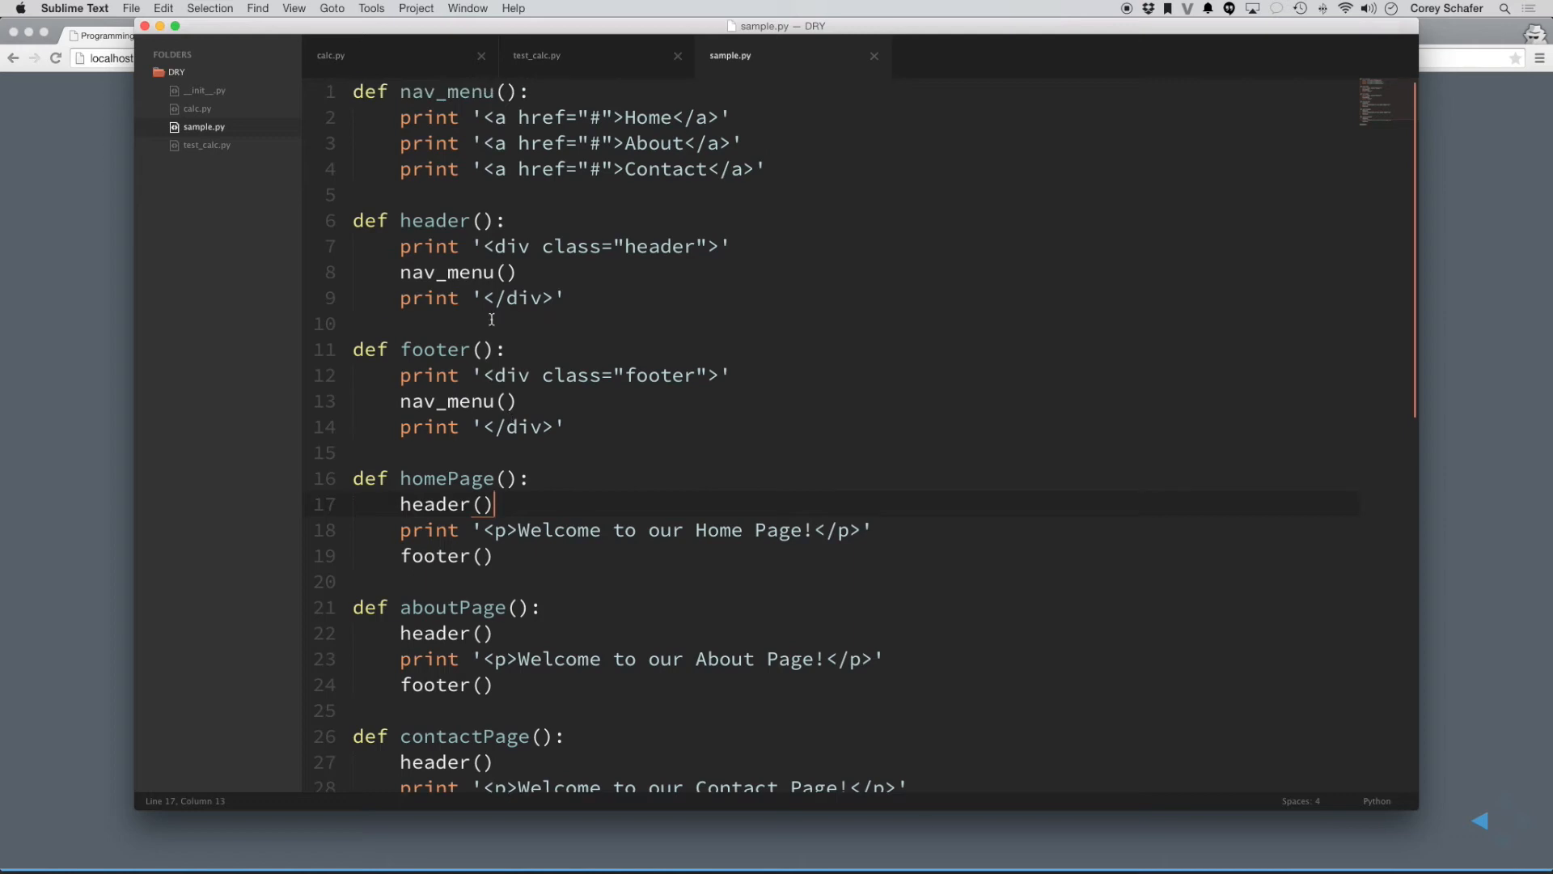
click(520, 272)
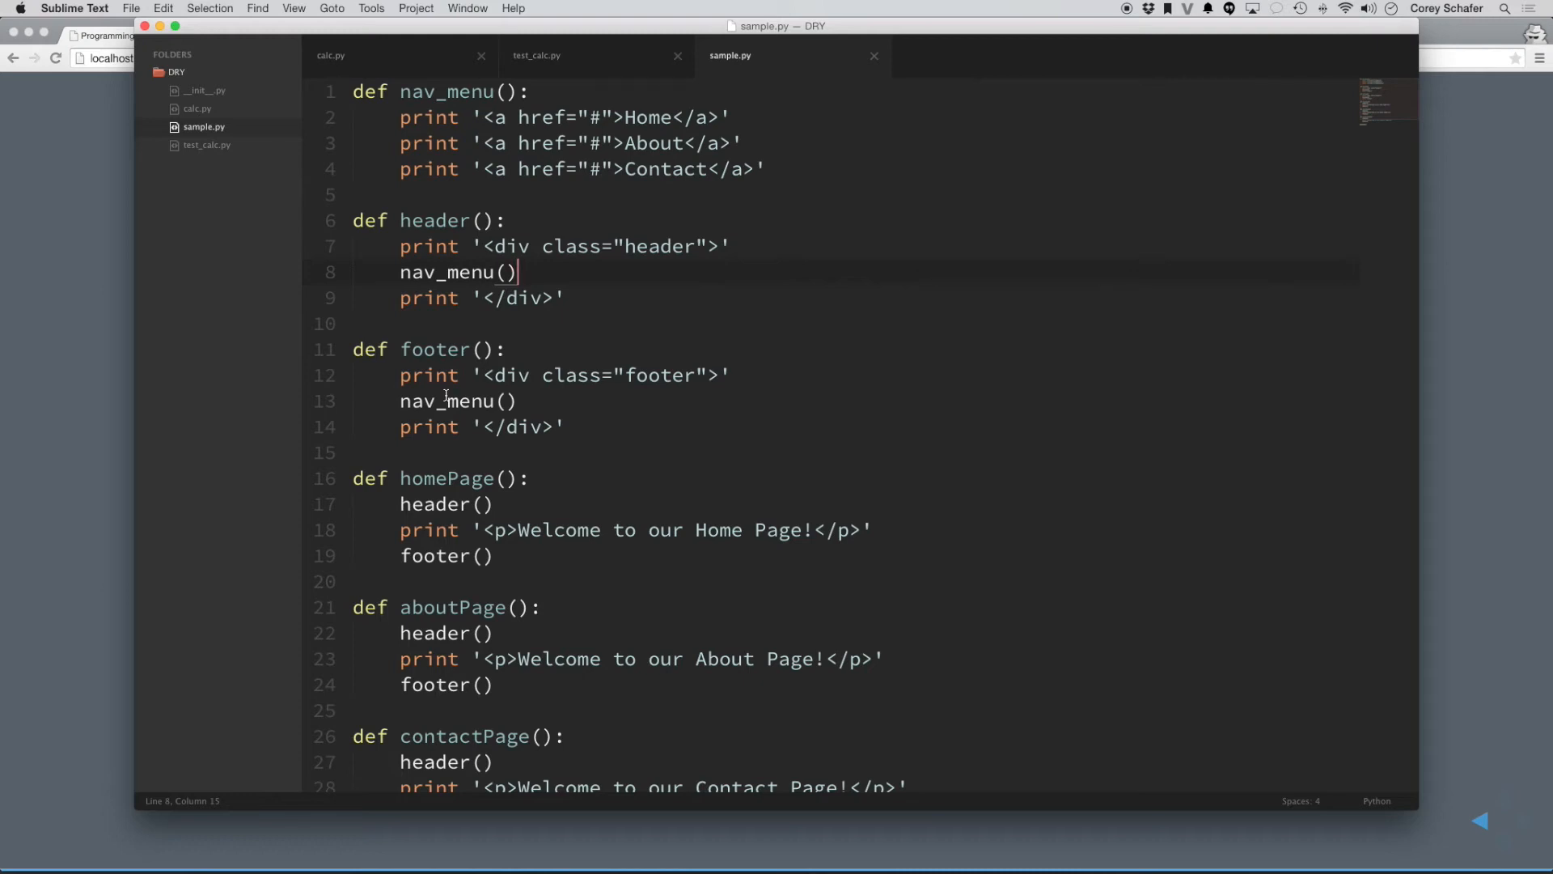
mouse_move(1149, 522)
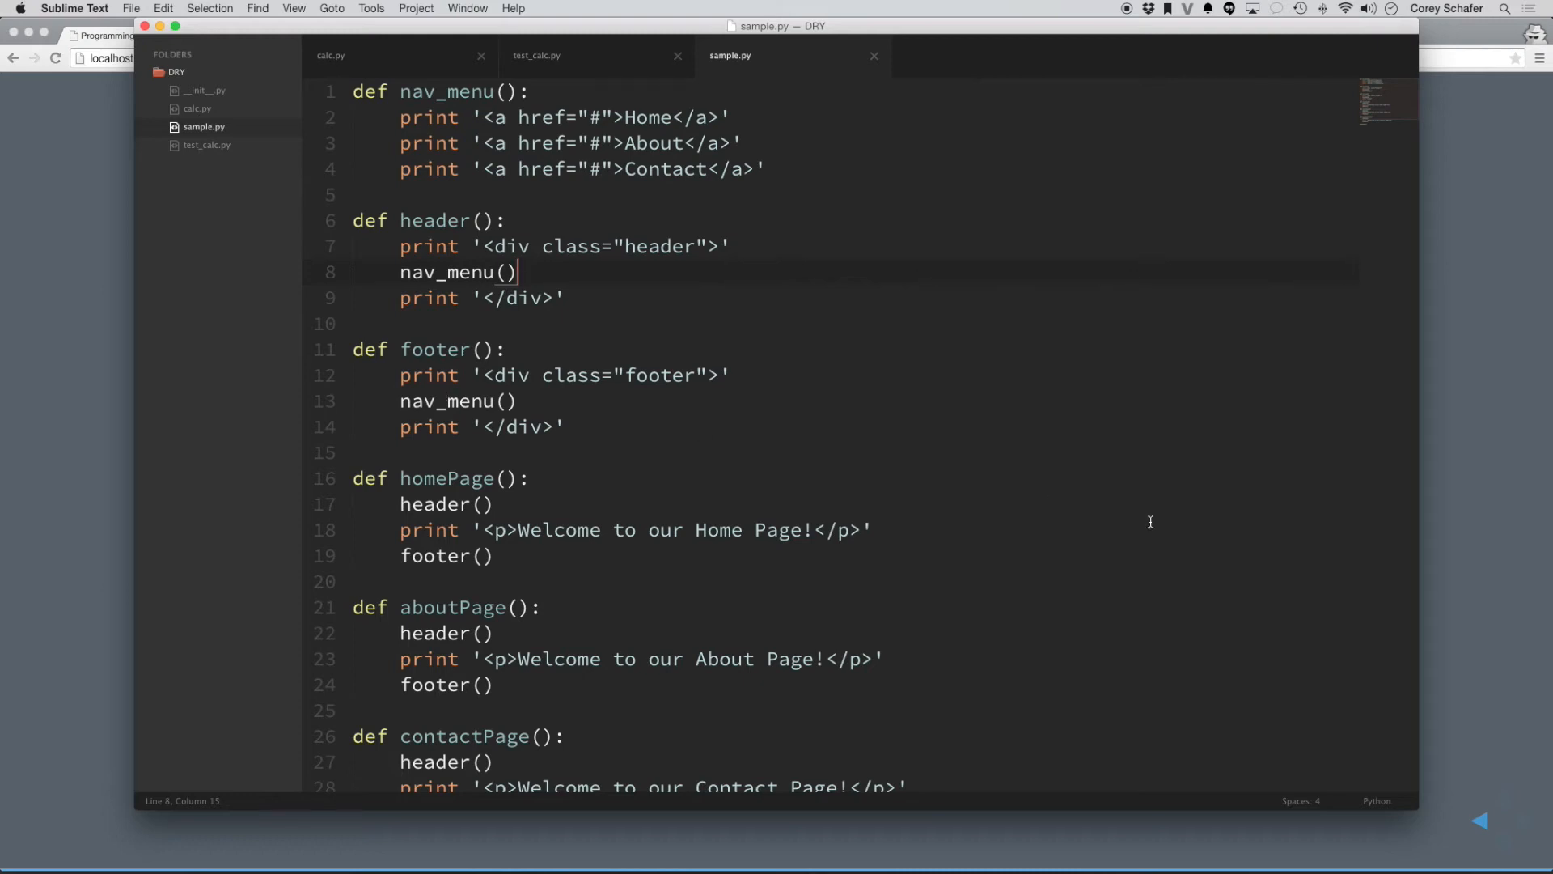
- Rerun sample.py and confirm it still prints the header, welcome text and footer links
key(cmd+b)
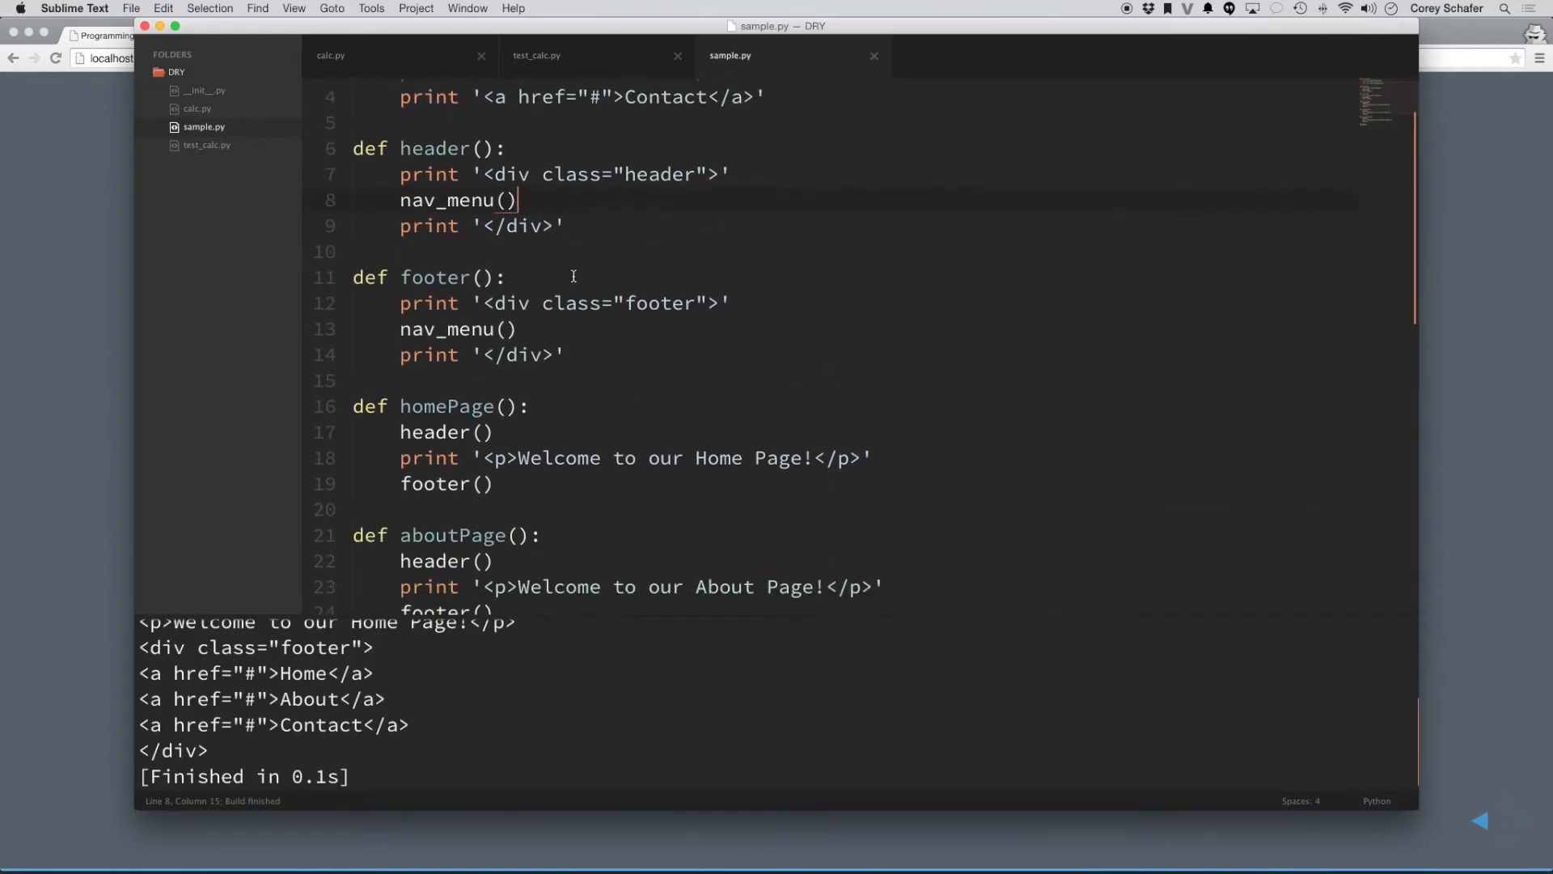
scroll(down, 3)
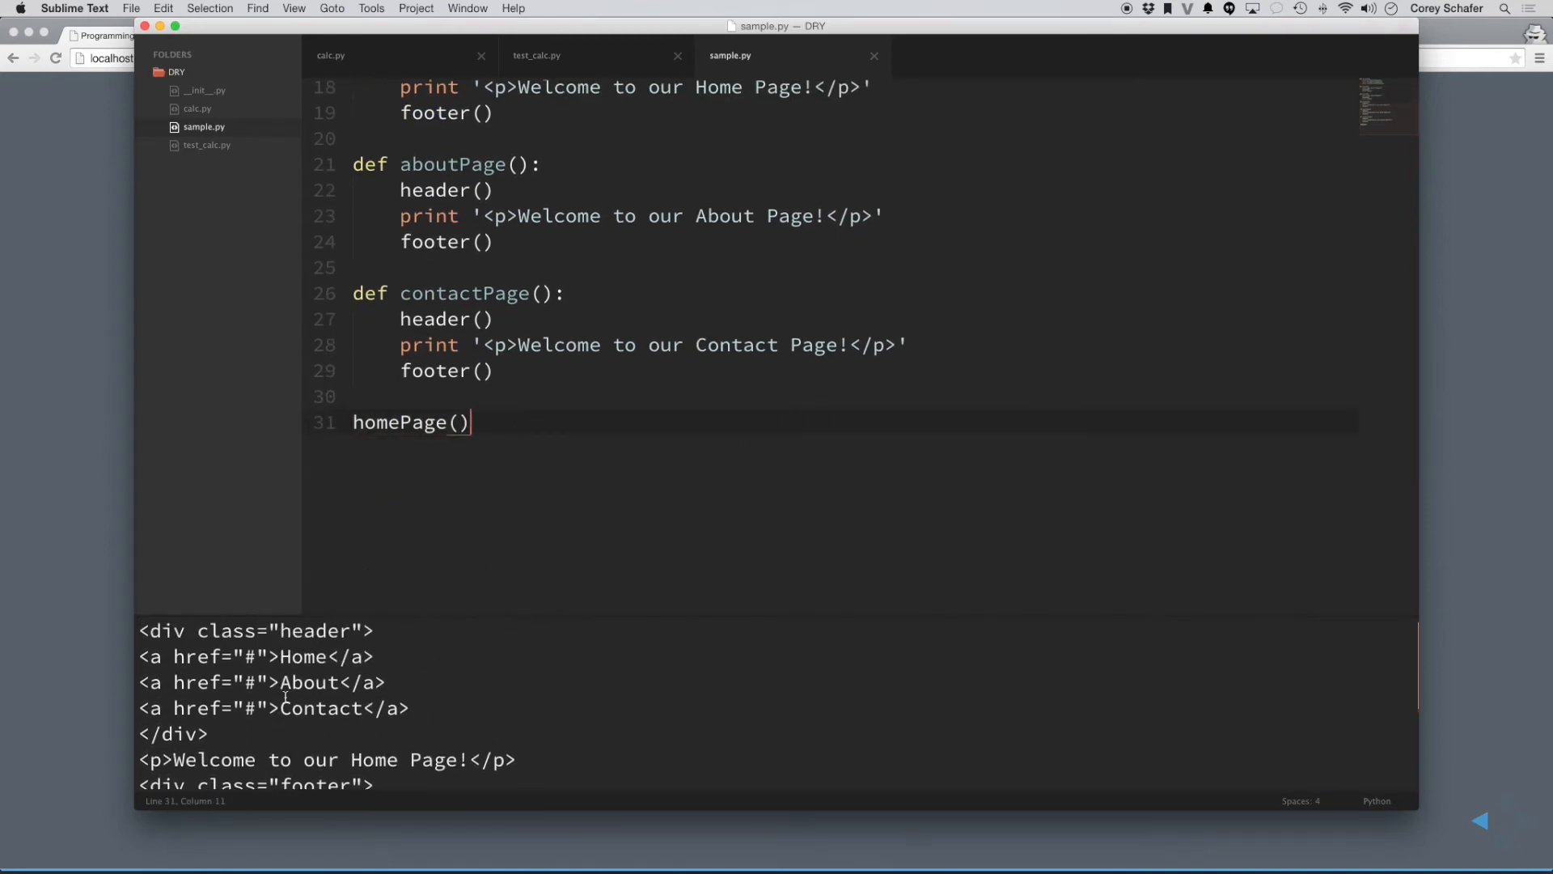
scroll(down, 3)
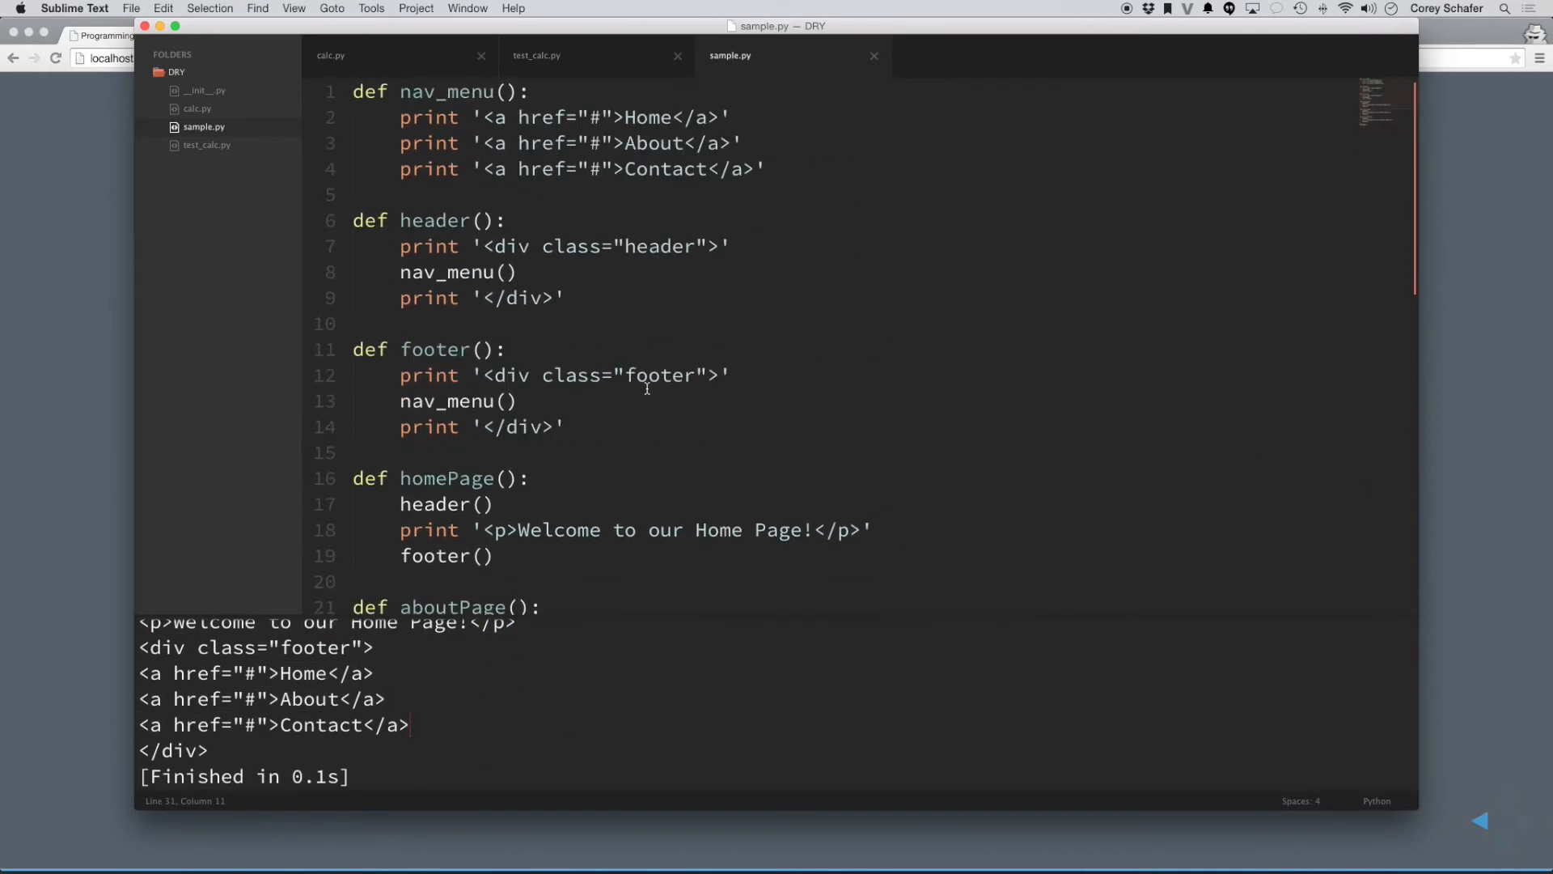
click(508, 220)
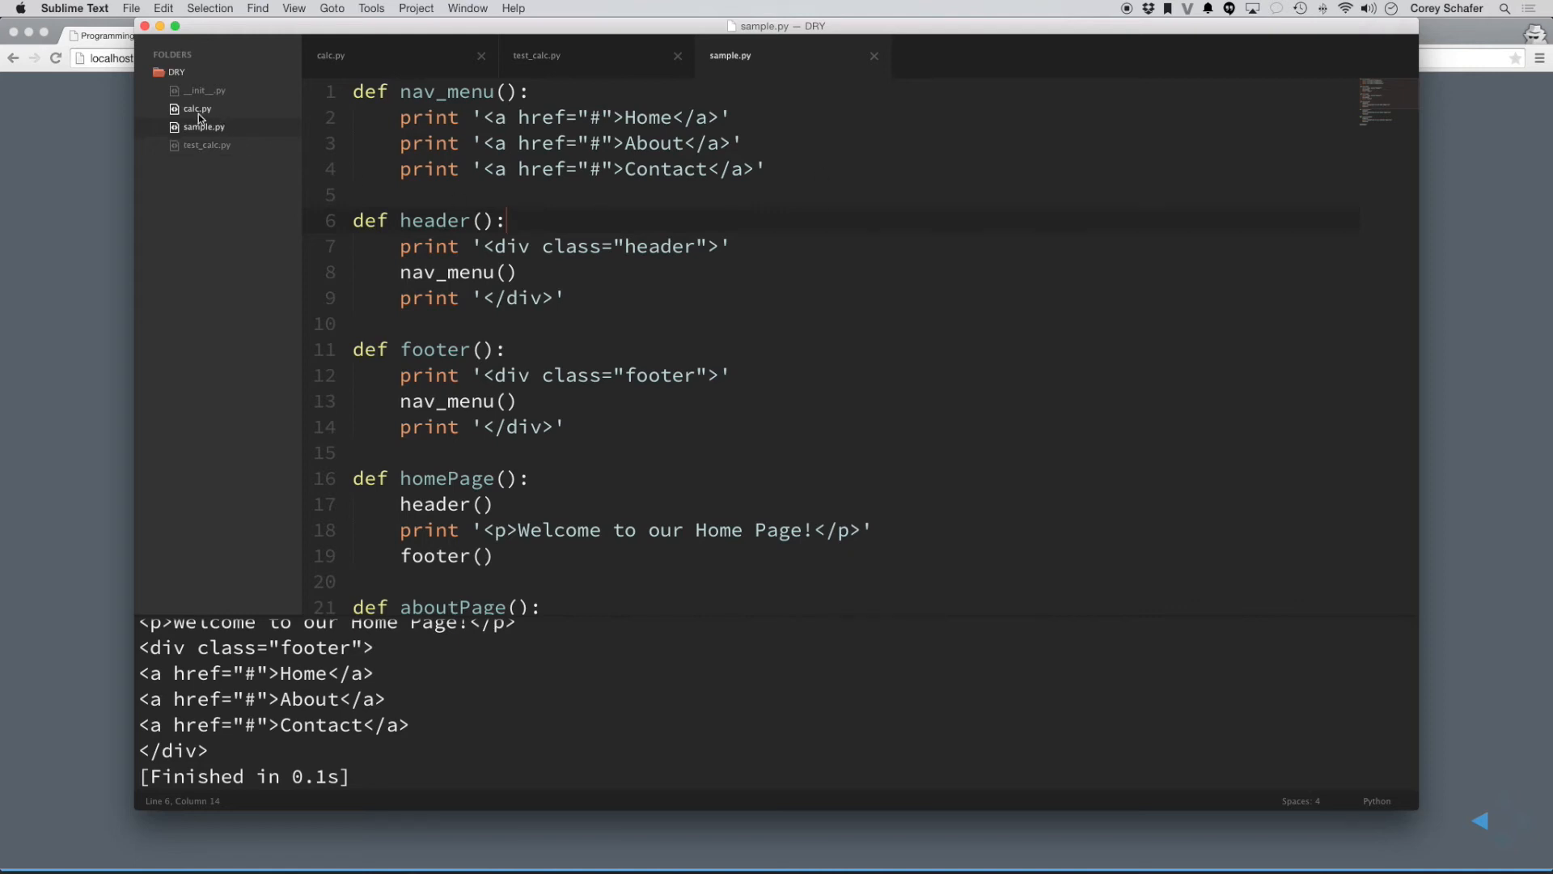
- View calc.py's four arithmetic functions, then switch to test_calc.py's CalcTestCase
click(330, 55)
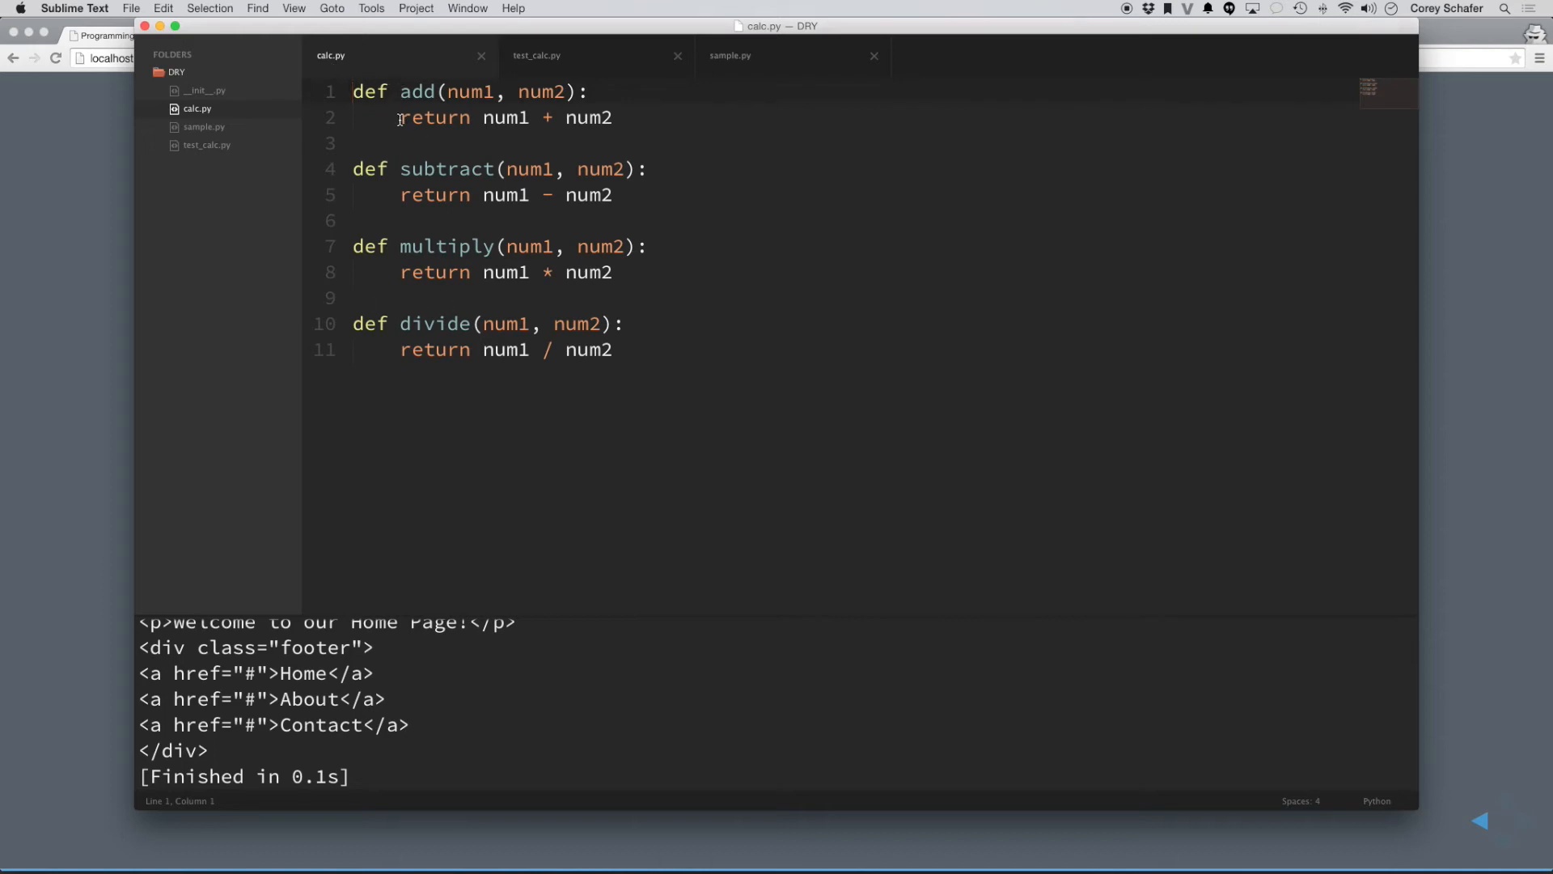
mouse_move(411, 306)
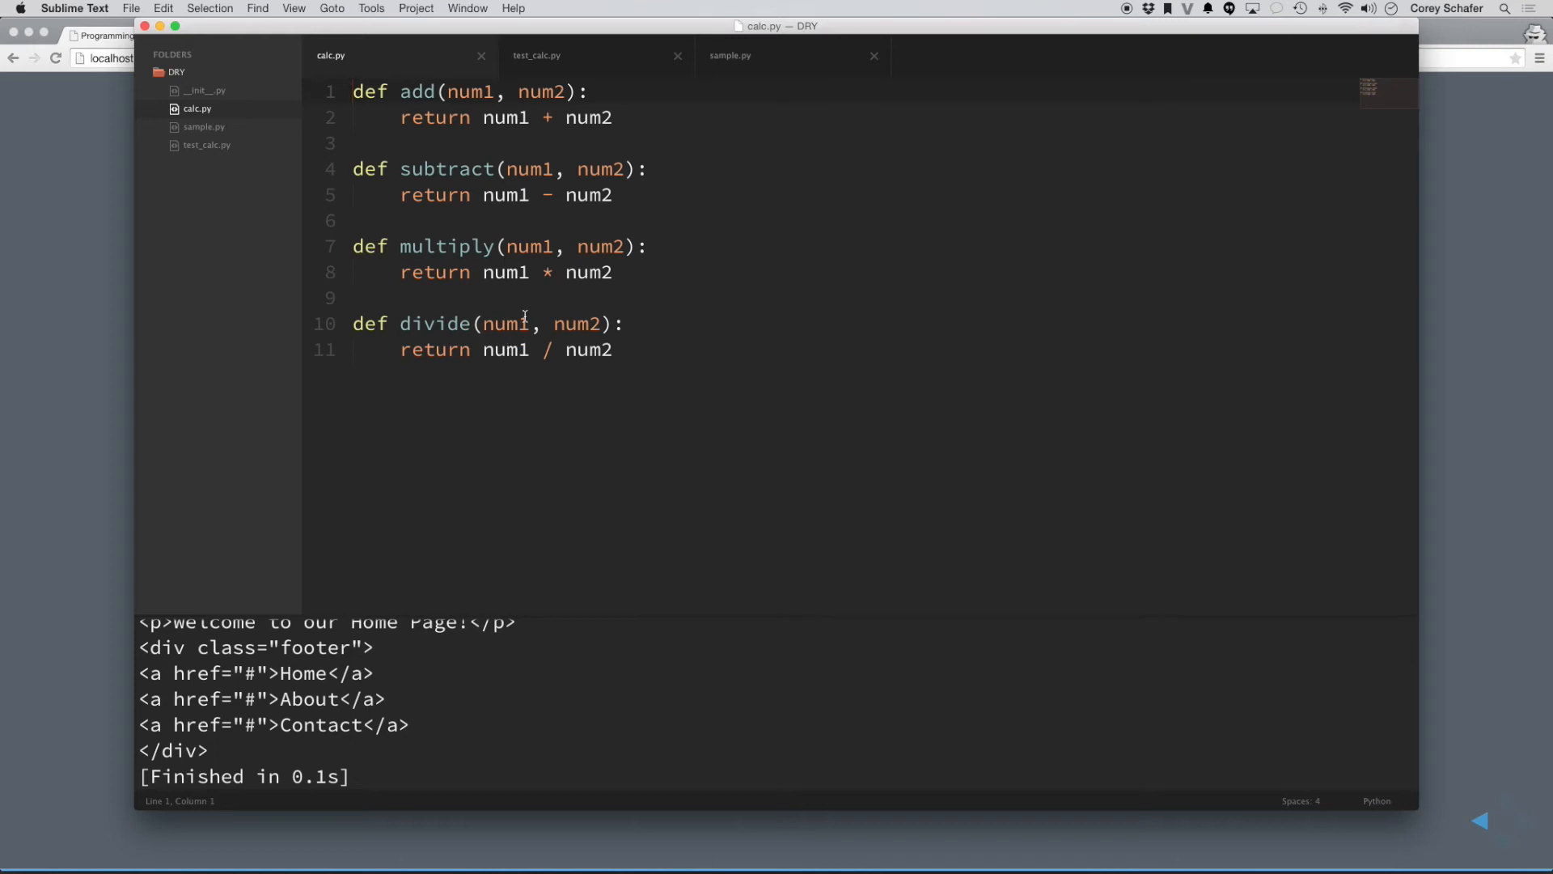
click(537, 55)
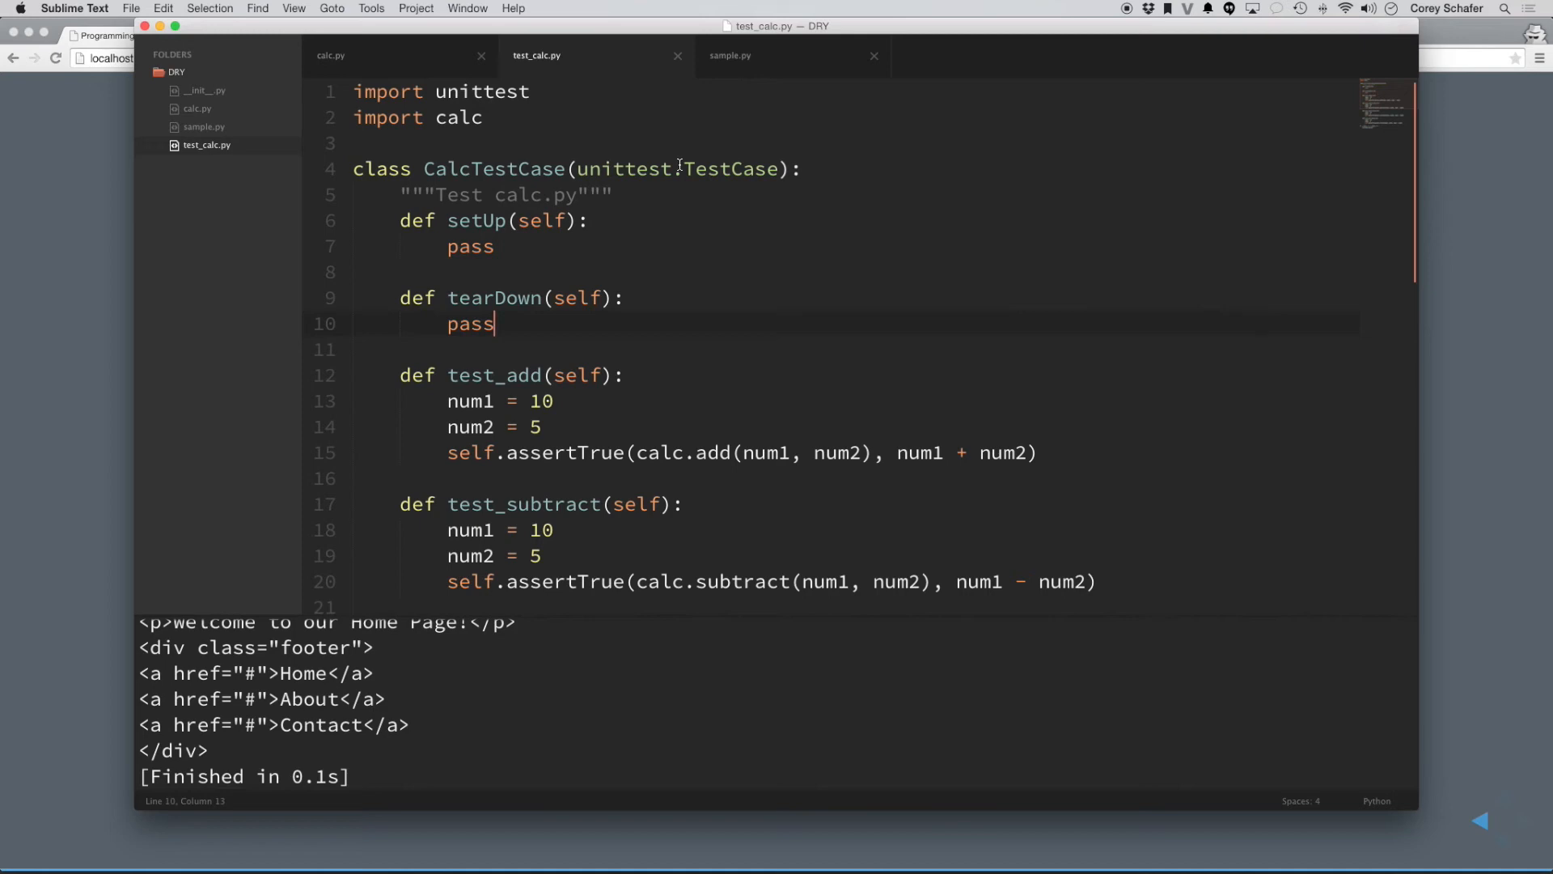
mouse_move(720, 254)
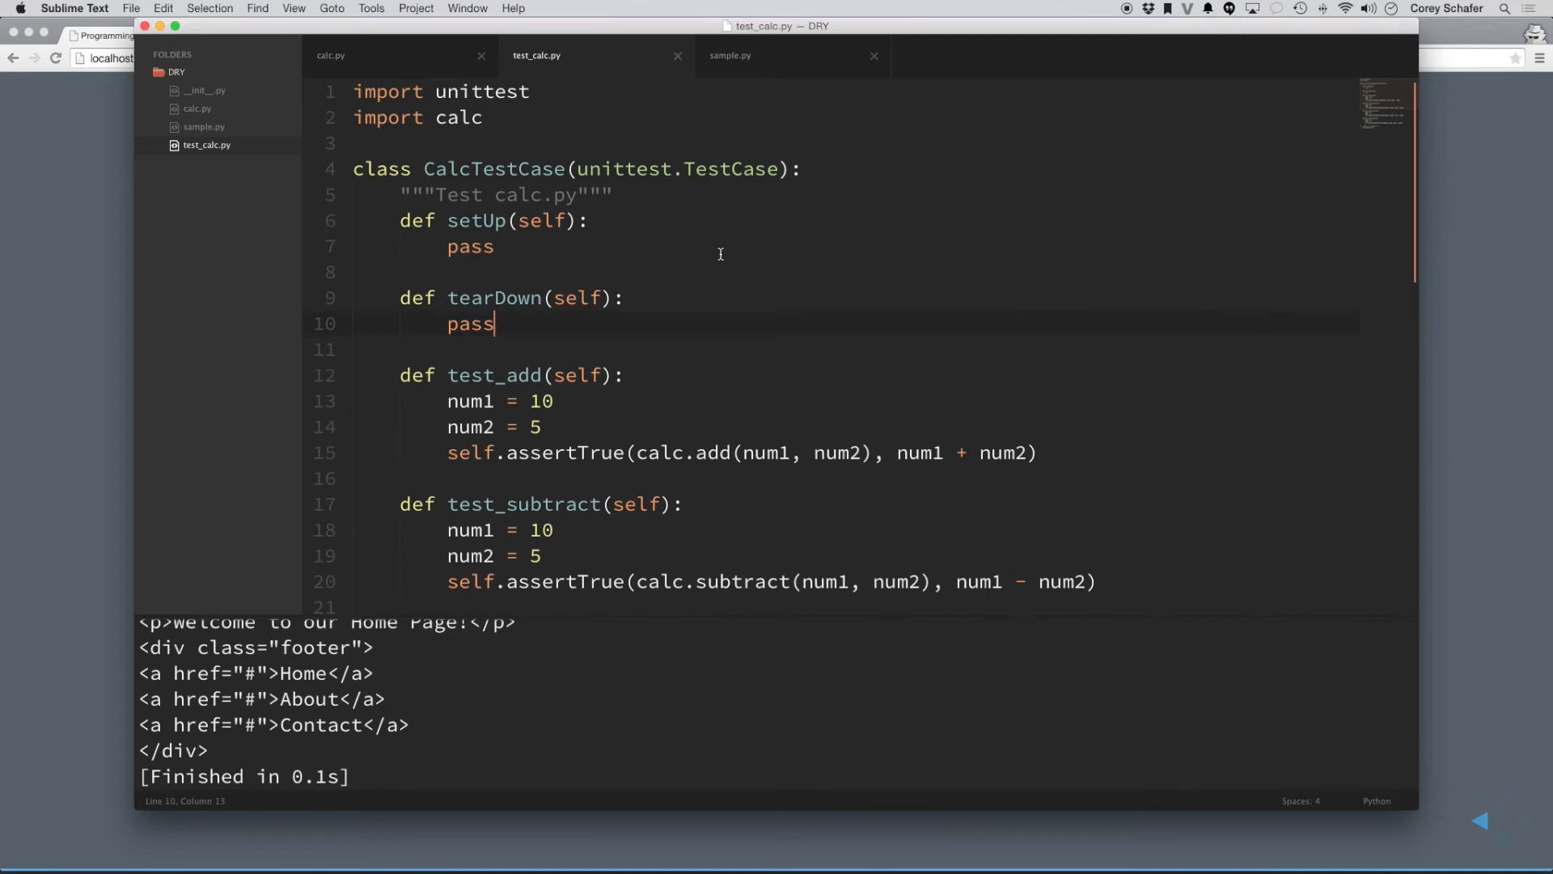
scroll(down, 3)
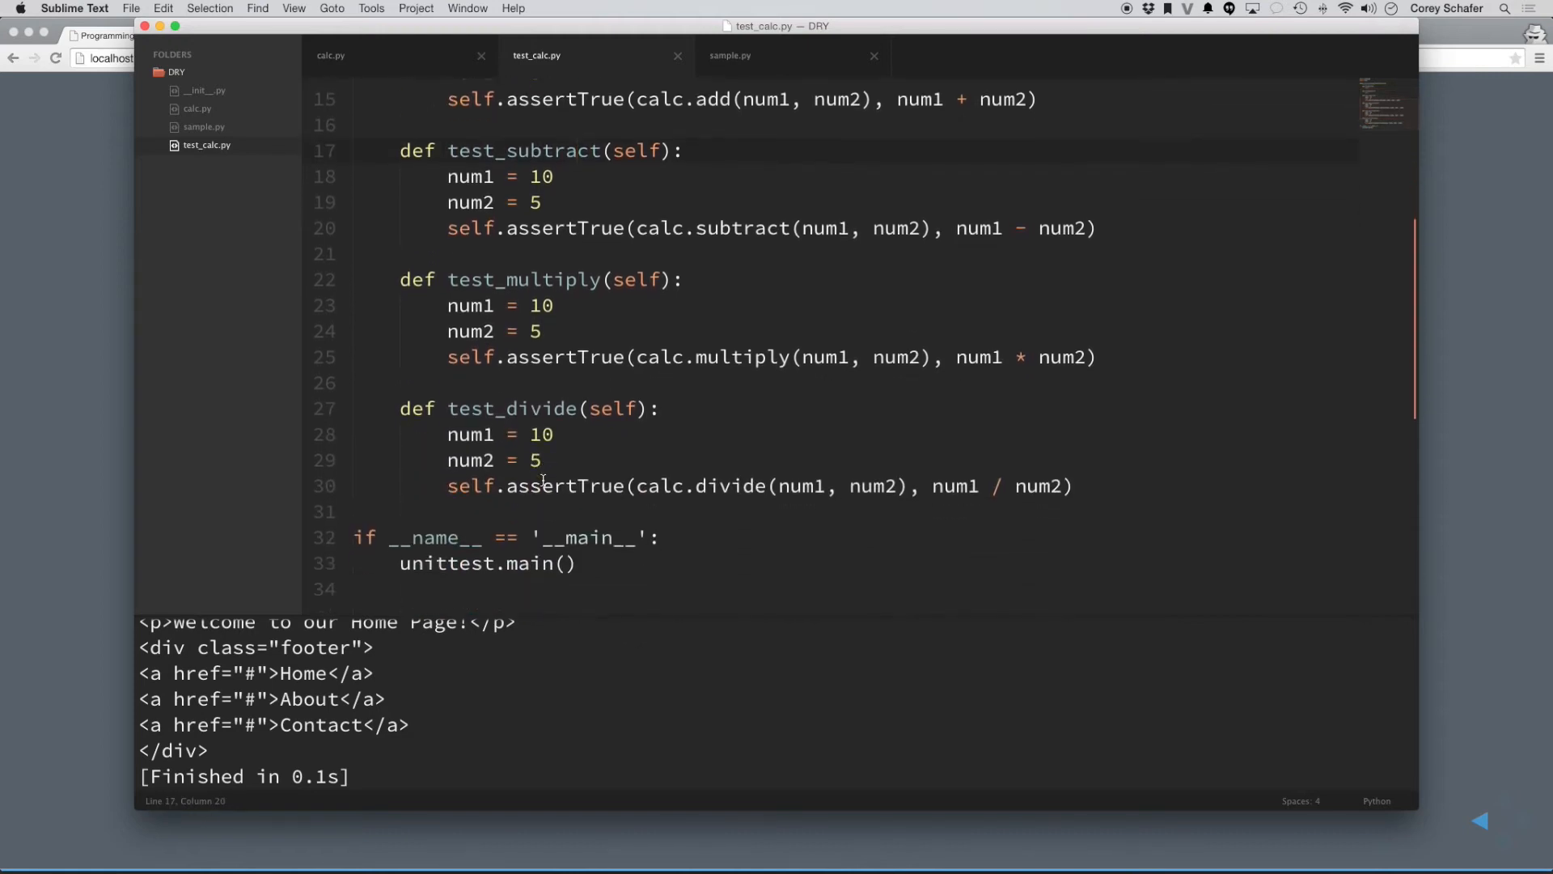
scroll(up, 3)
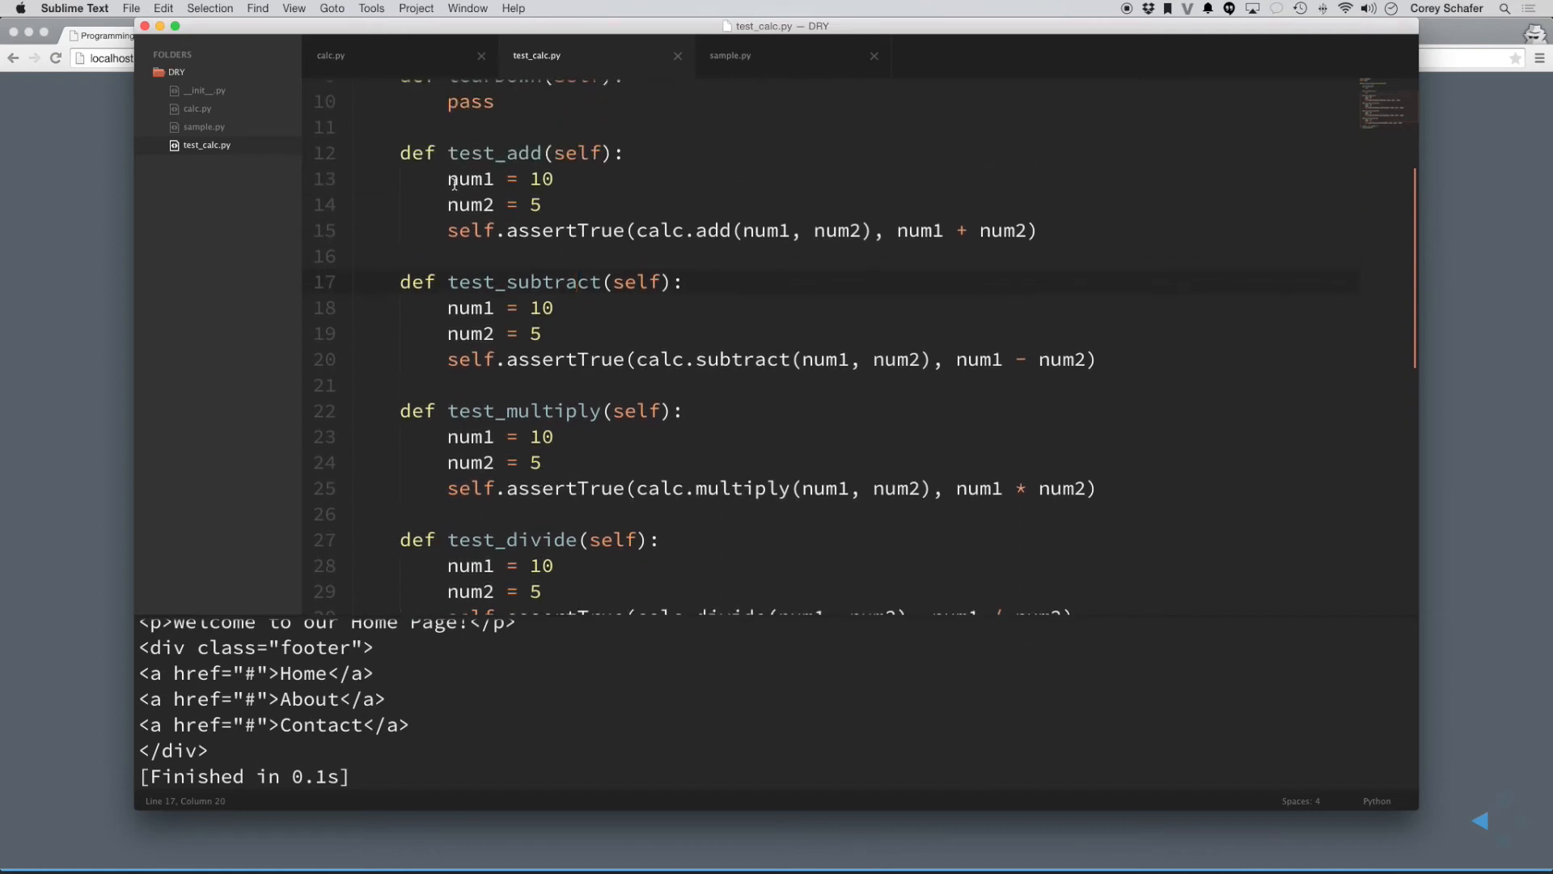
drag(449, 178, 542, 204)
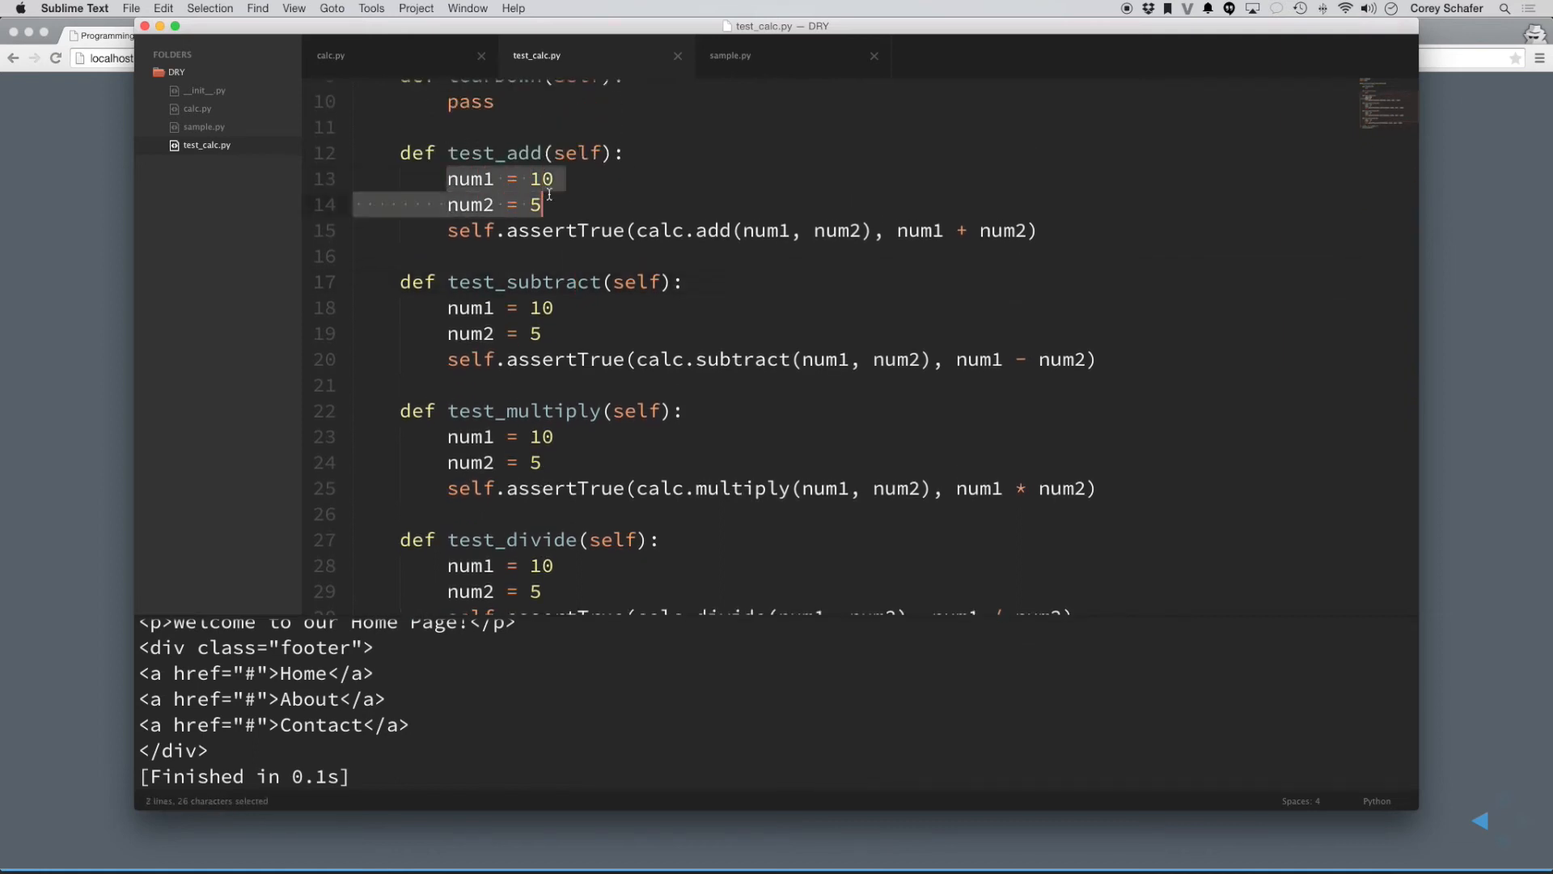
click(544, 205)
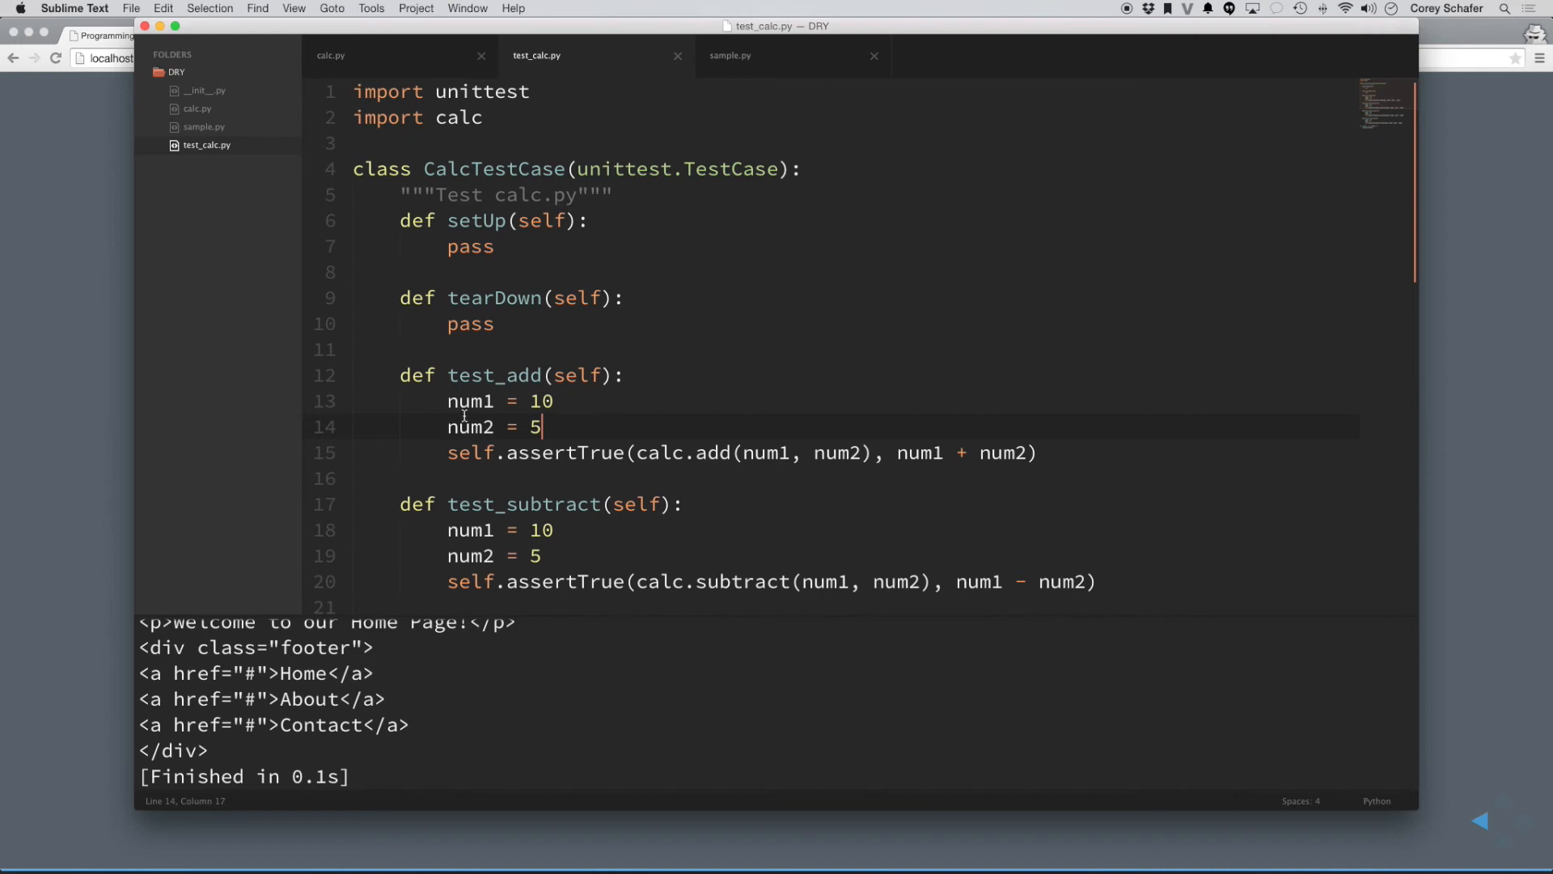
drag(447, 401, 542, 427)
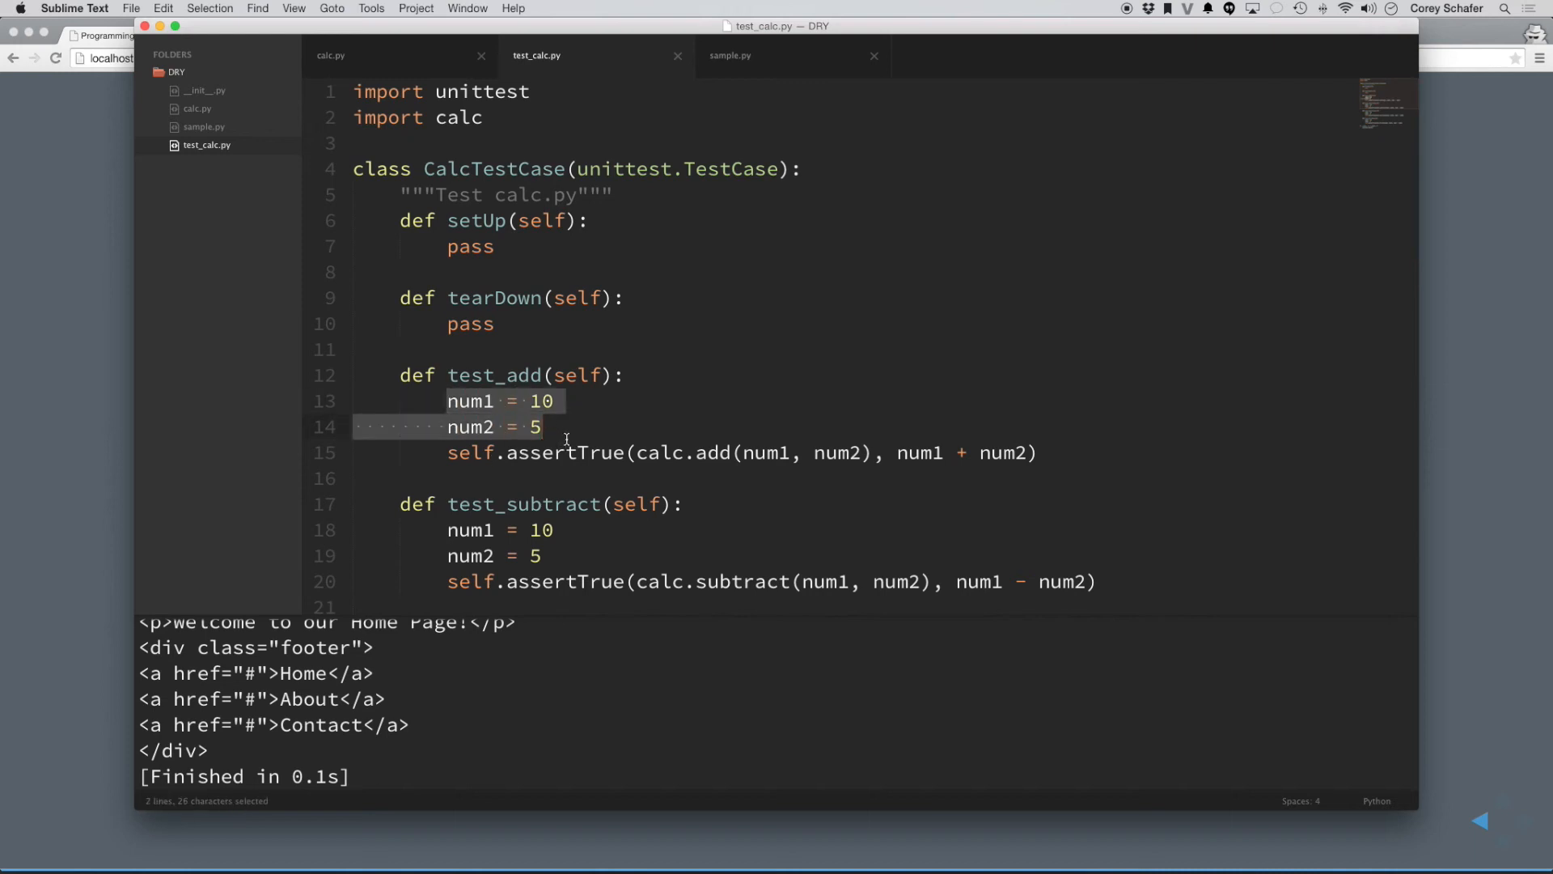
key(cmd+c)
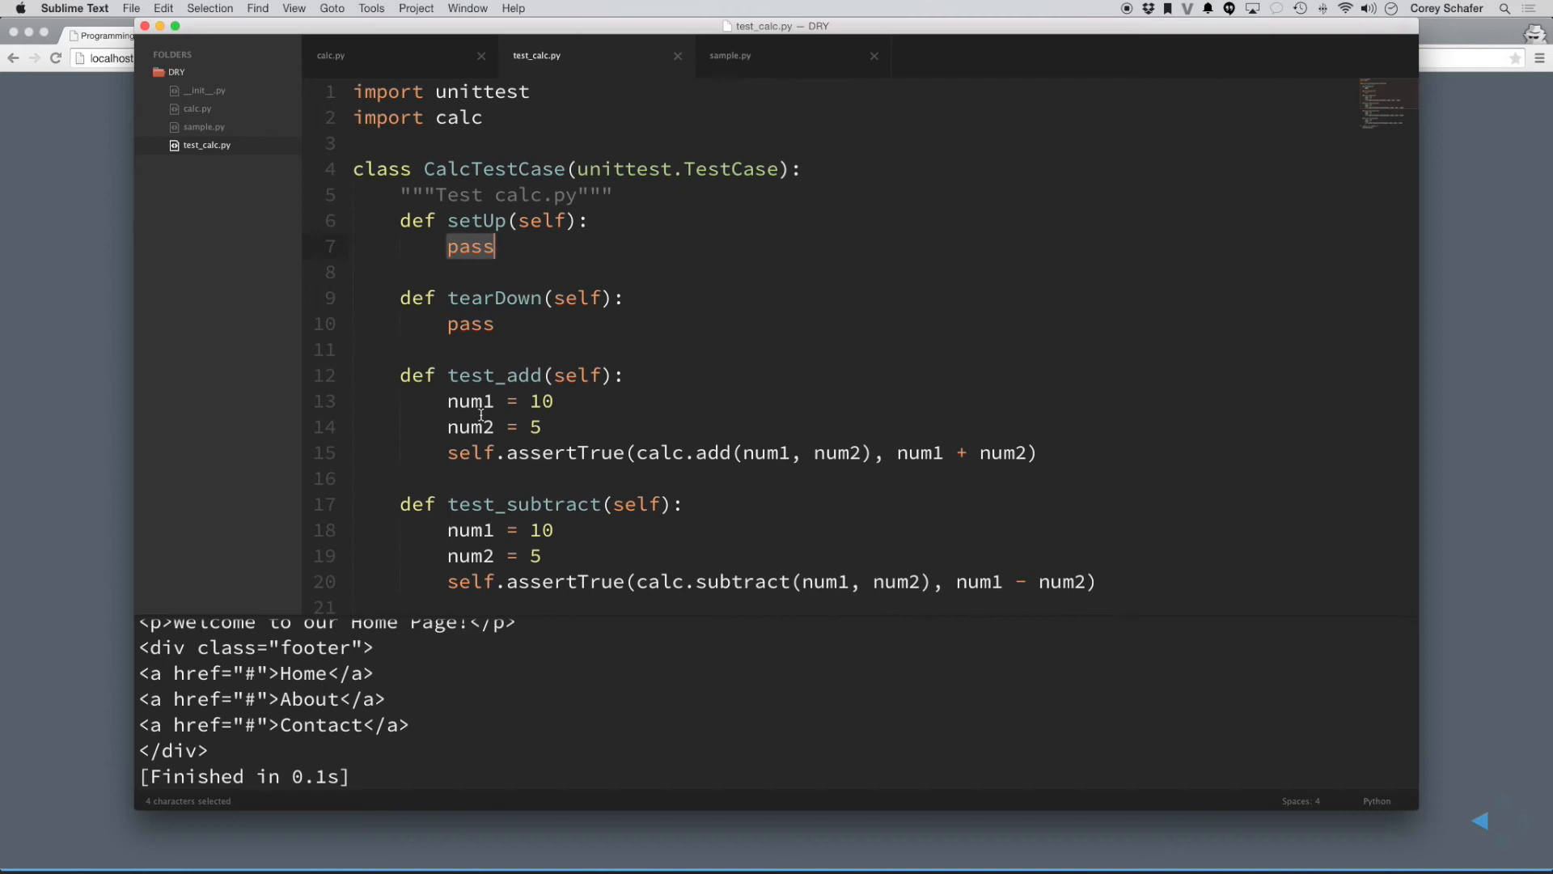
- Put num1 = 10 and num2 = 5 in setUp and delete the duplicate assignments from the tests
text(num1 = 10)
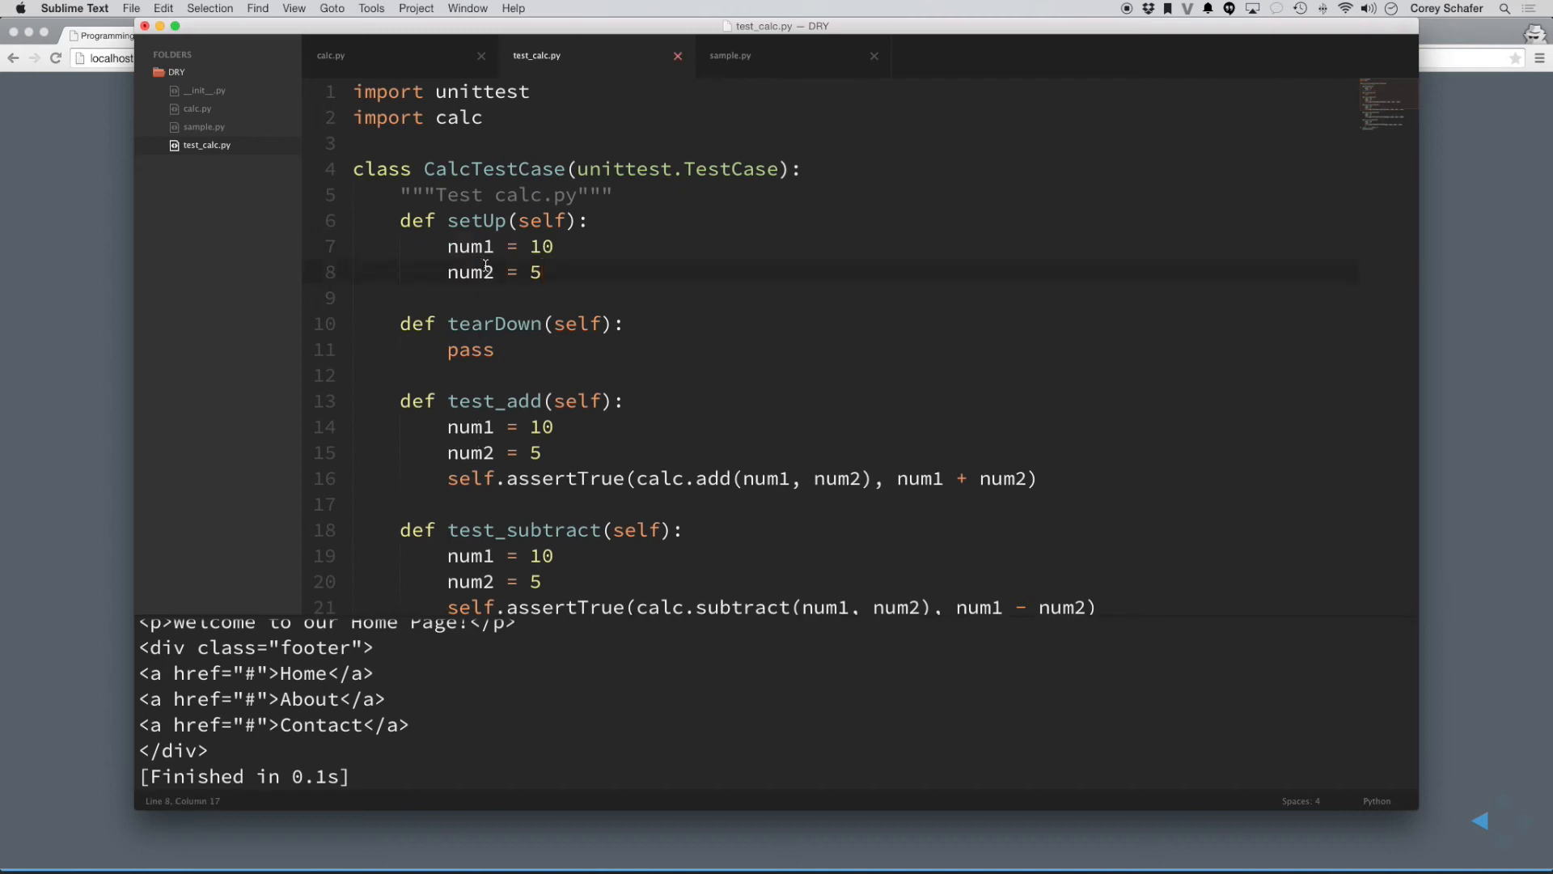
mouse_move(453, 368)
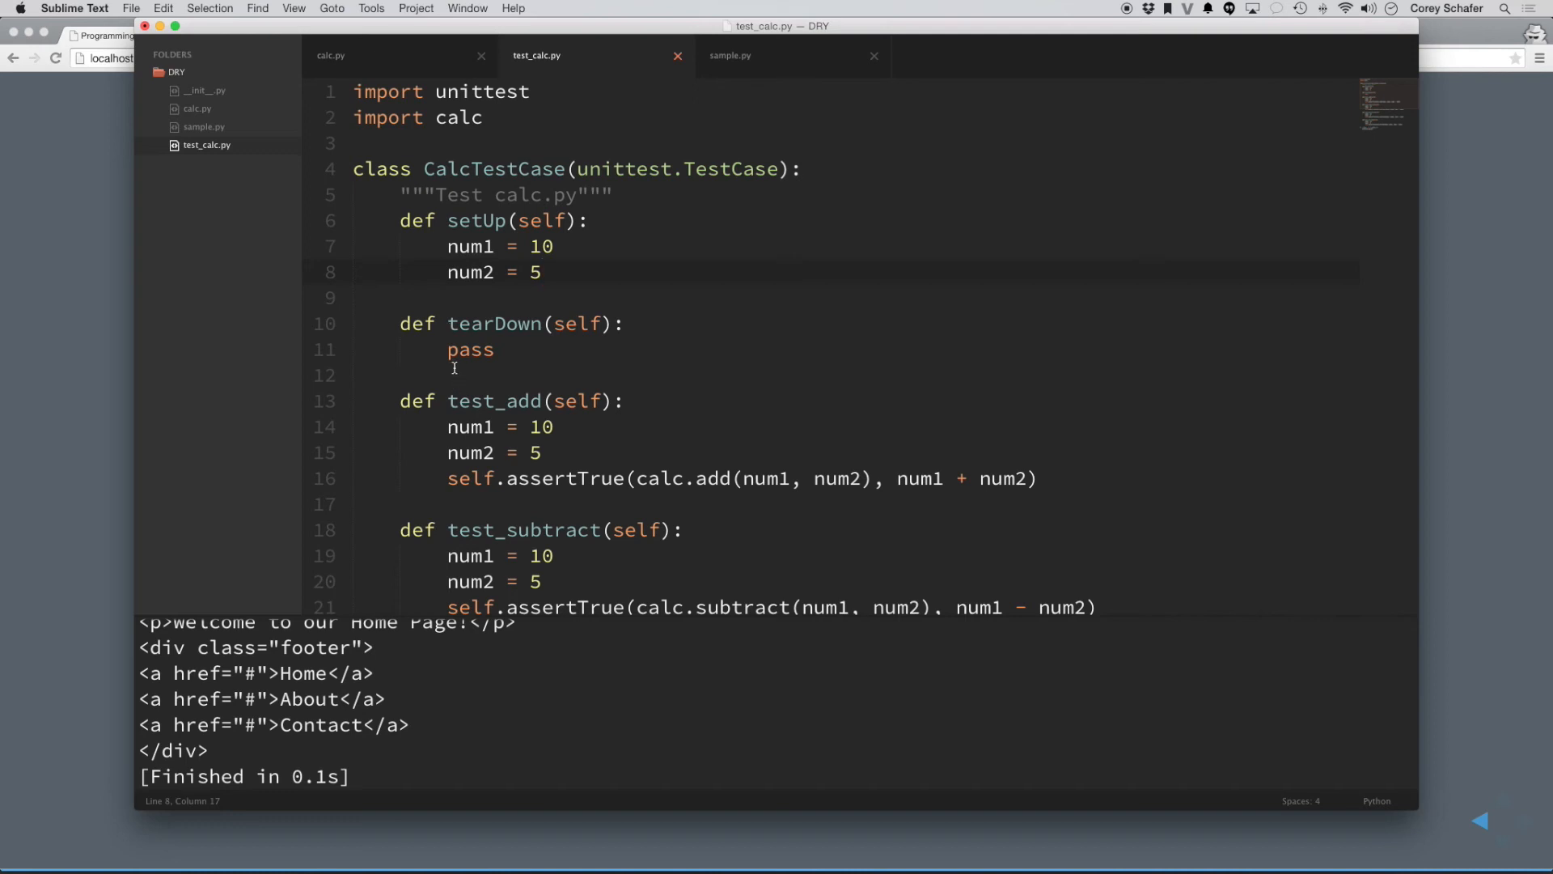
click(448, 427)
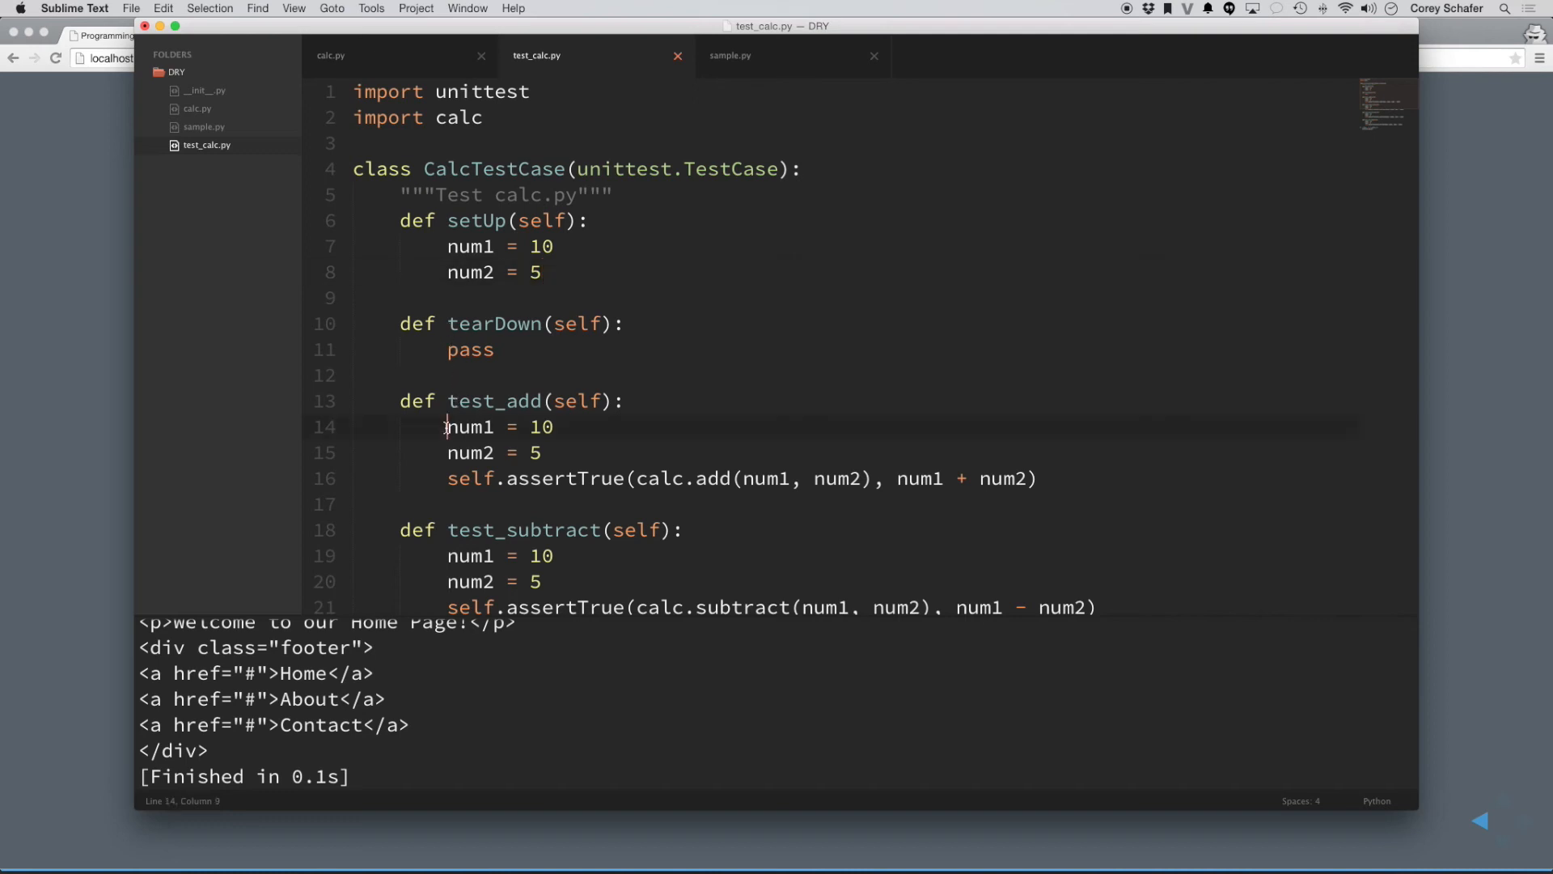
drag(447, 427, 540, 453)
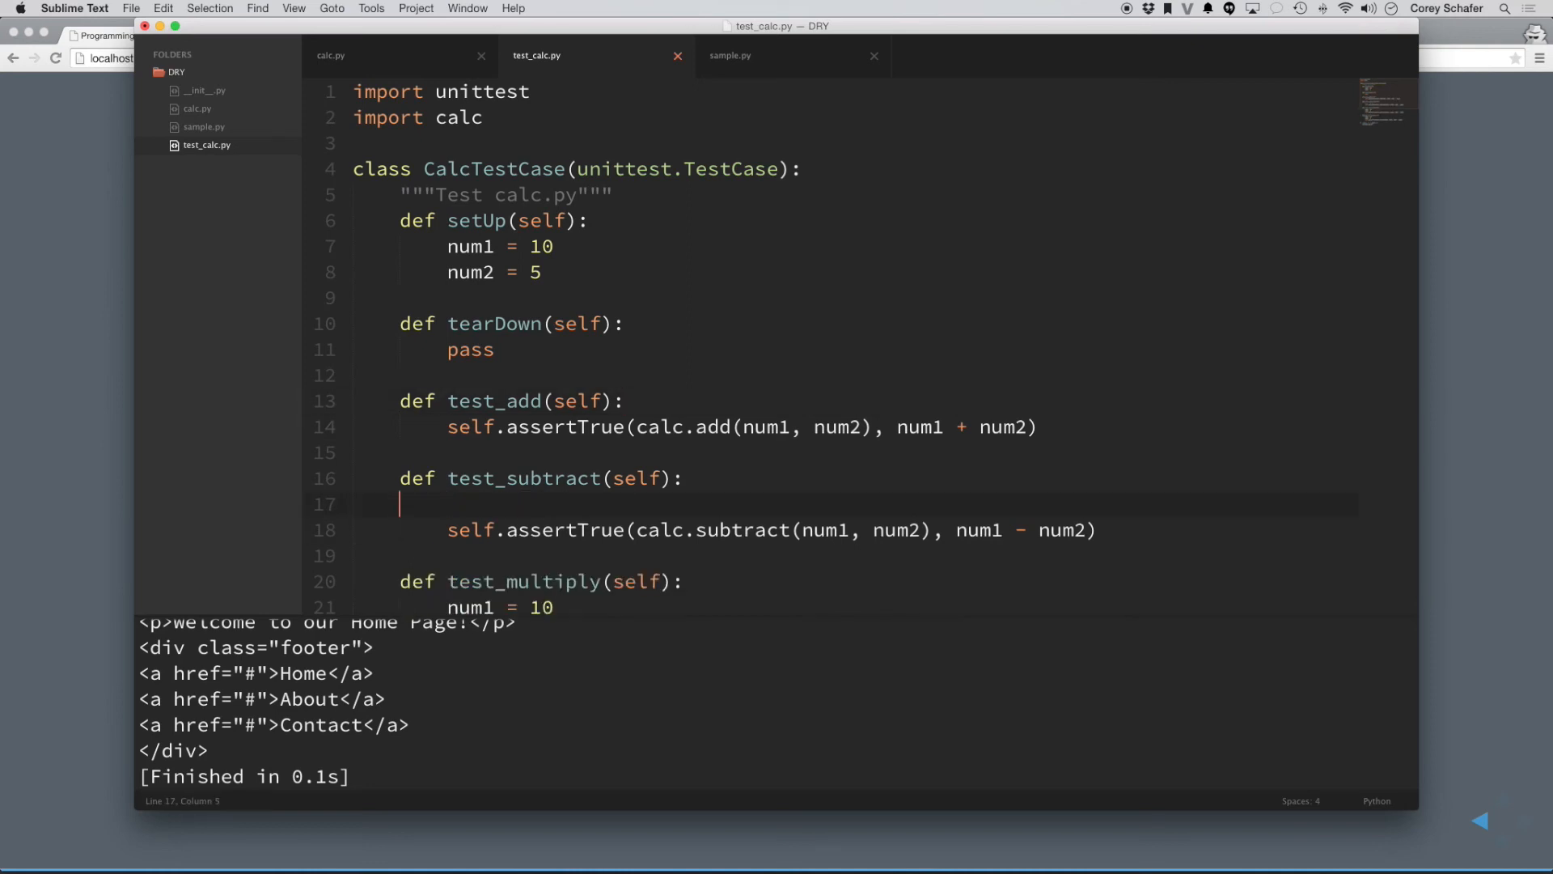
double_click(466, 384)
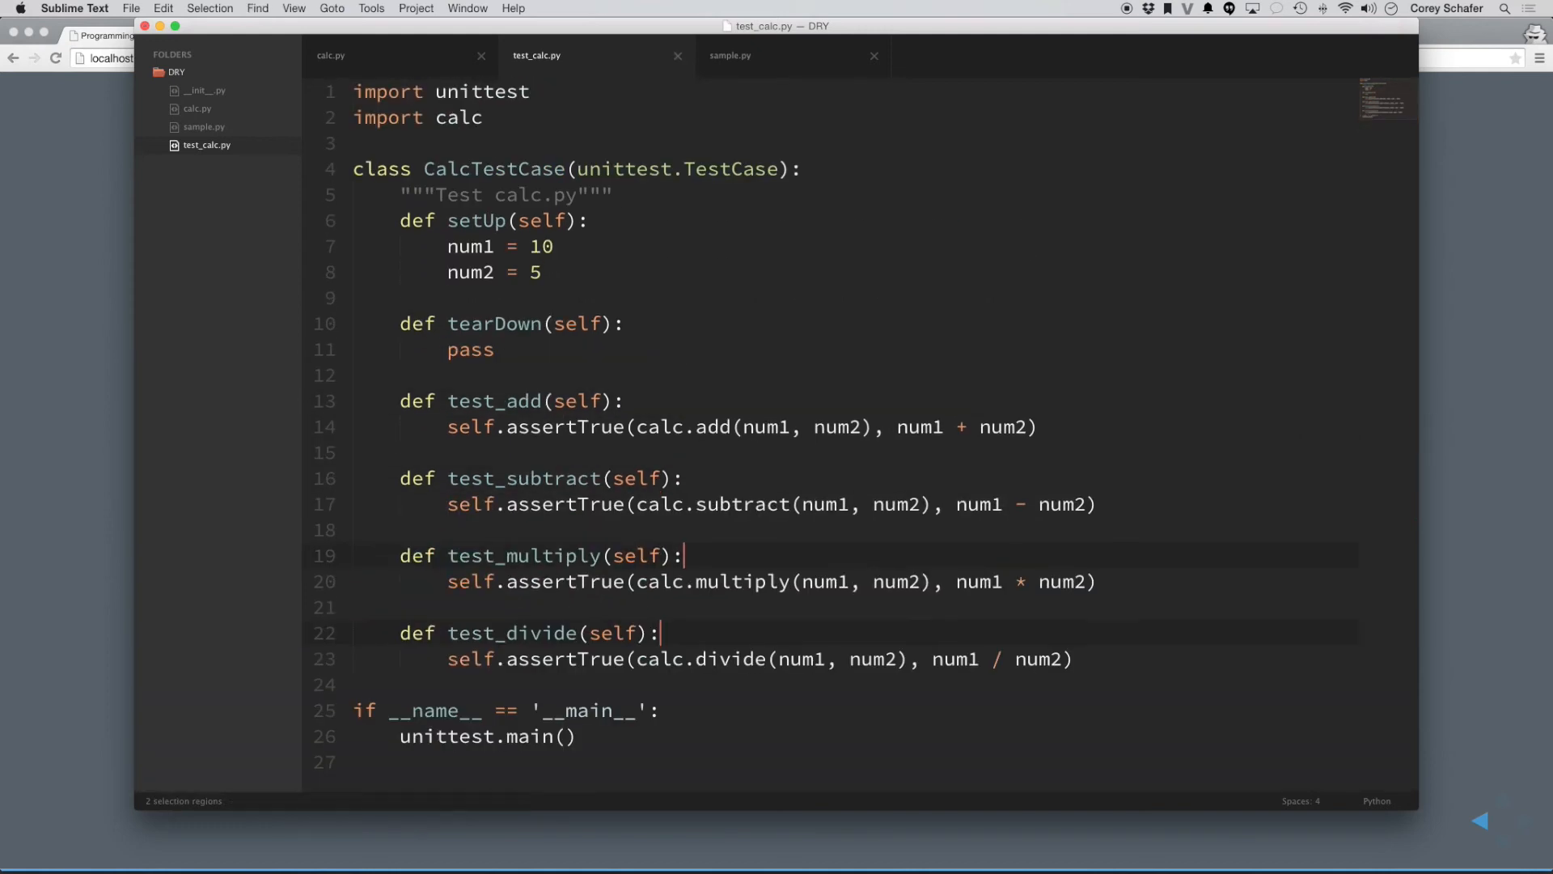
mouse_move(426, 390)
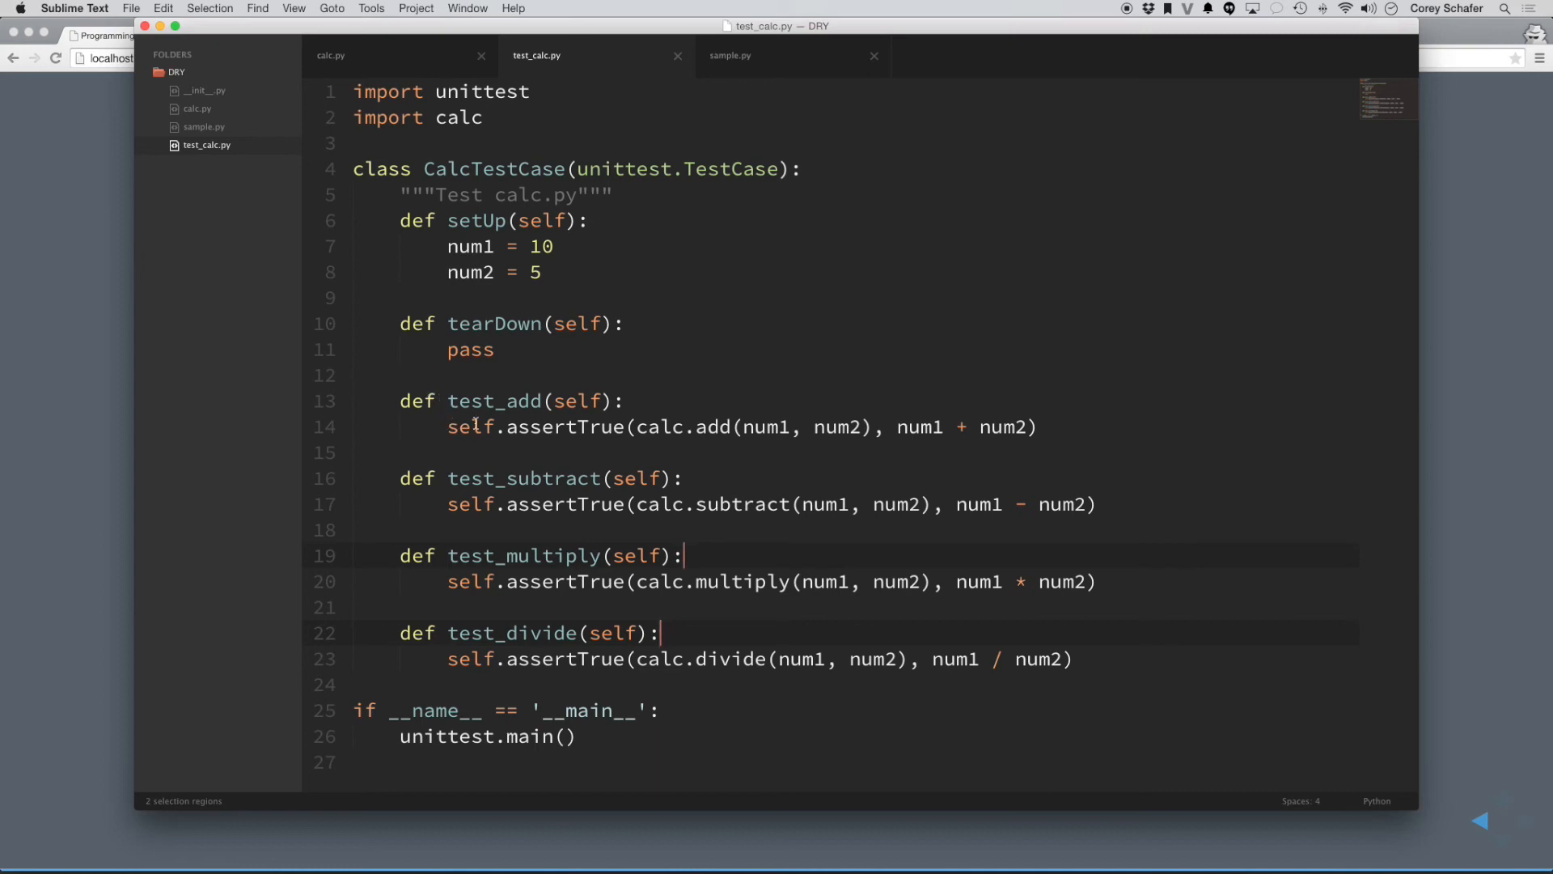
mouse_move(511, 305)
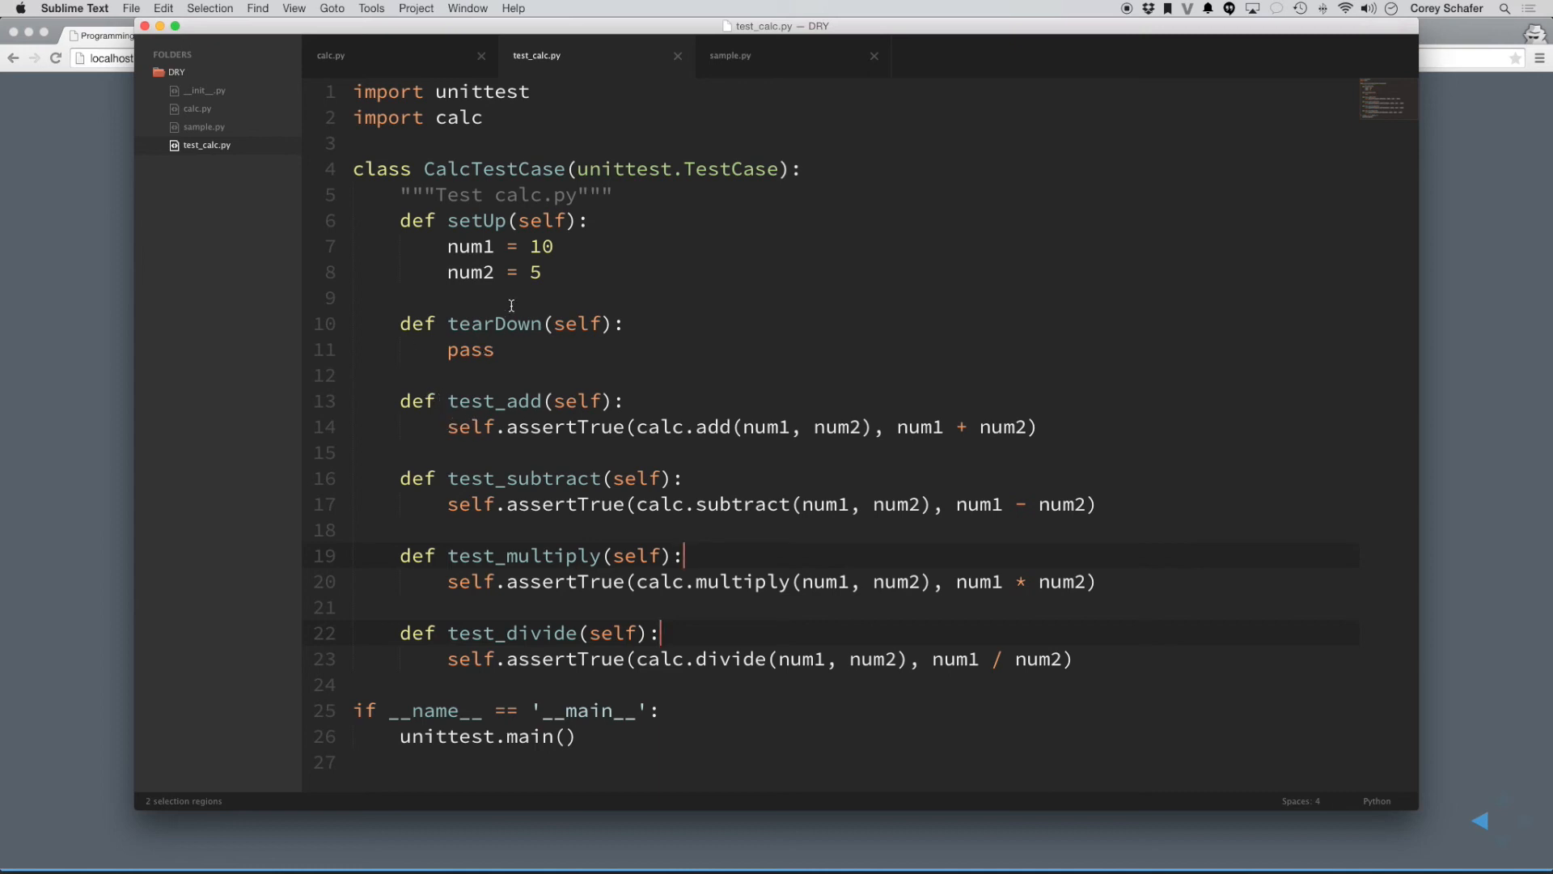
- Prefix num1 and num2 with self. in setUp and every test, then save and run test_calc.py
double_click(537, 246)
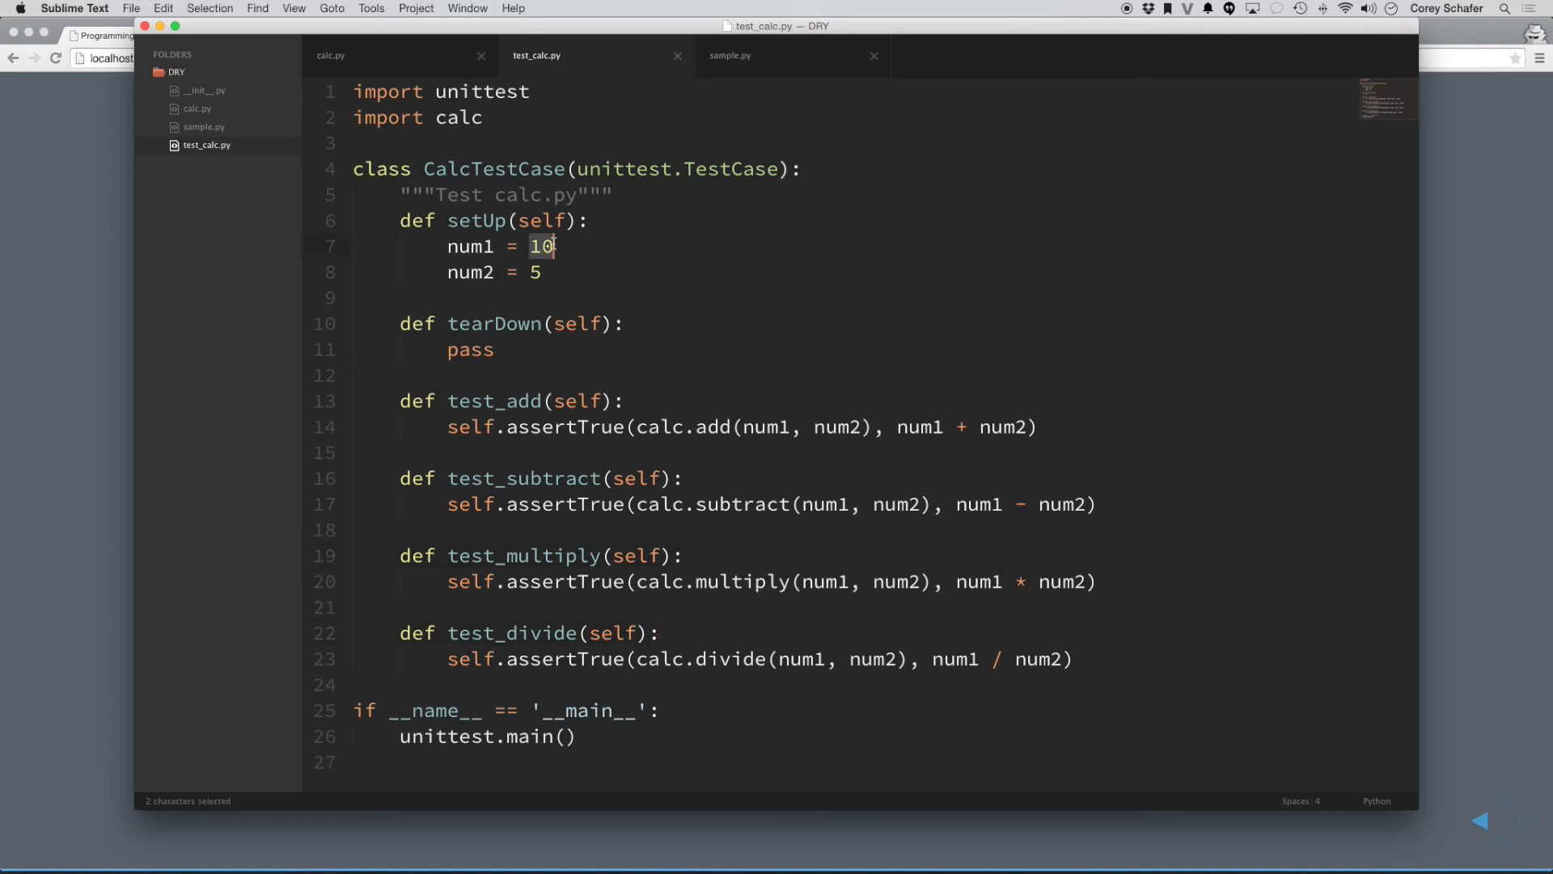
click(548, 246)
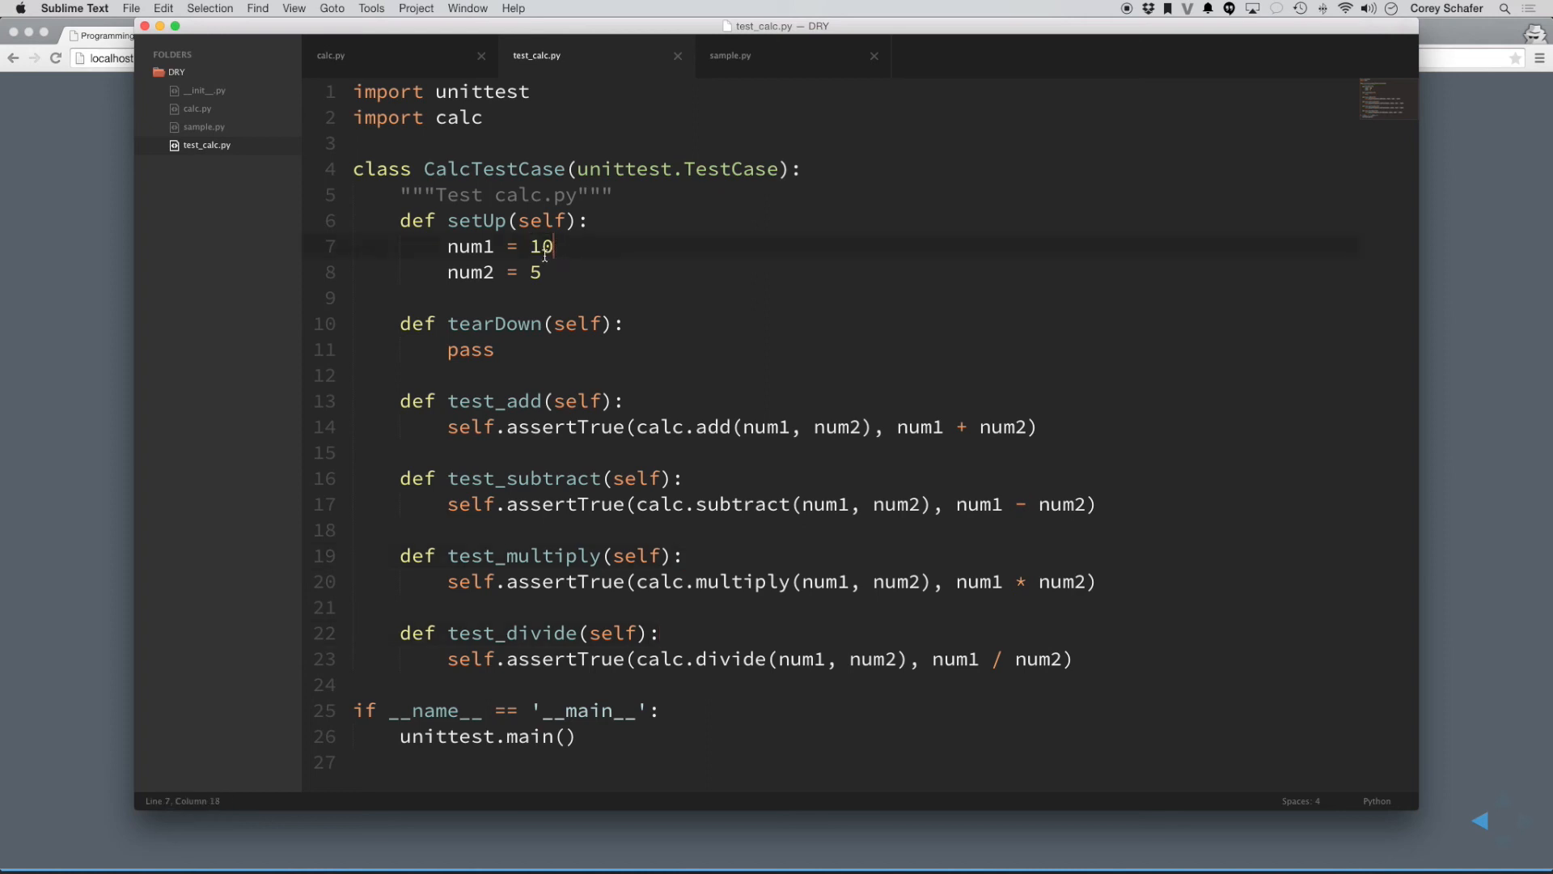
click(560, 350)
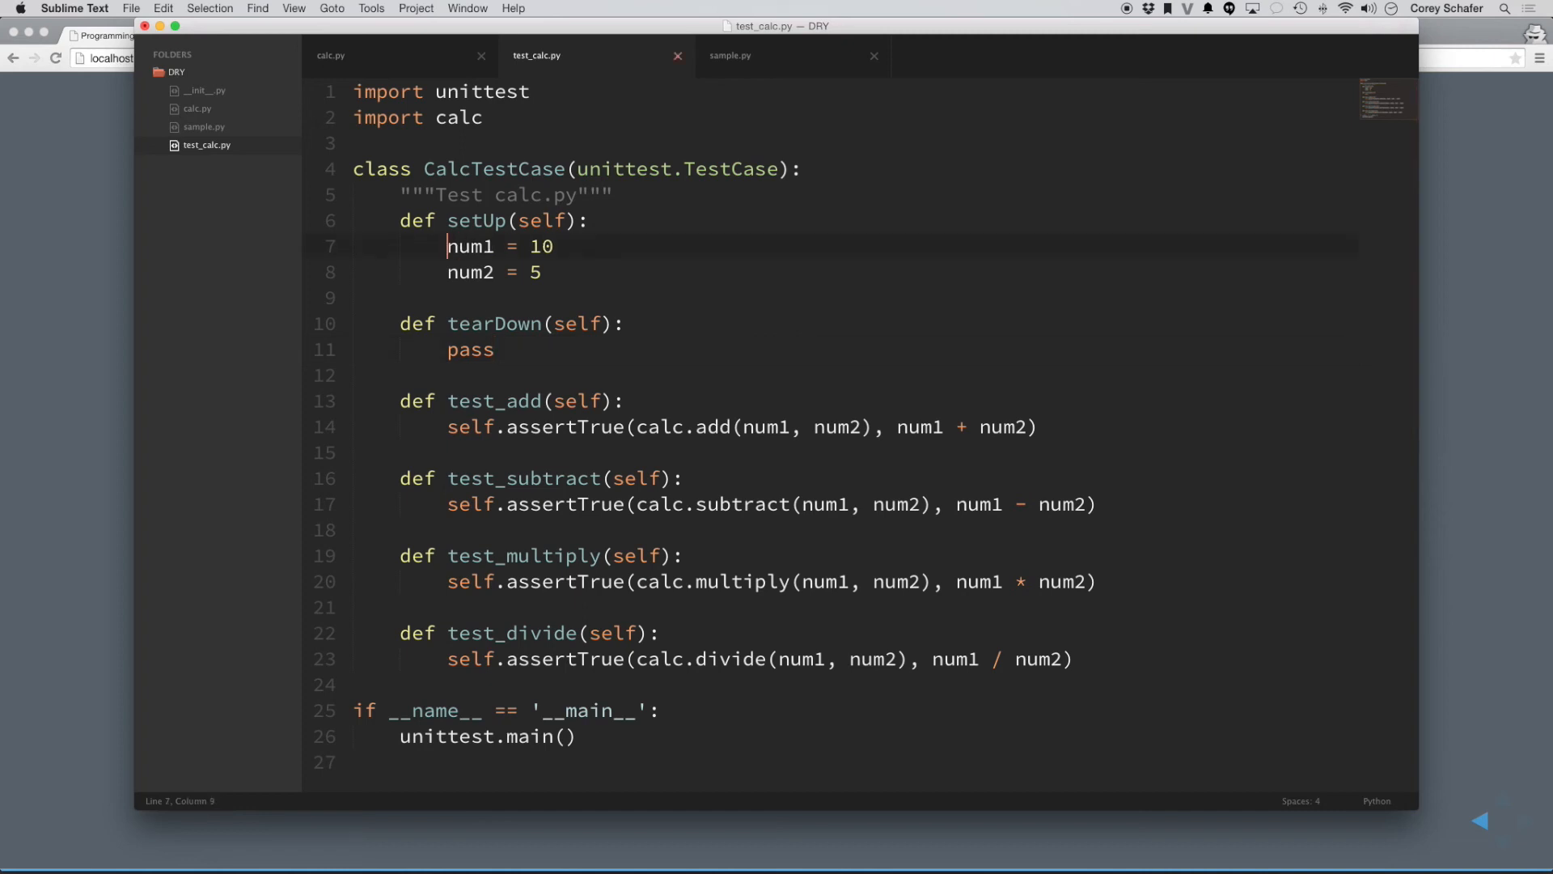
text(self.)
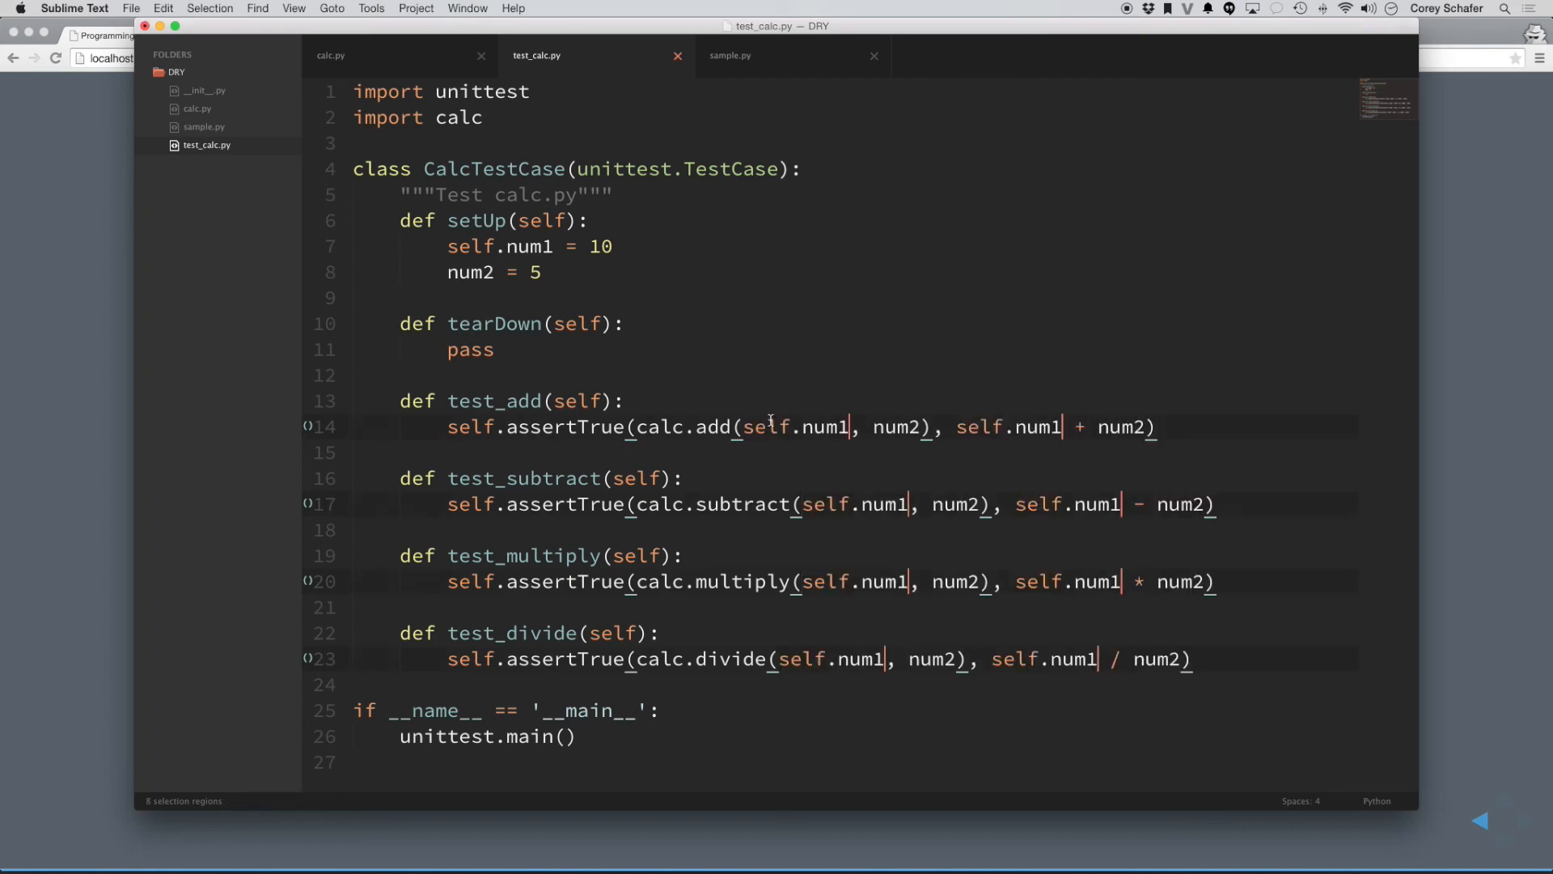
key(cmd+s)
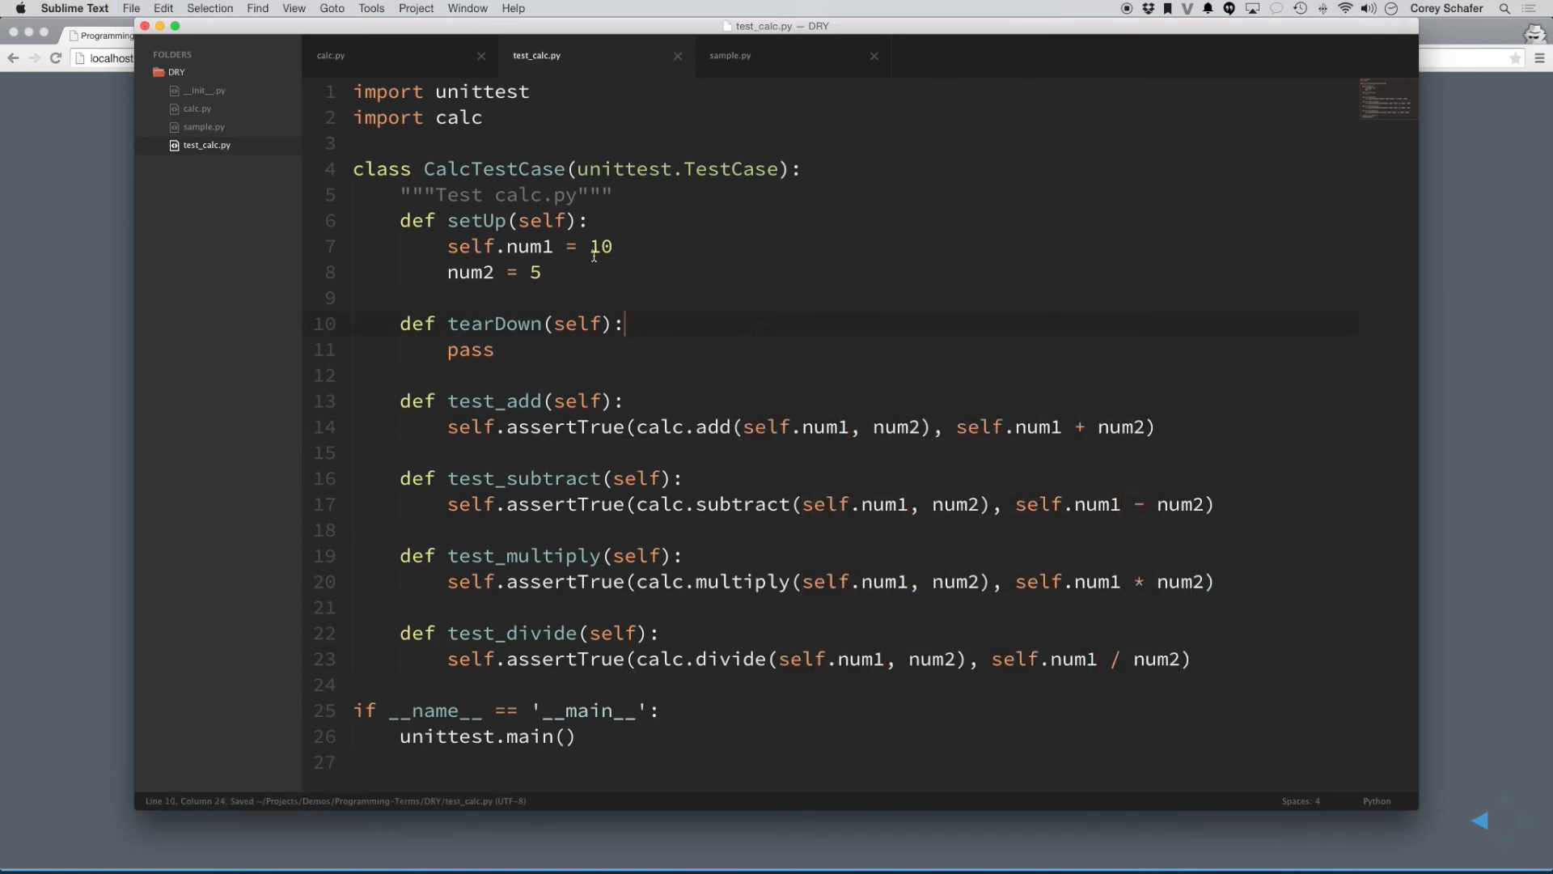
click(545, 271)
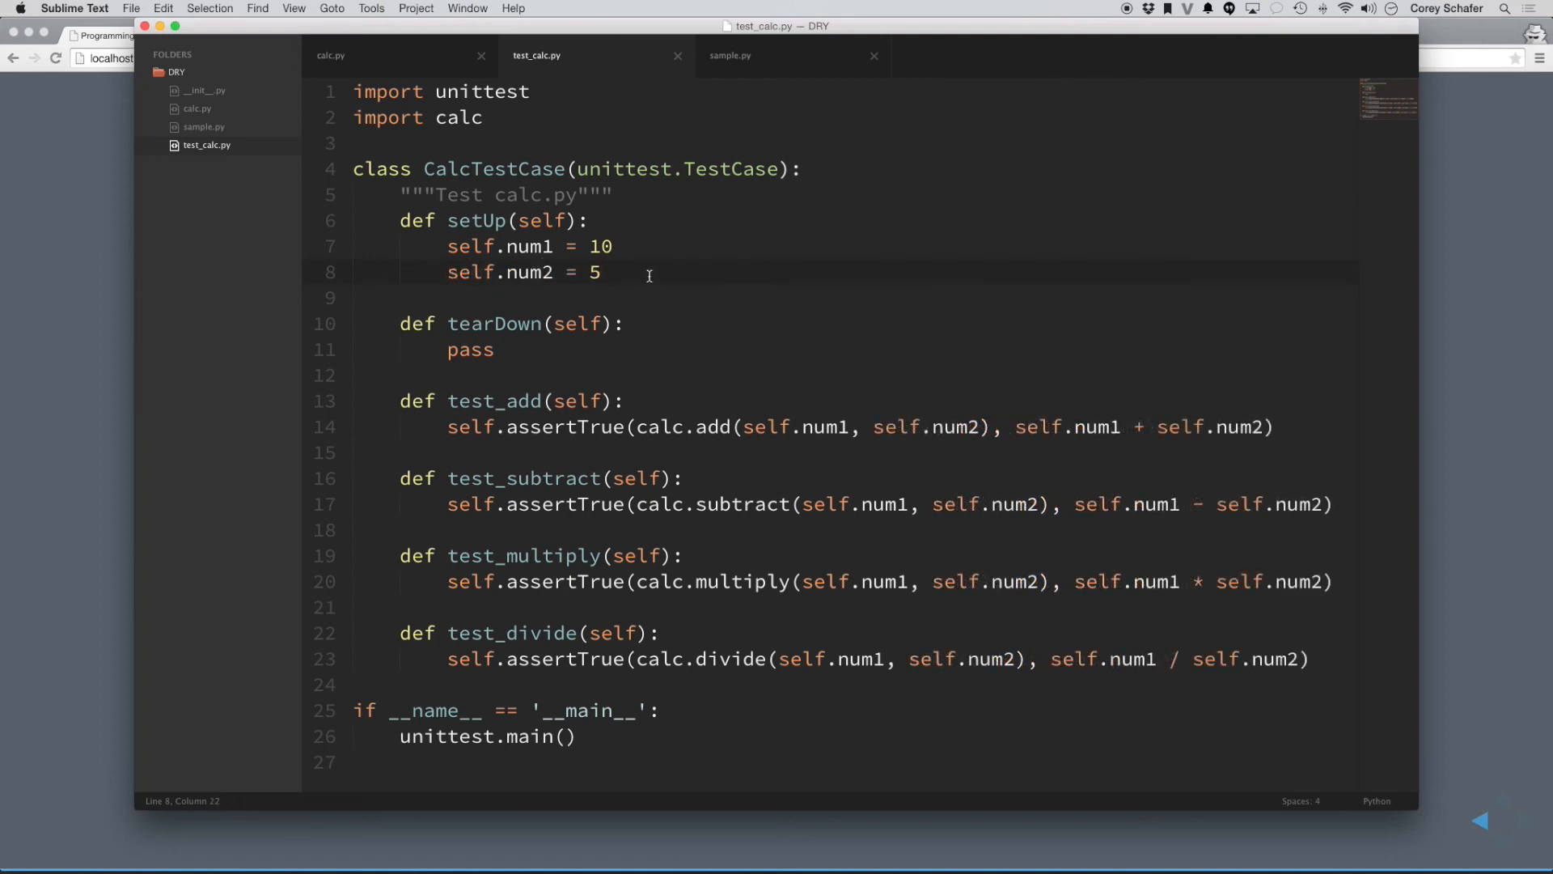
key(cmd+b)
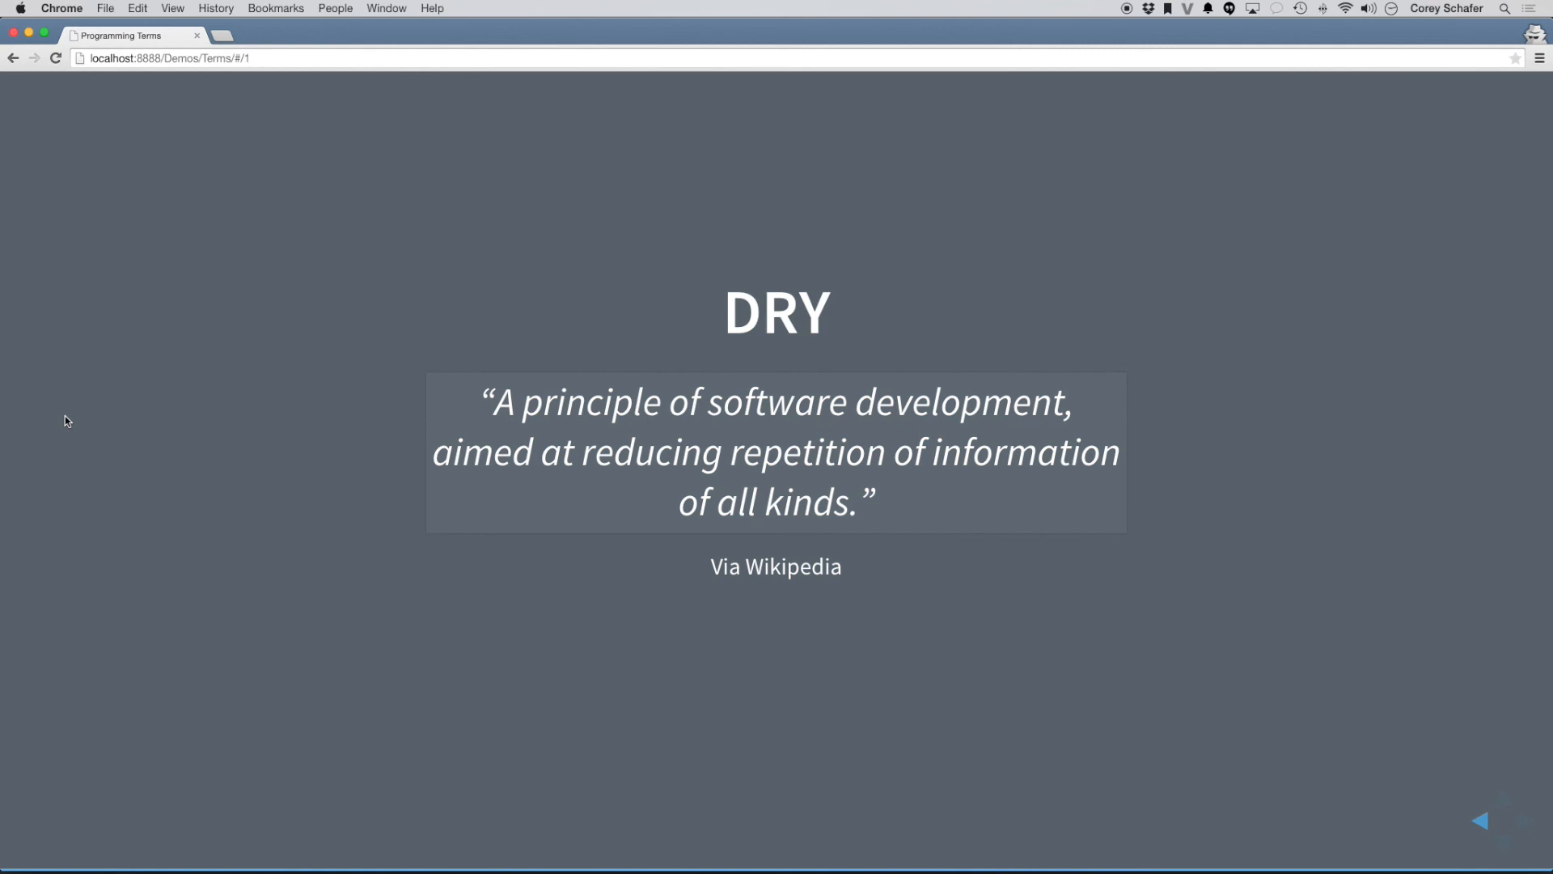
- Highlight part of the Wikipedia DRY quote on the slide, then clear the selection
drag(495, 401, 747, 451)
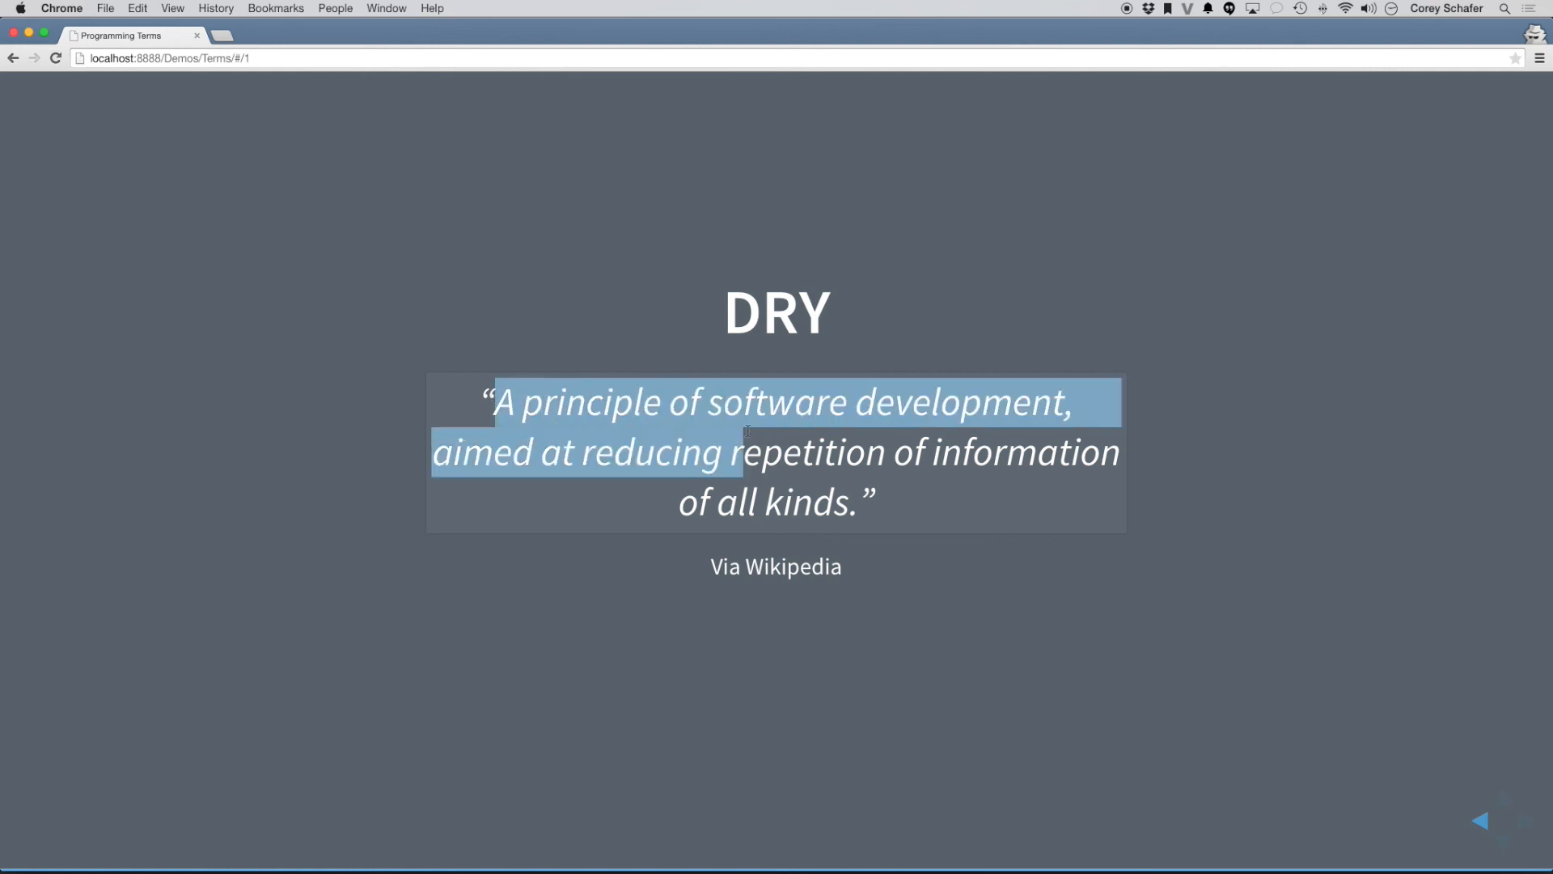
click(748, 431)
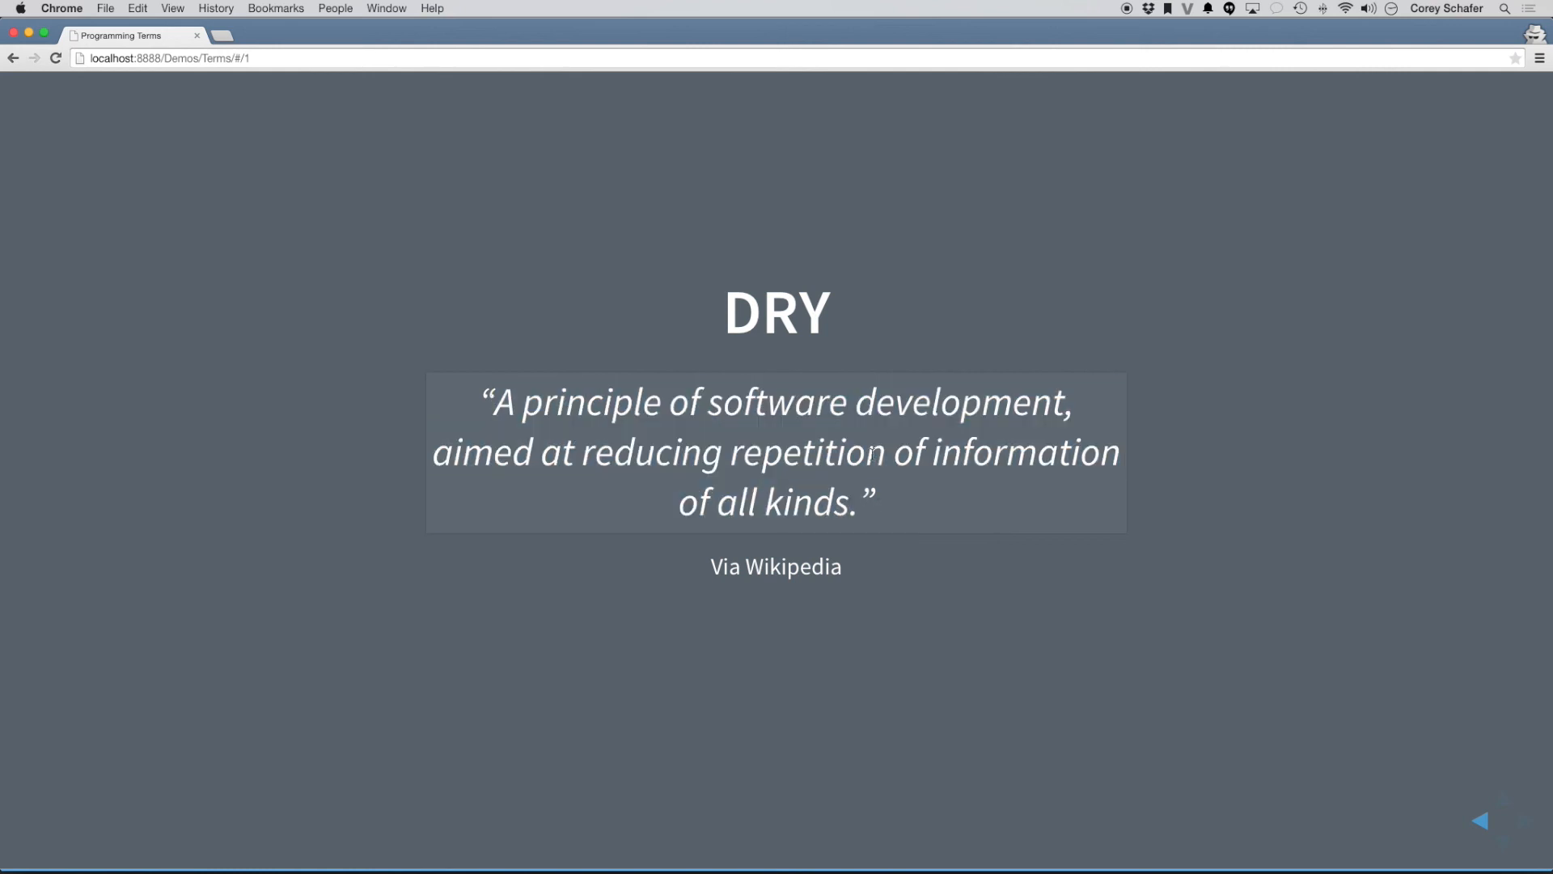
mouse_move(890, 332)
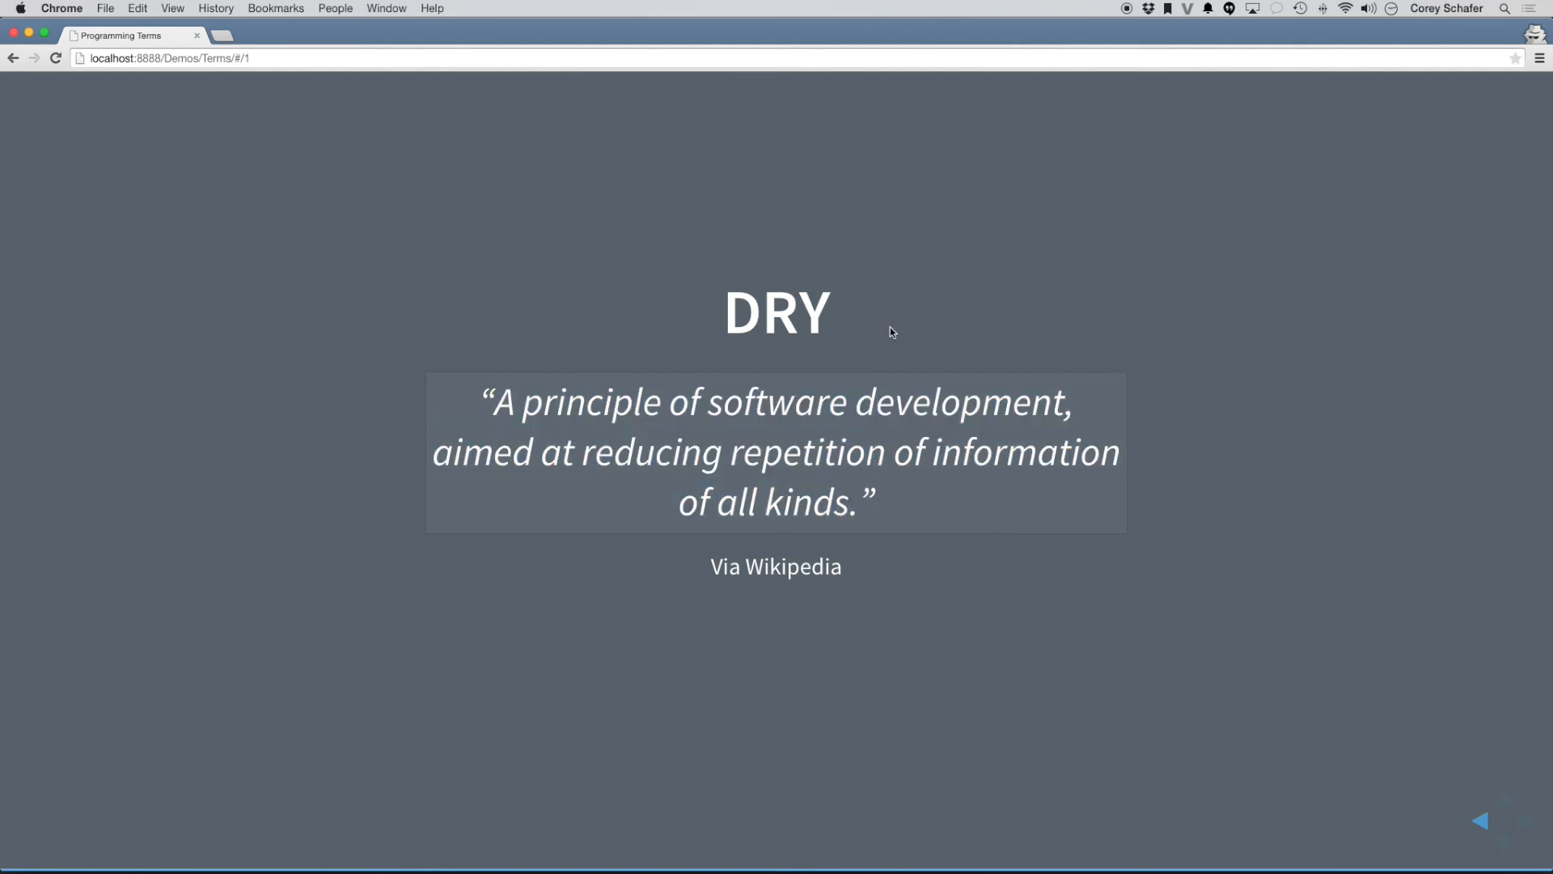